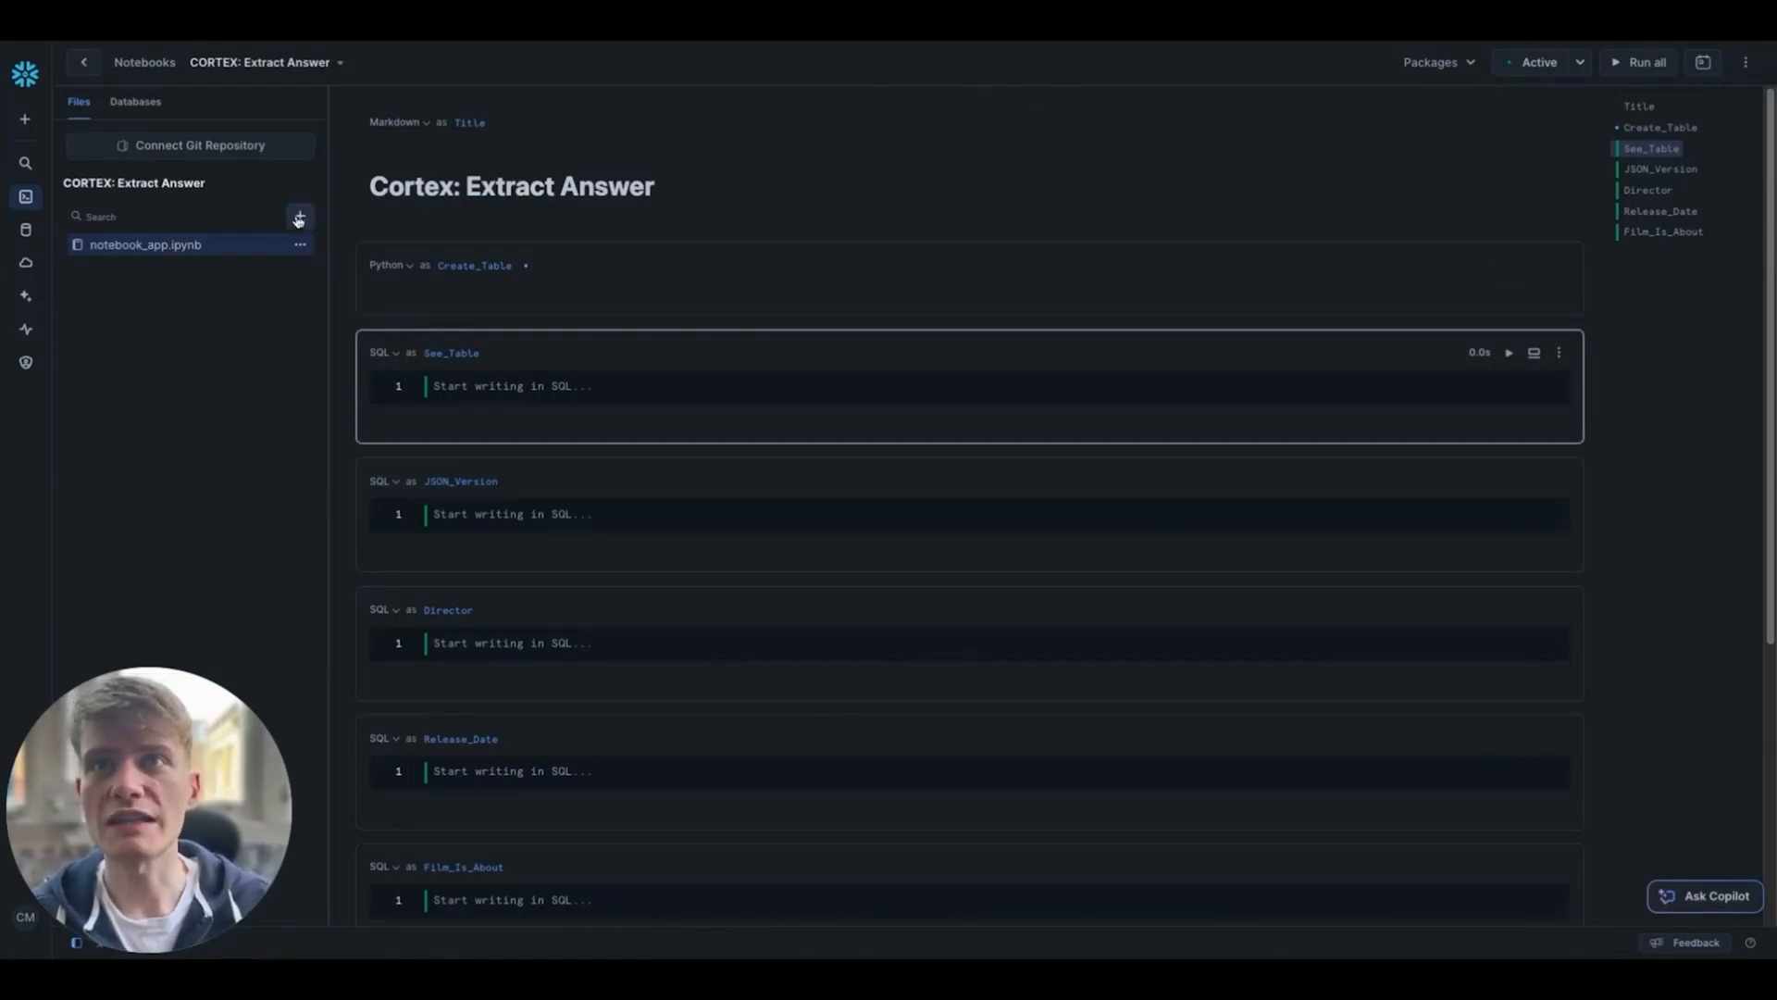
Step: Upload movies.parquet from the computer into the notebook's Files panel
{"action": "left_click", "coordinate": [299, 218]}
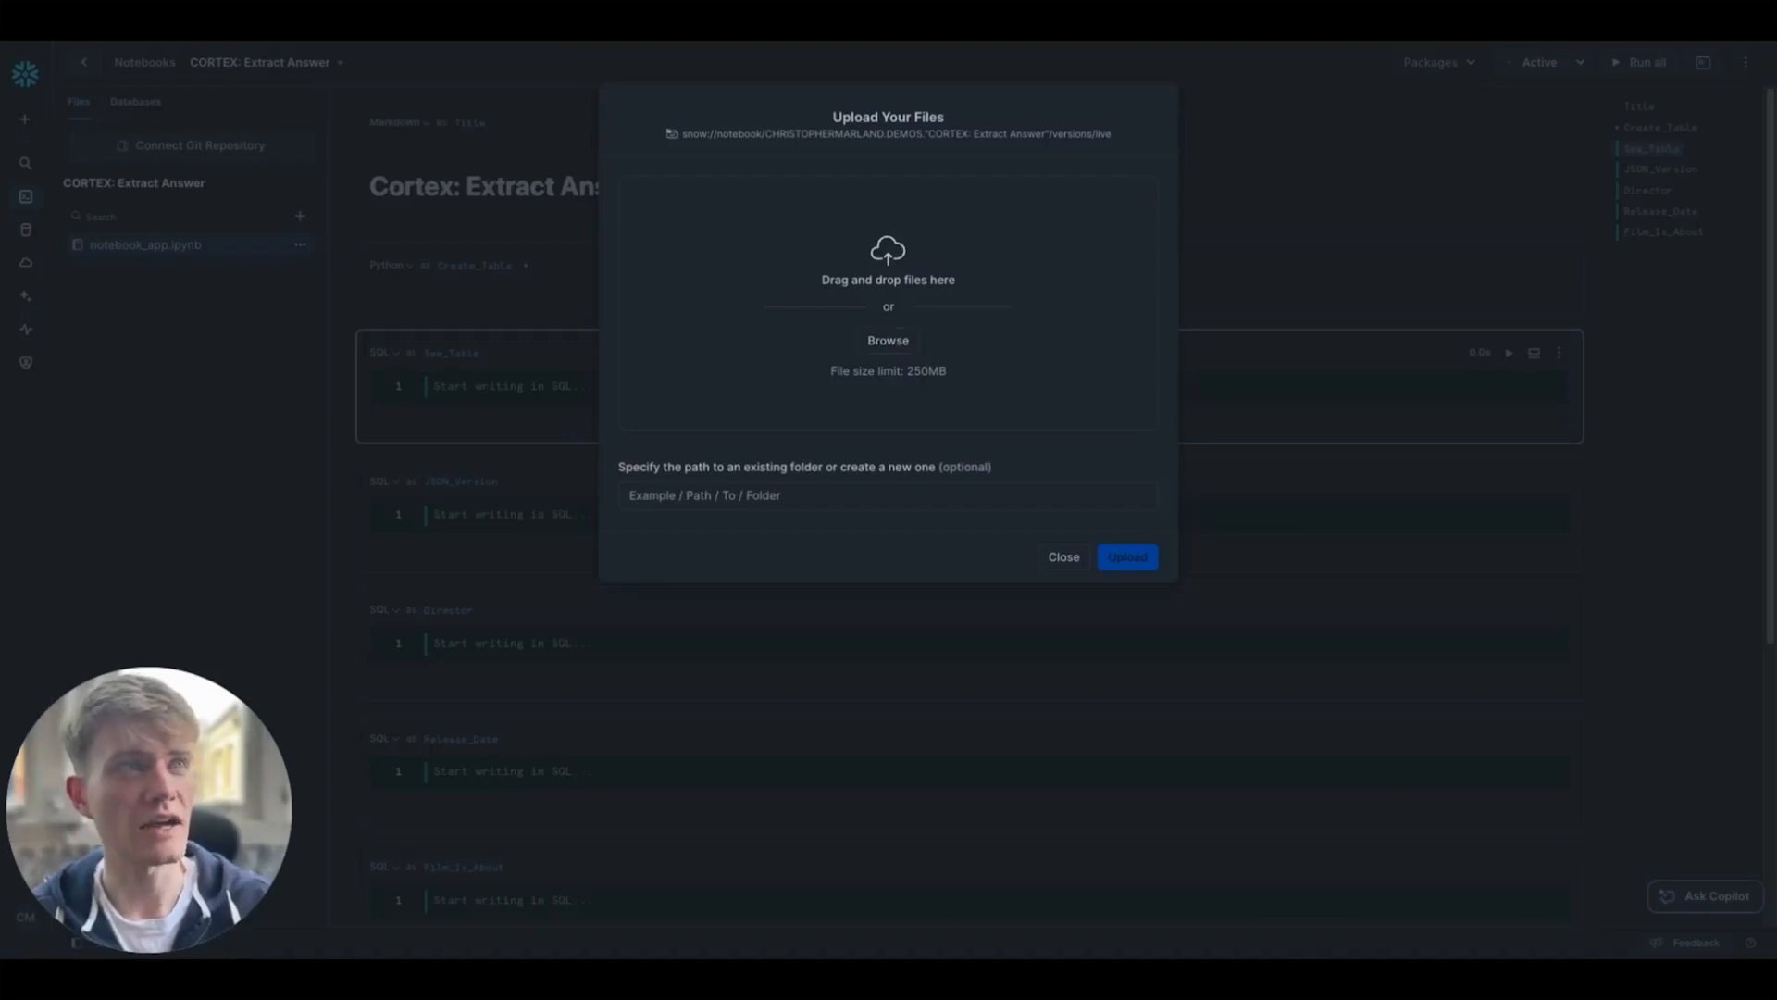
{"action": "left_click", "coordinate": [887, 339]}
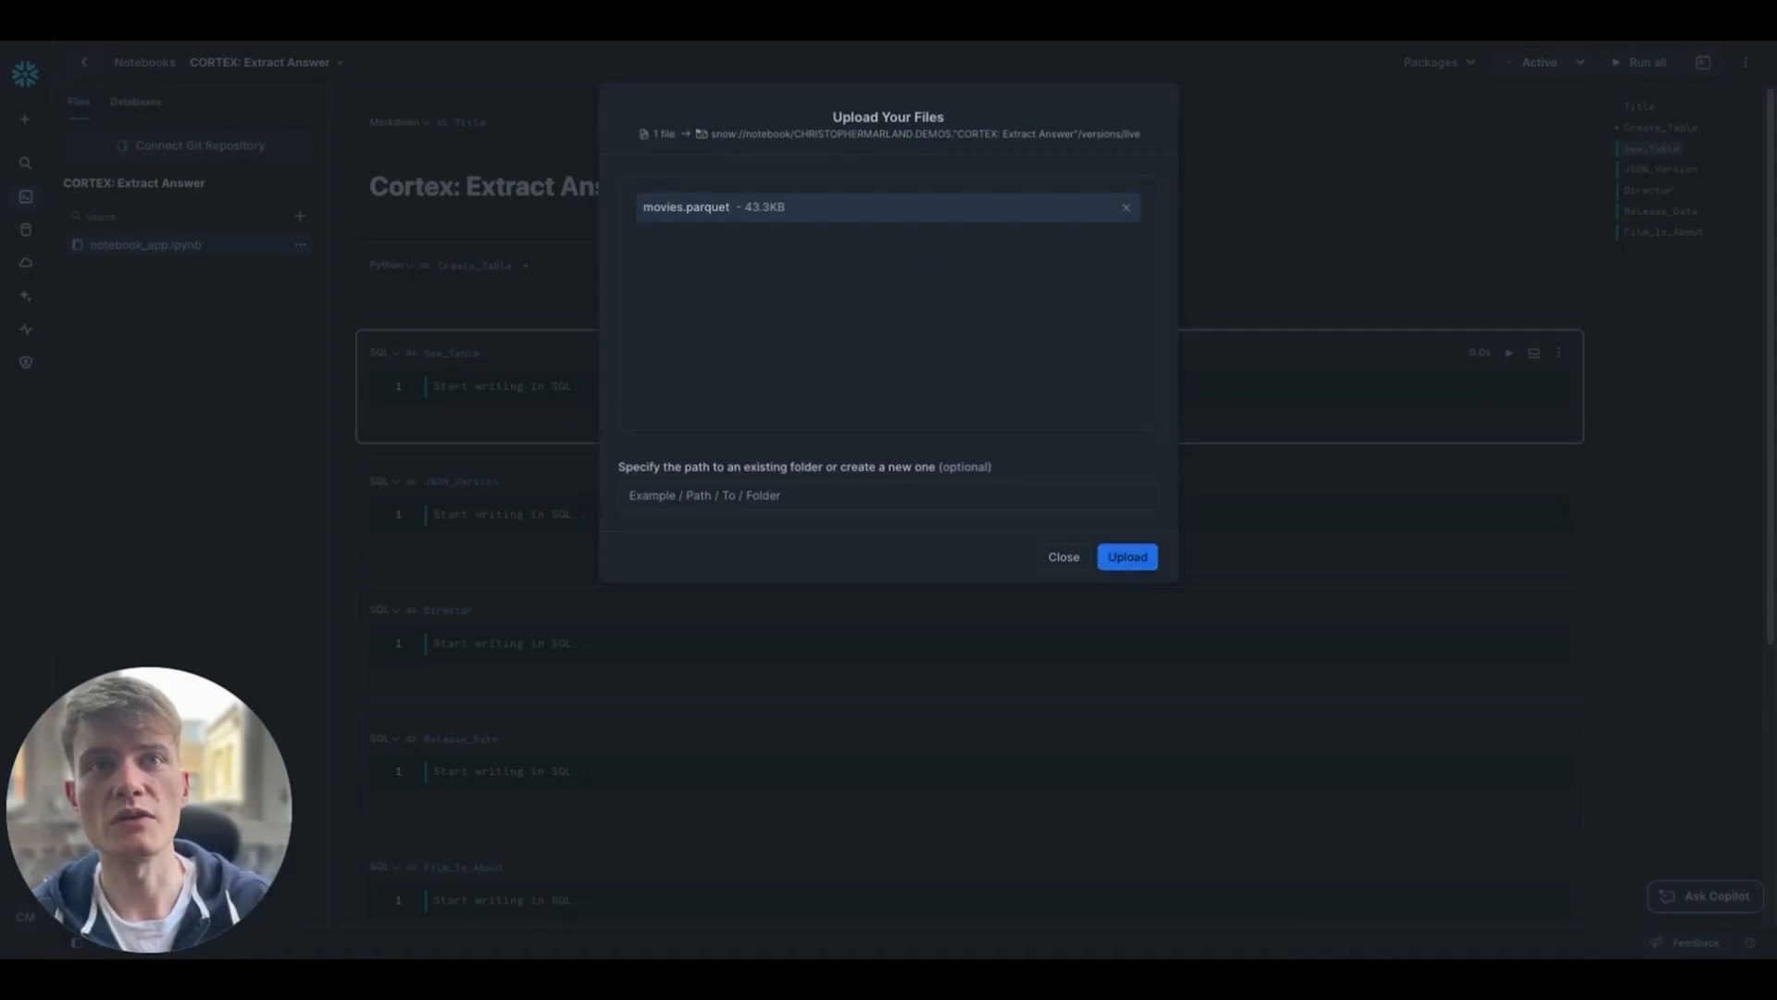
{"action": "left_click", "coordinate": [1126, 557]}
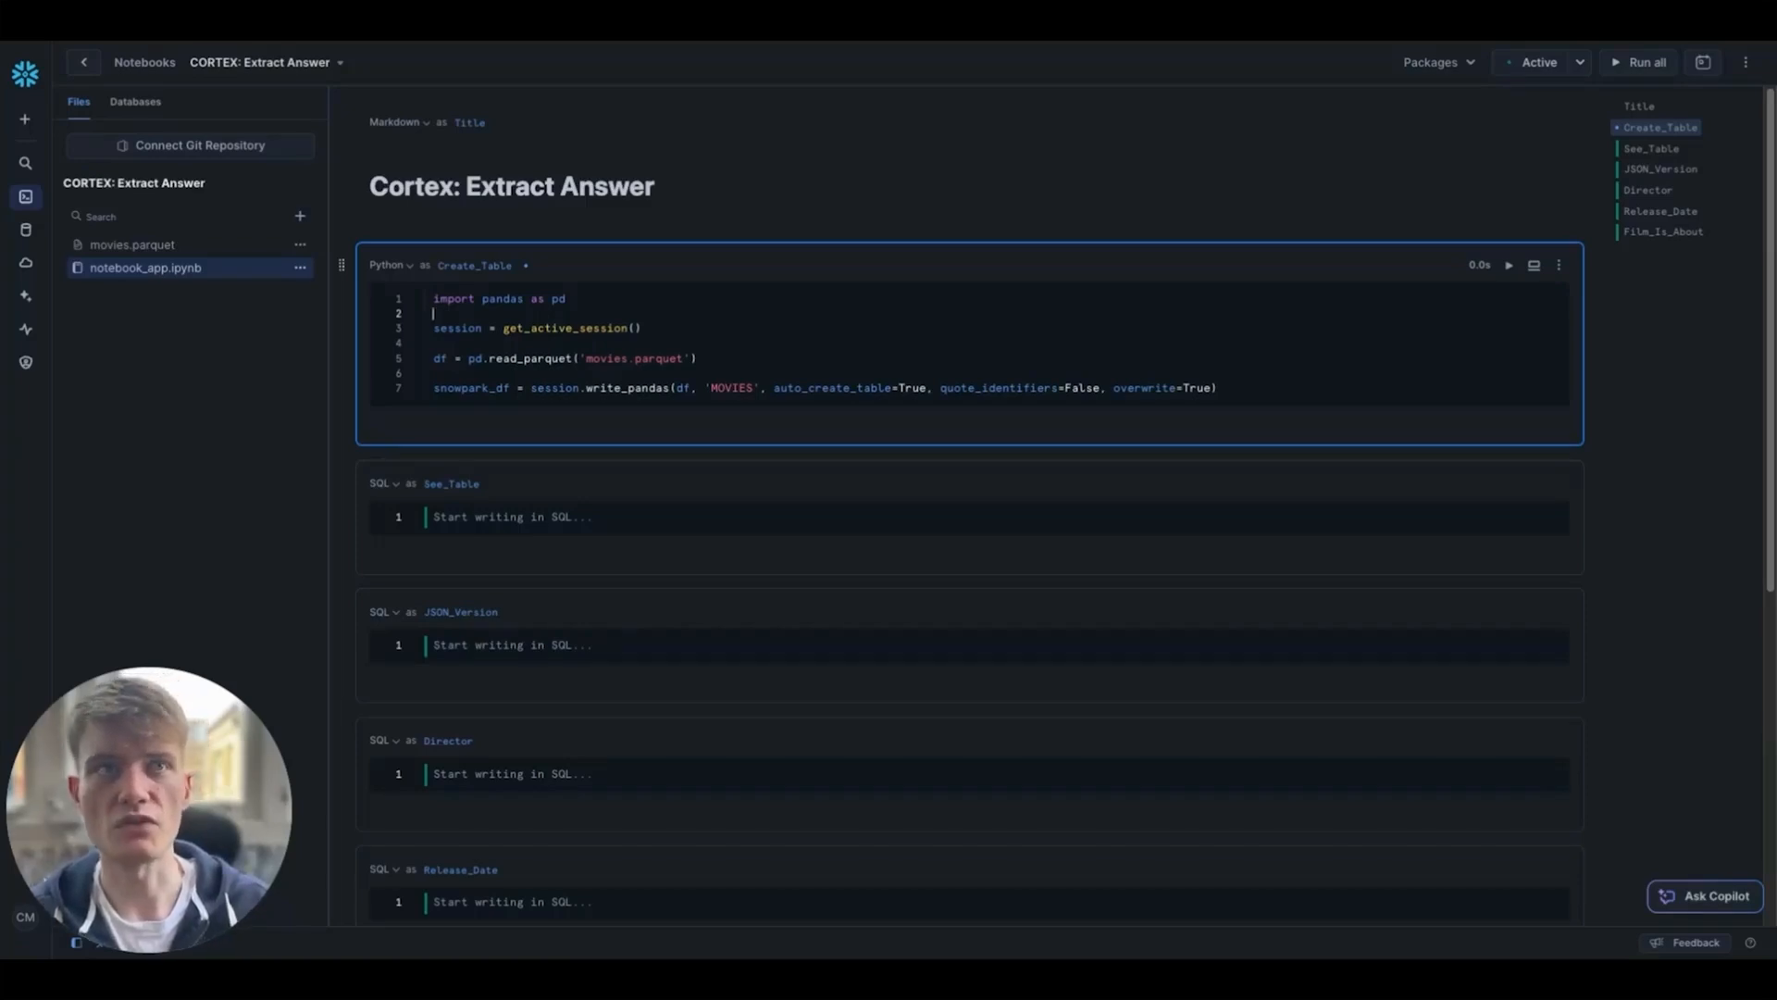
Step: Run the Create_Table cell so movies.parquet is written into the MOVIES table
{"action": "left_click", "coordinate": [1641, 62]}
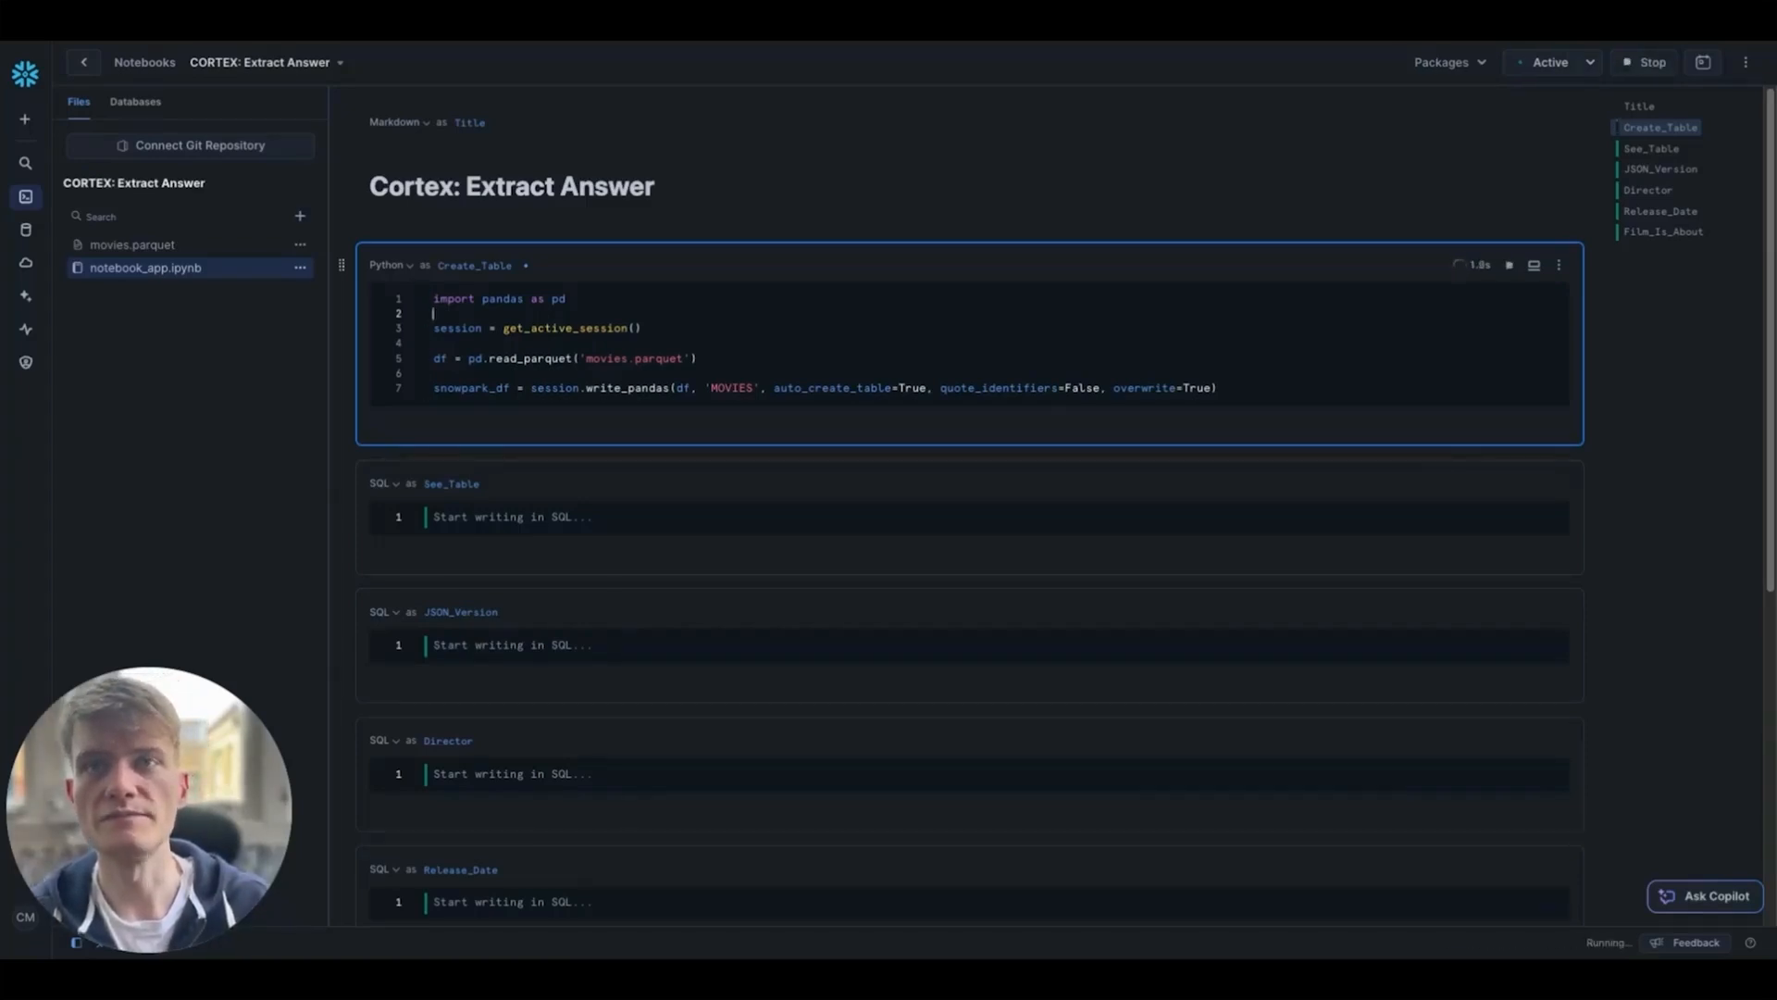
{"action": "left_click", "coordinate": [666, 517]}
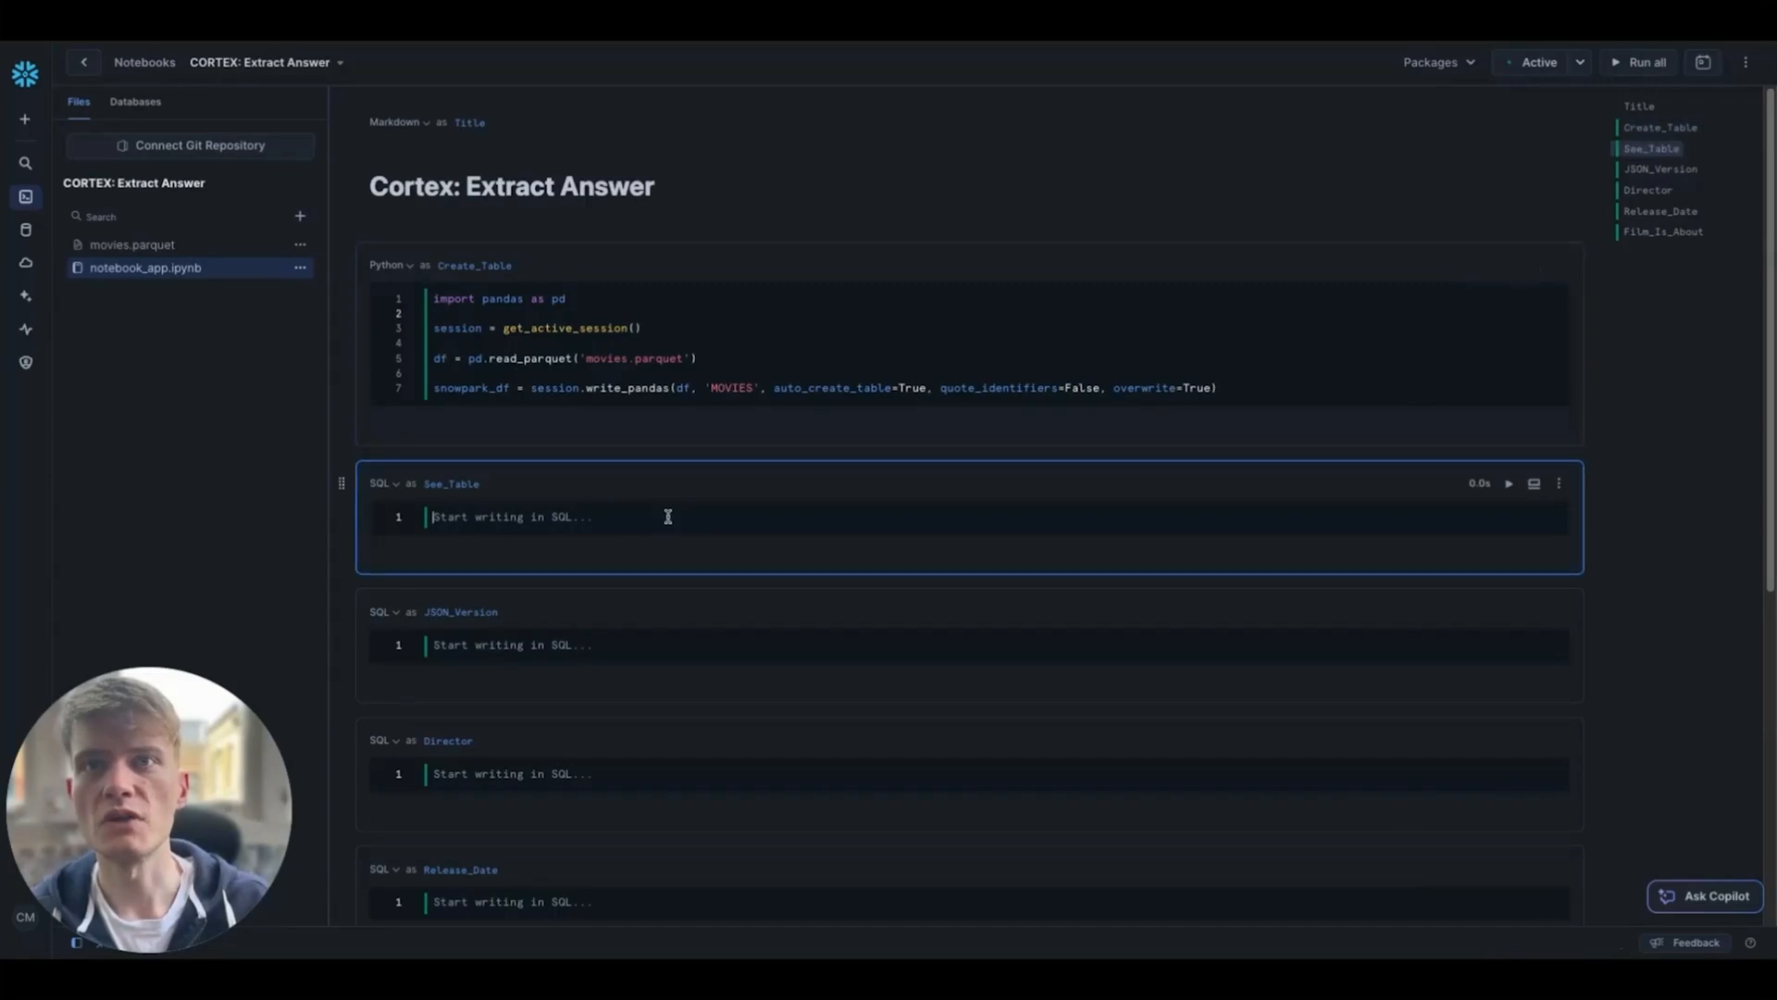
{"action": "scroll", "scroll_direction": "down", "scroll_amount": 3}
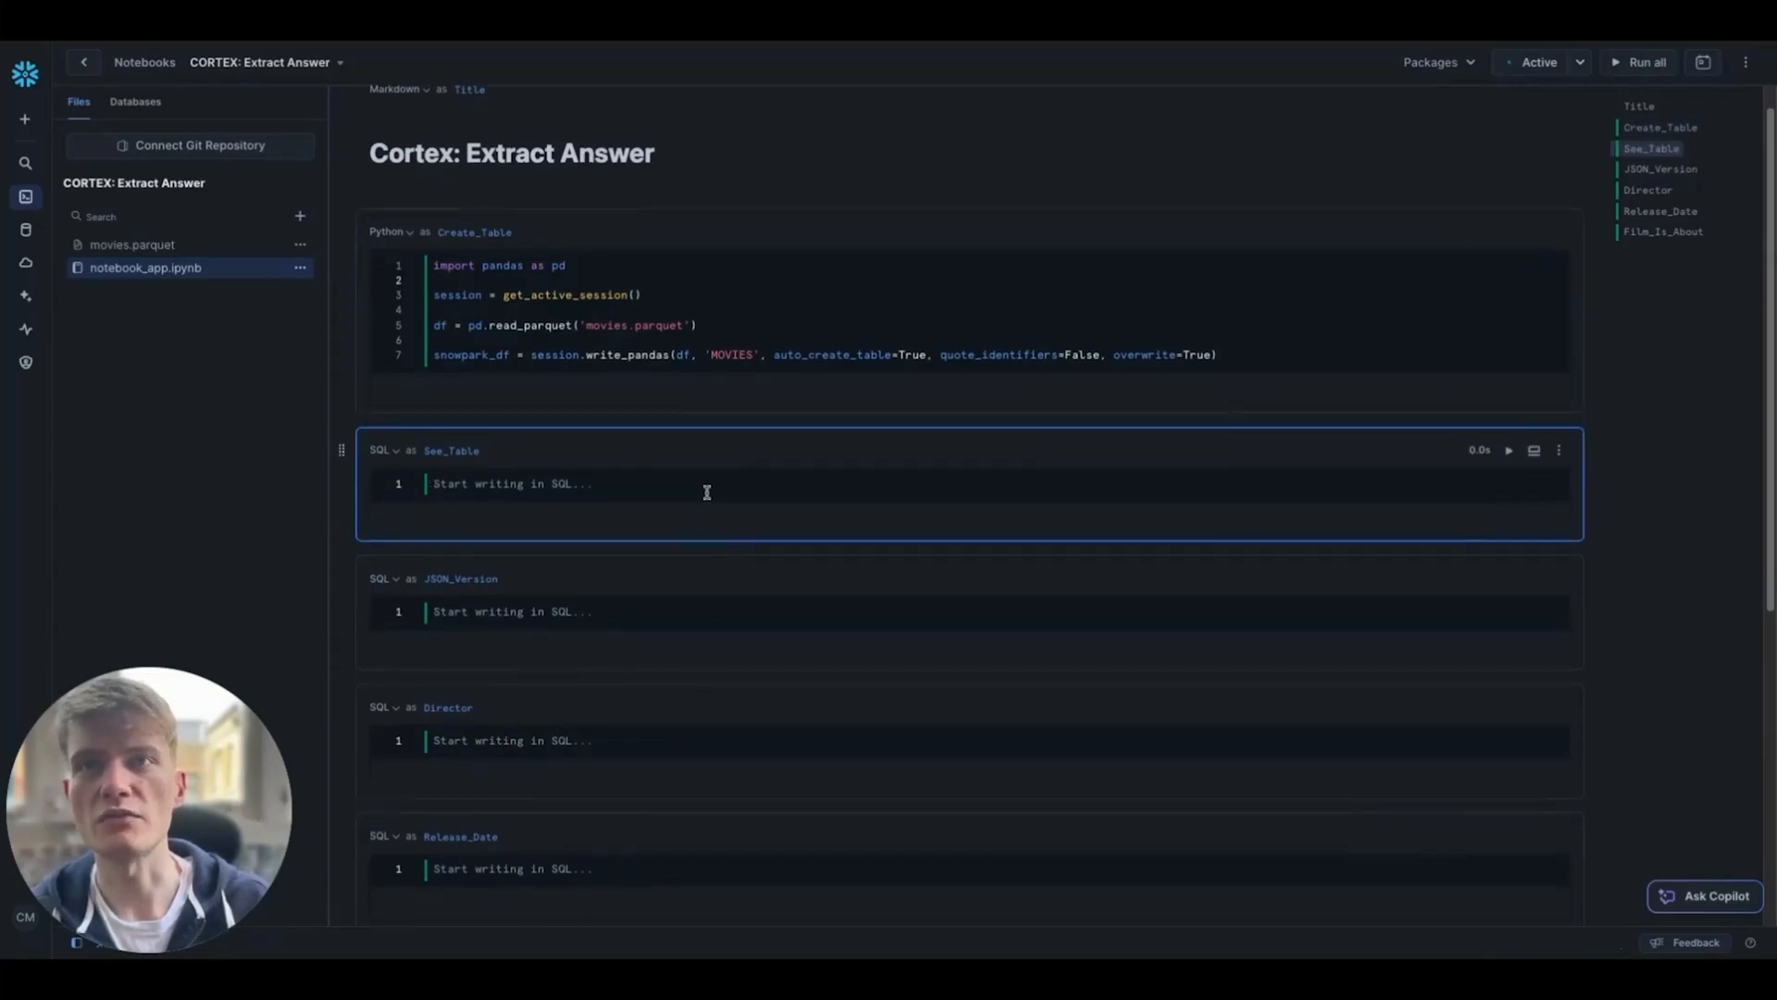
Step: Run select * from movies in See_Table and scroll through the film rows
{"action": "type", "text": "select * from movies;"}
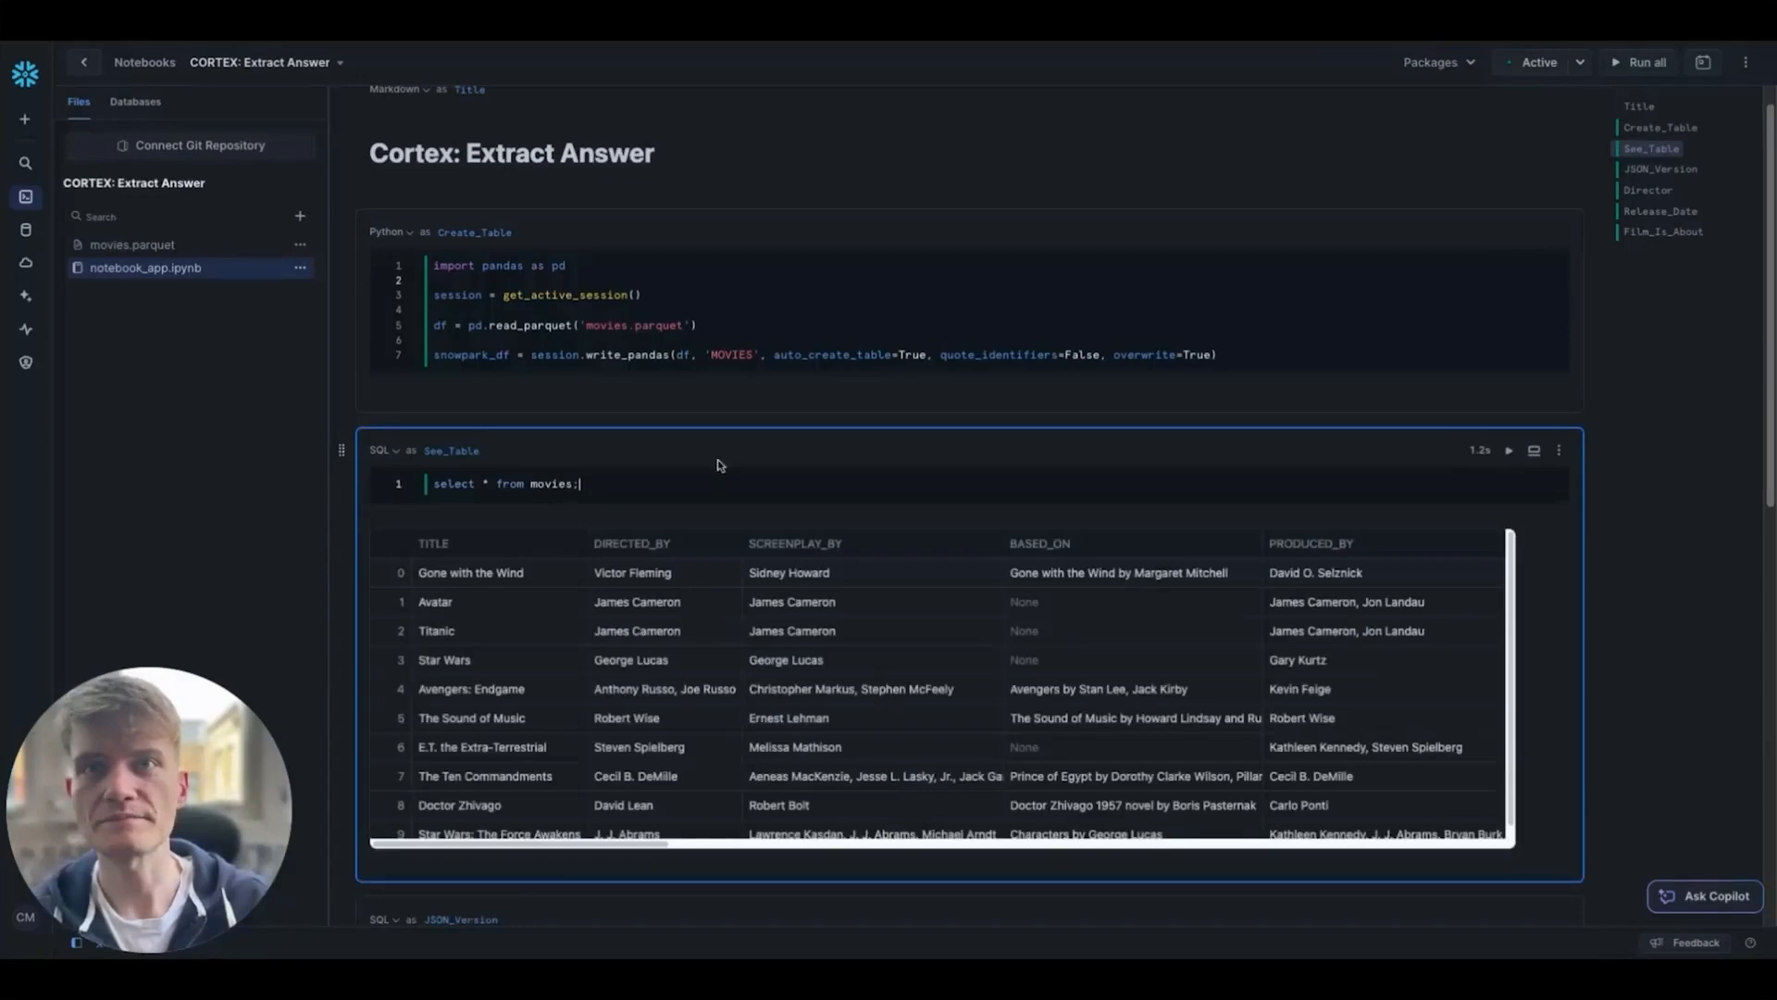
{"action": "scroll", "scroll_direction": "down", "scroll_amount": 3}
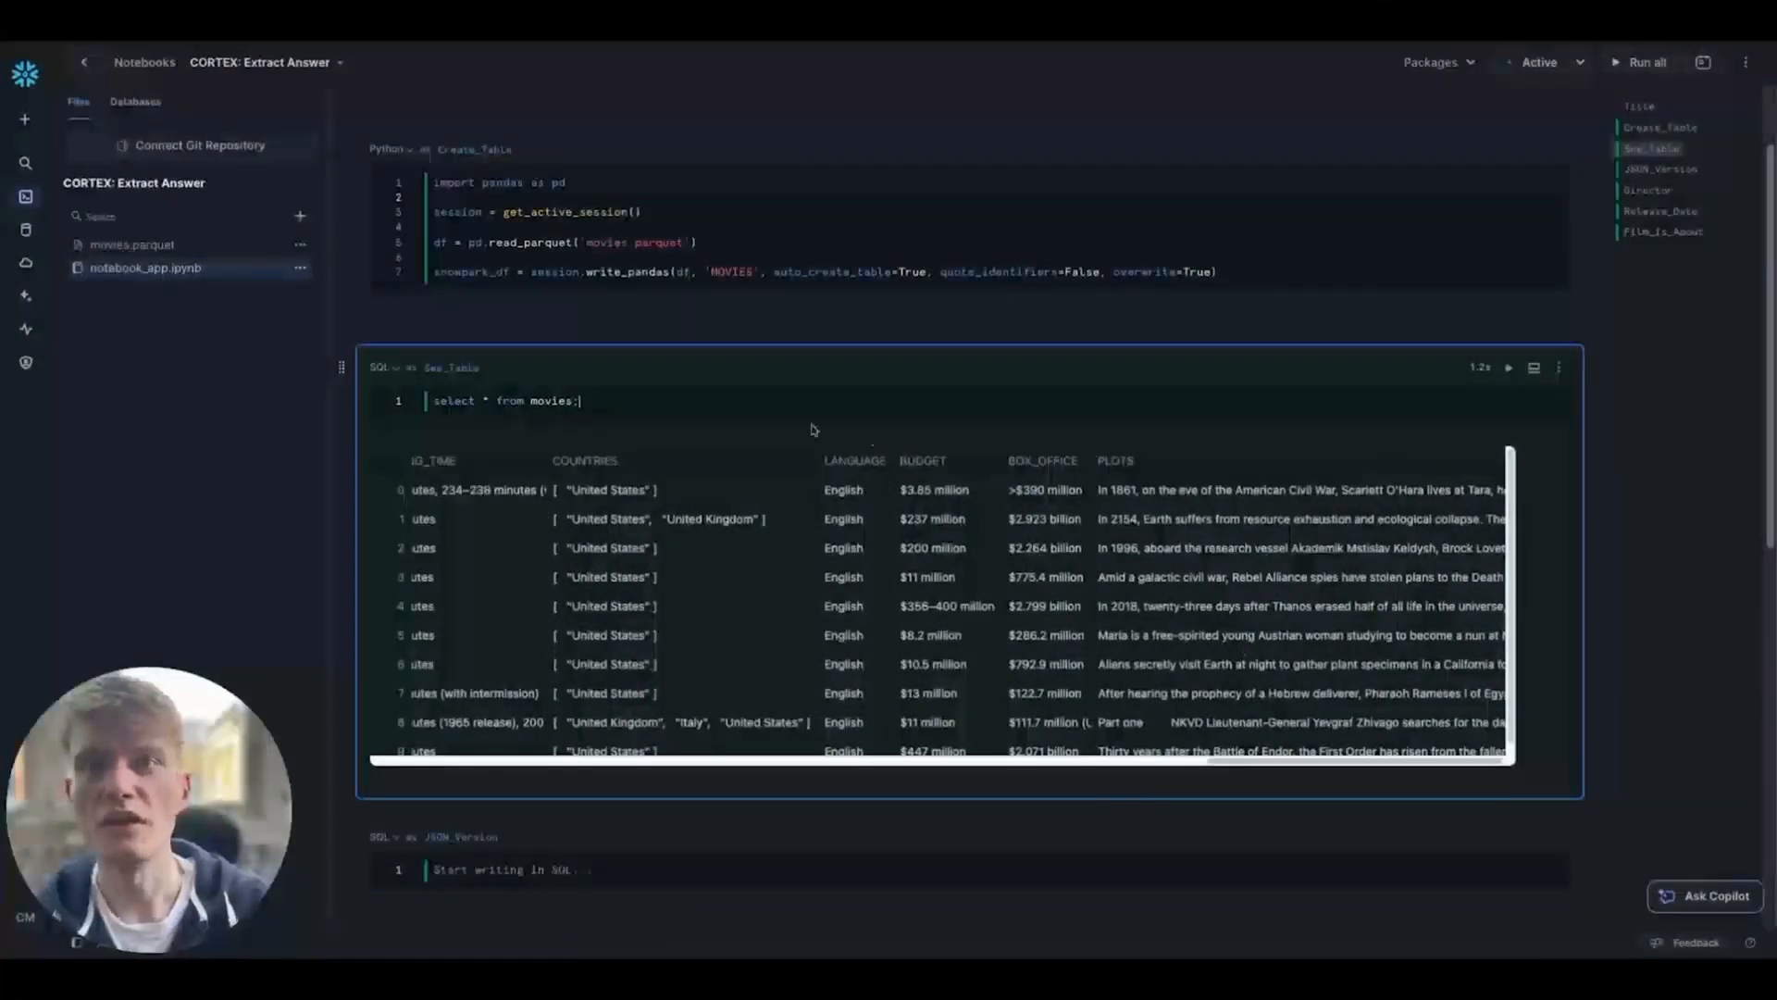
{"action": "scroll", "scroll_direction": "down", "scroll_amount": 3}
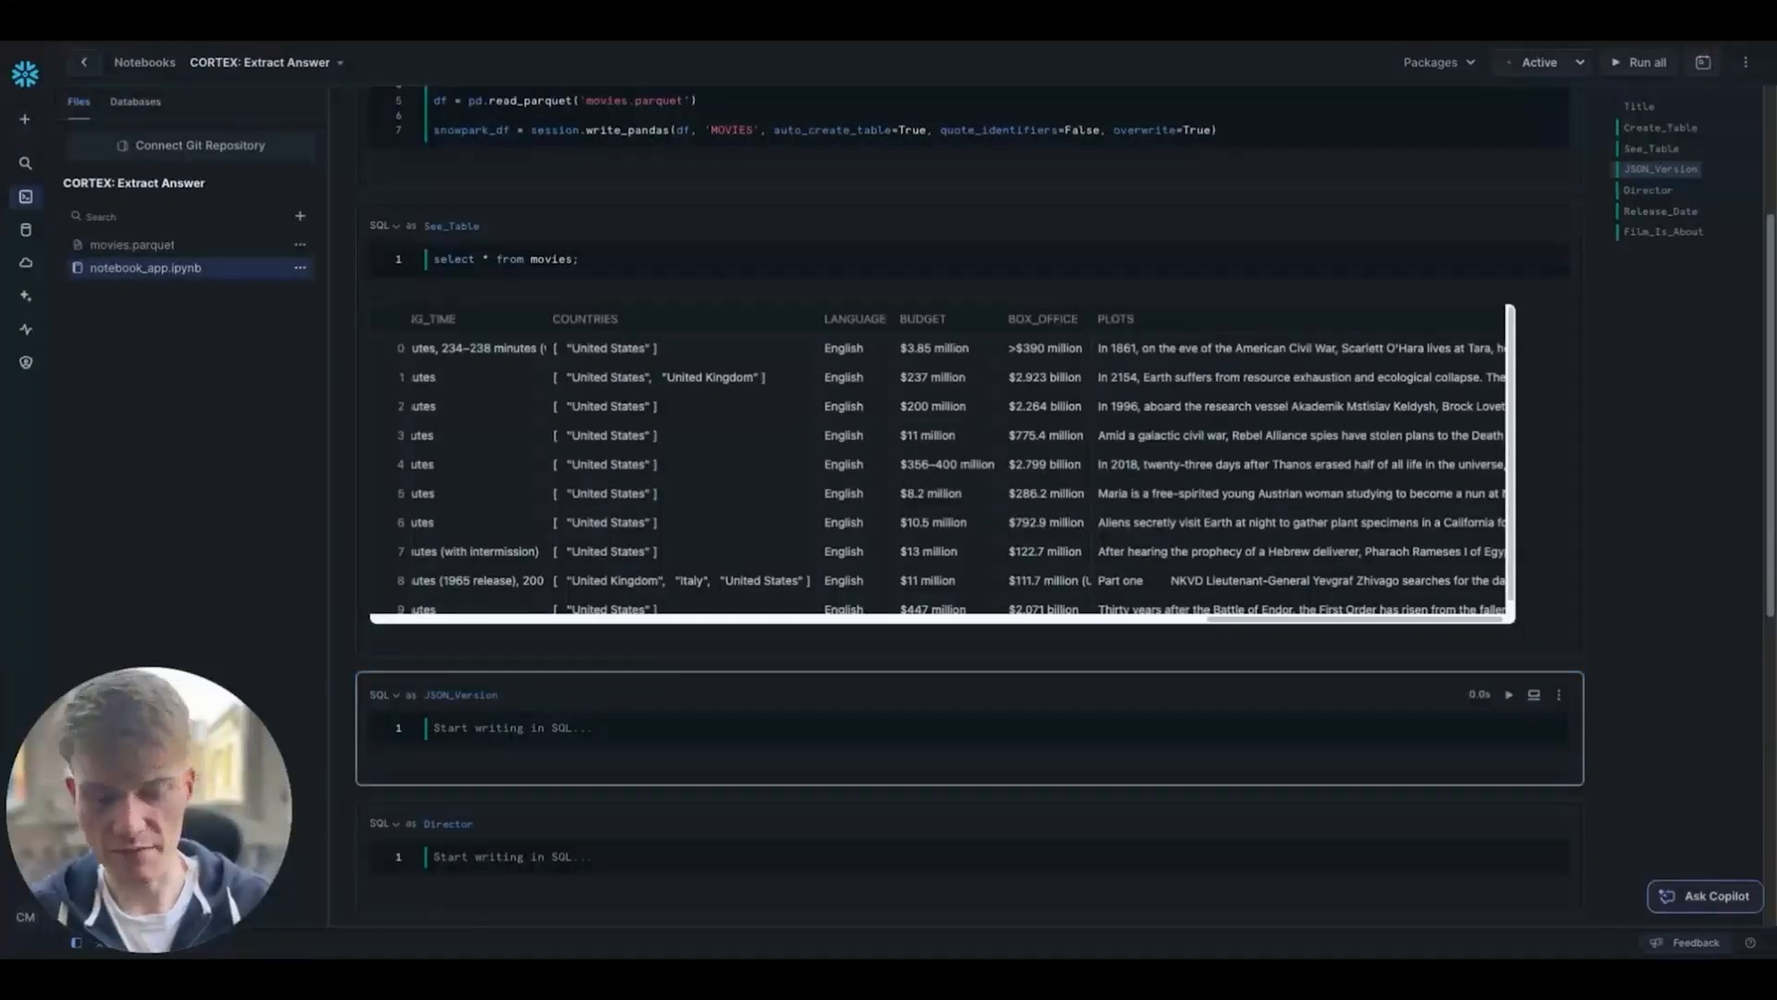
Step: Run select object_construct_keep_null(*) as movie_object from movies in JSON_Version
{"action": "left_click", "coordinate": [510, 727]}
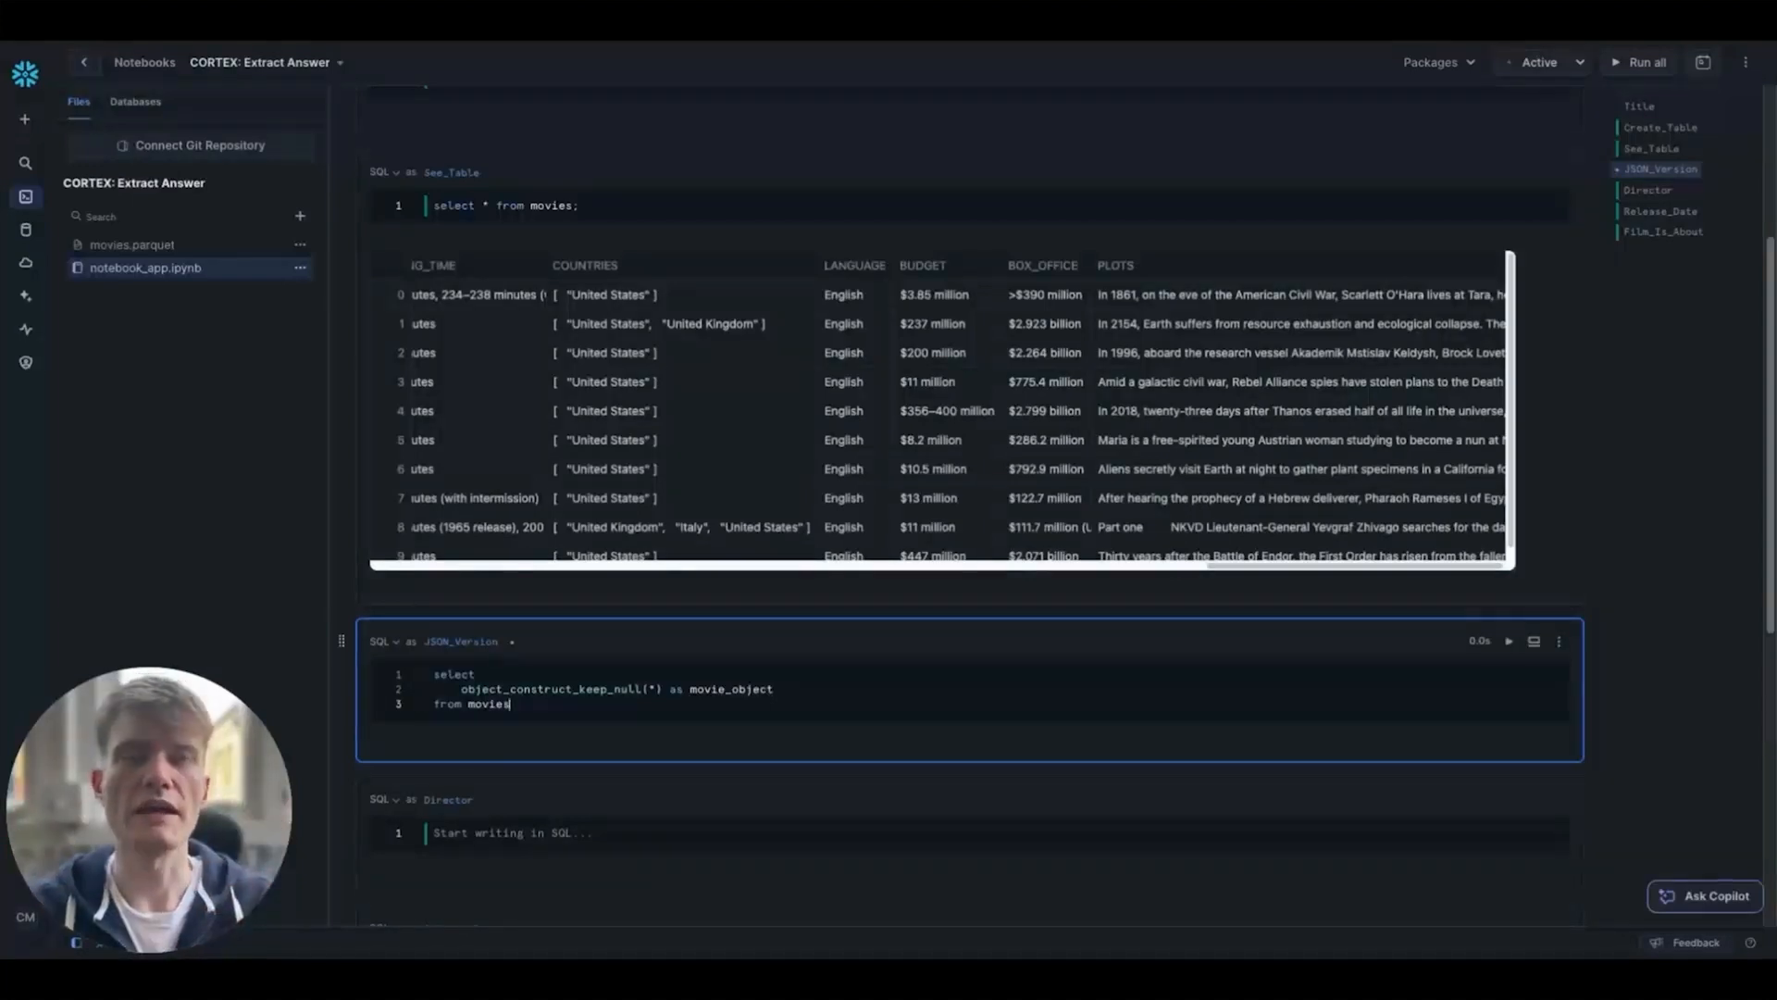
{"action": "left_click", "coordinate": [1509, 641]}
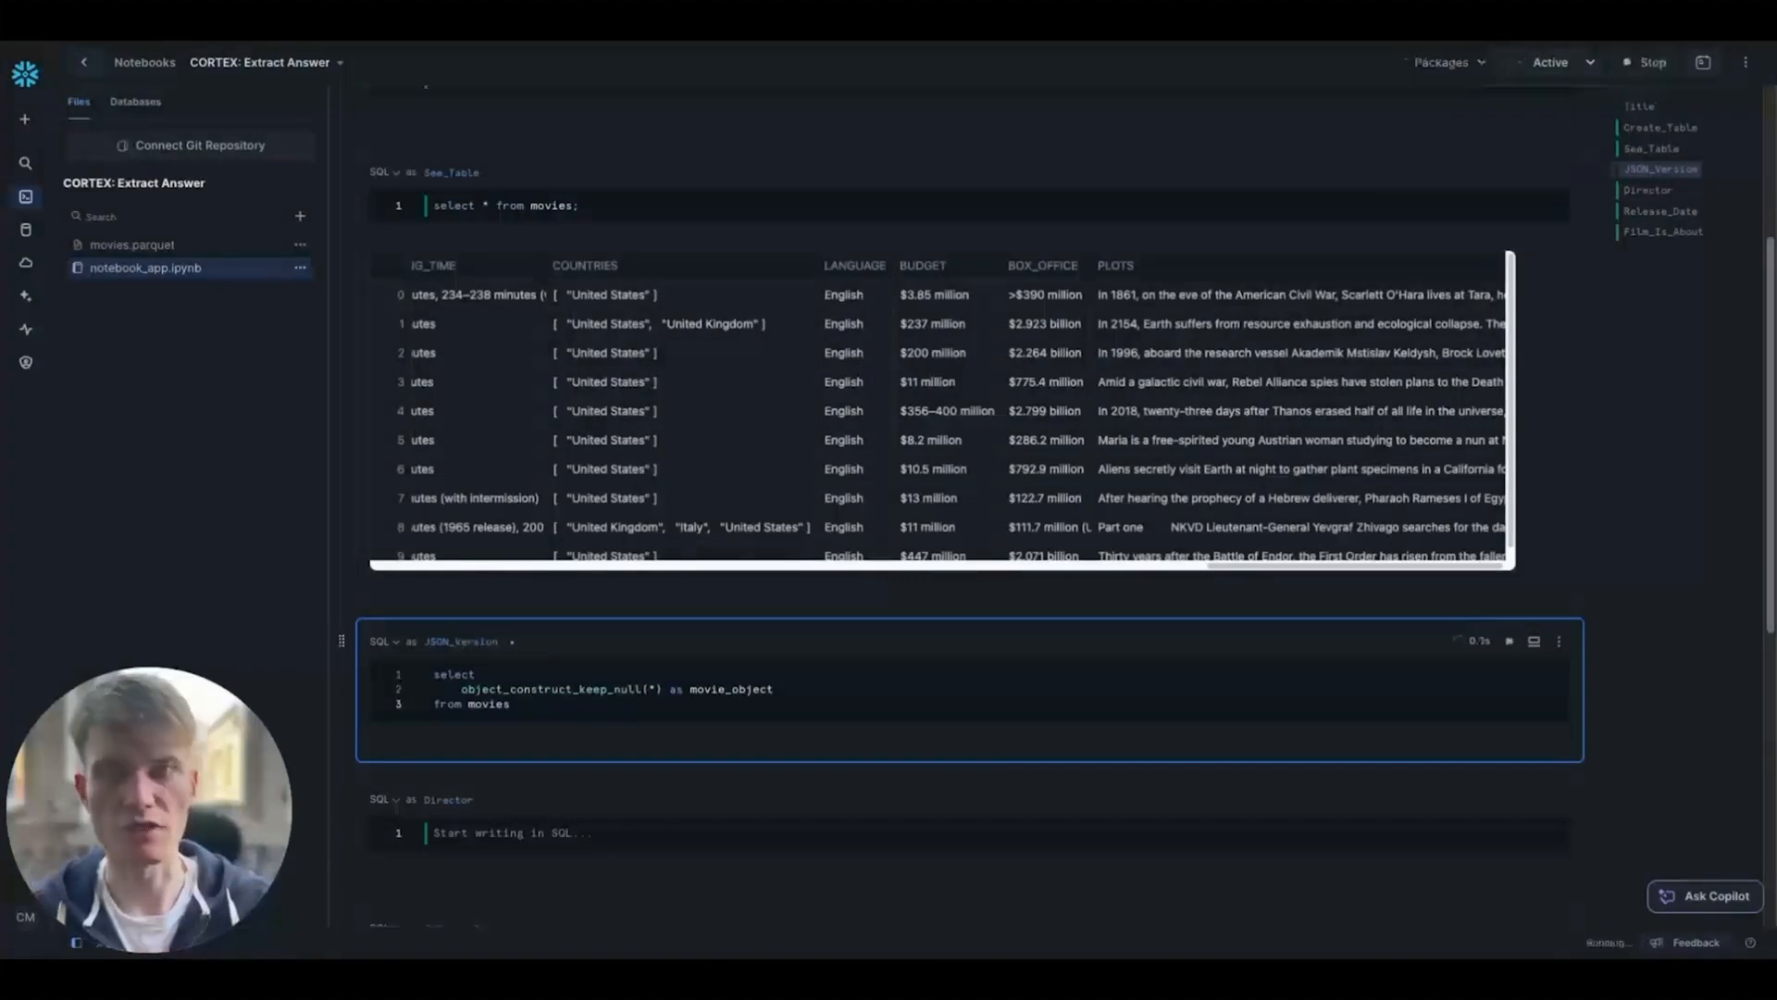
{"action": "left_click", "coordinate": [1509, 640]}
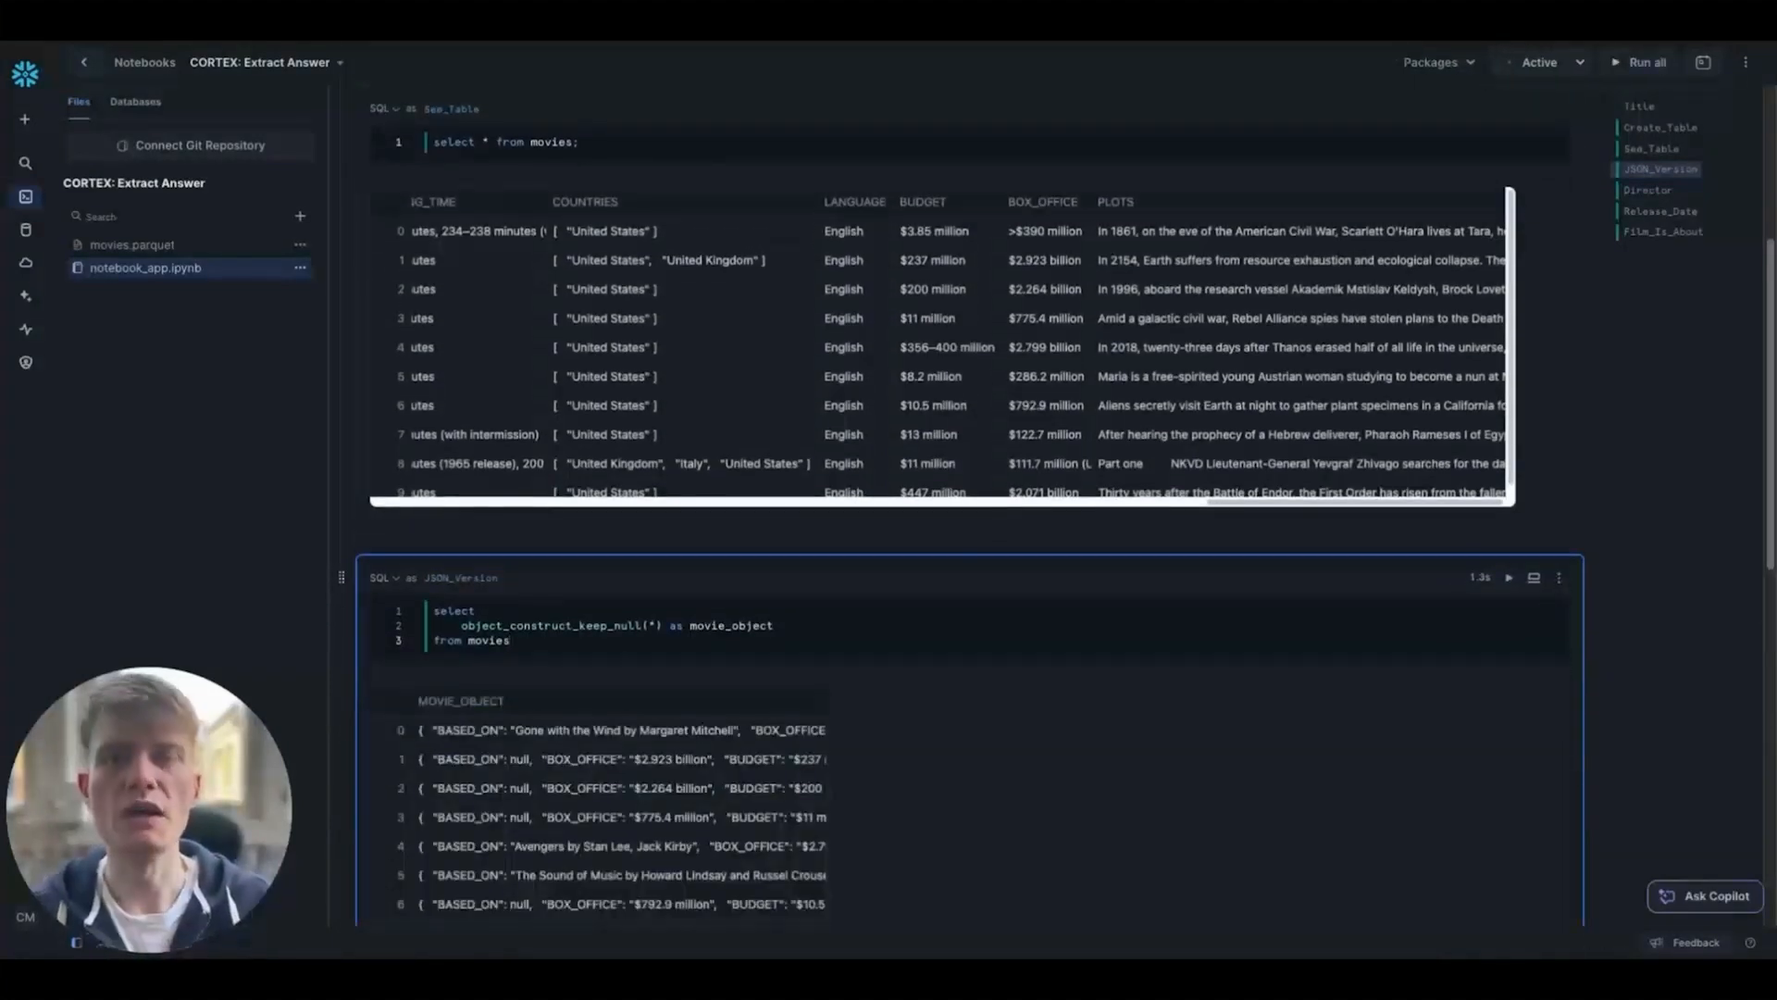
{"action": "scroll", "scroll_direction": "down", "scroll_amount": 3}
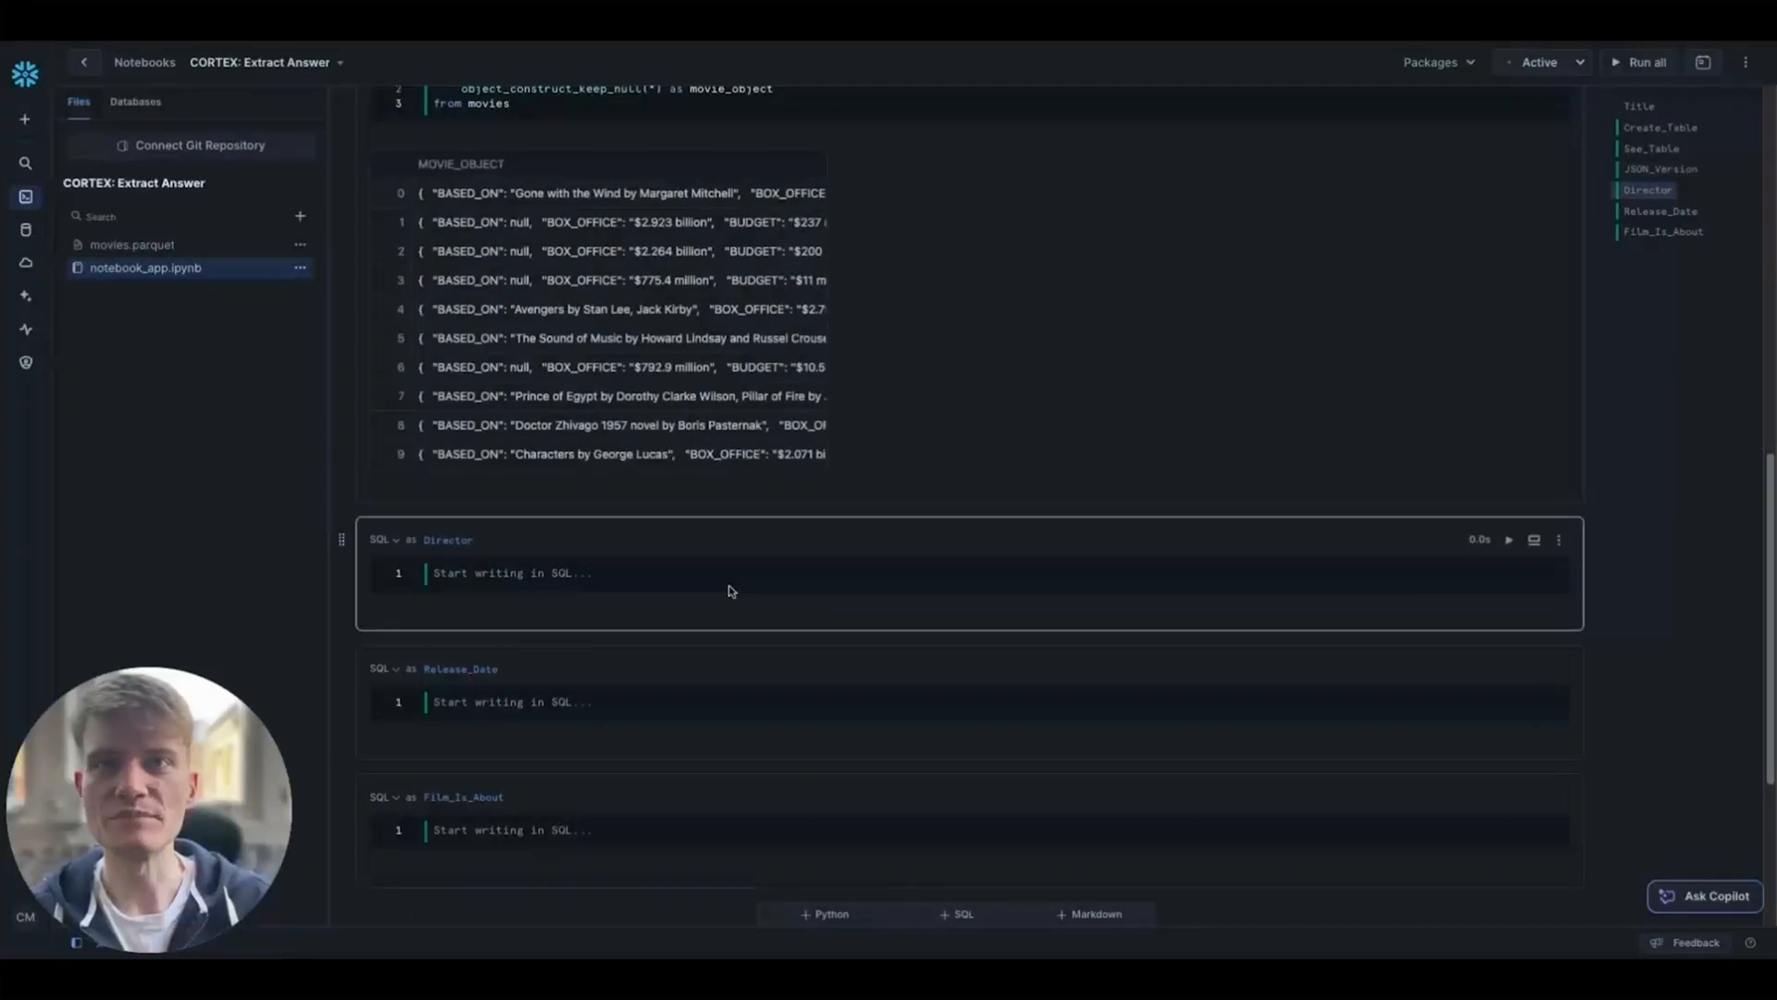
Step: Begin the Director query with a WITH table_to_object AS (...) CTE
{"action": "left_click", "coordinate": [733, 572]}
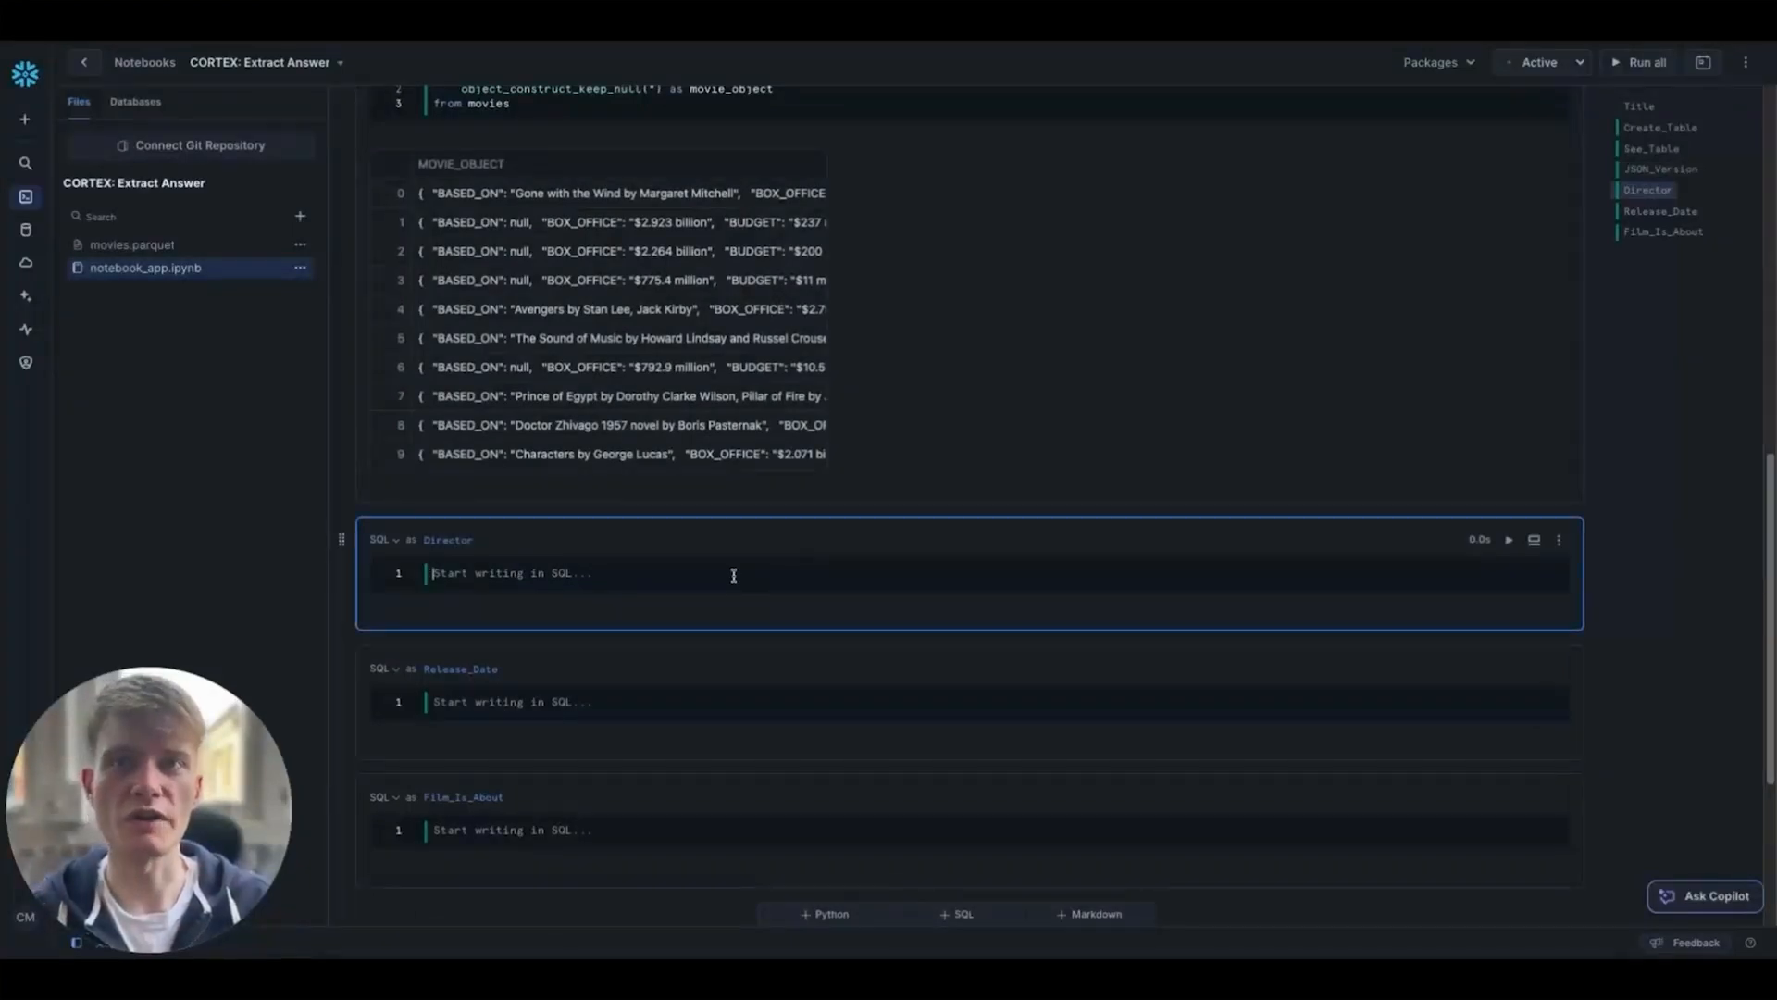
{"action": "type", "text": "with"}
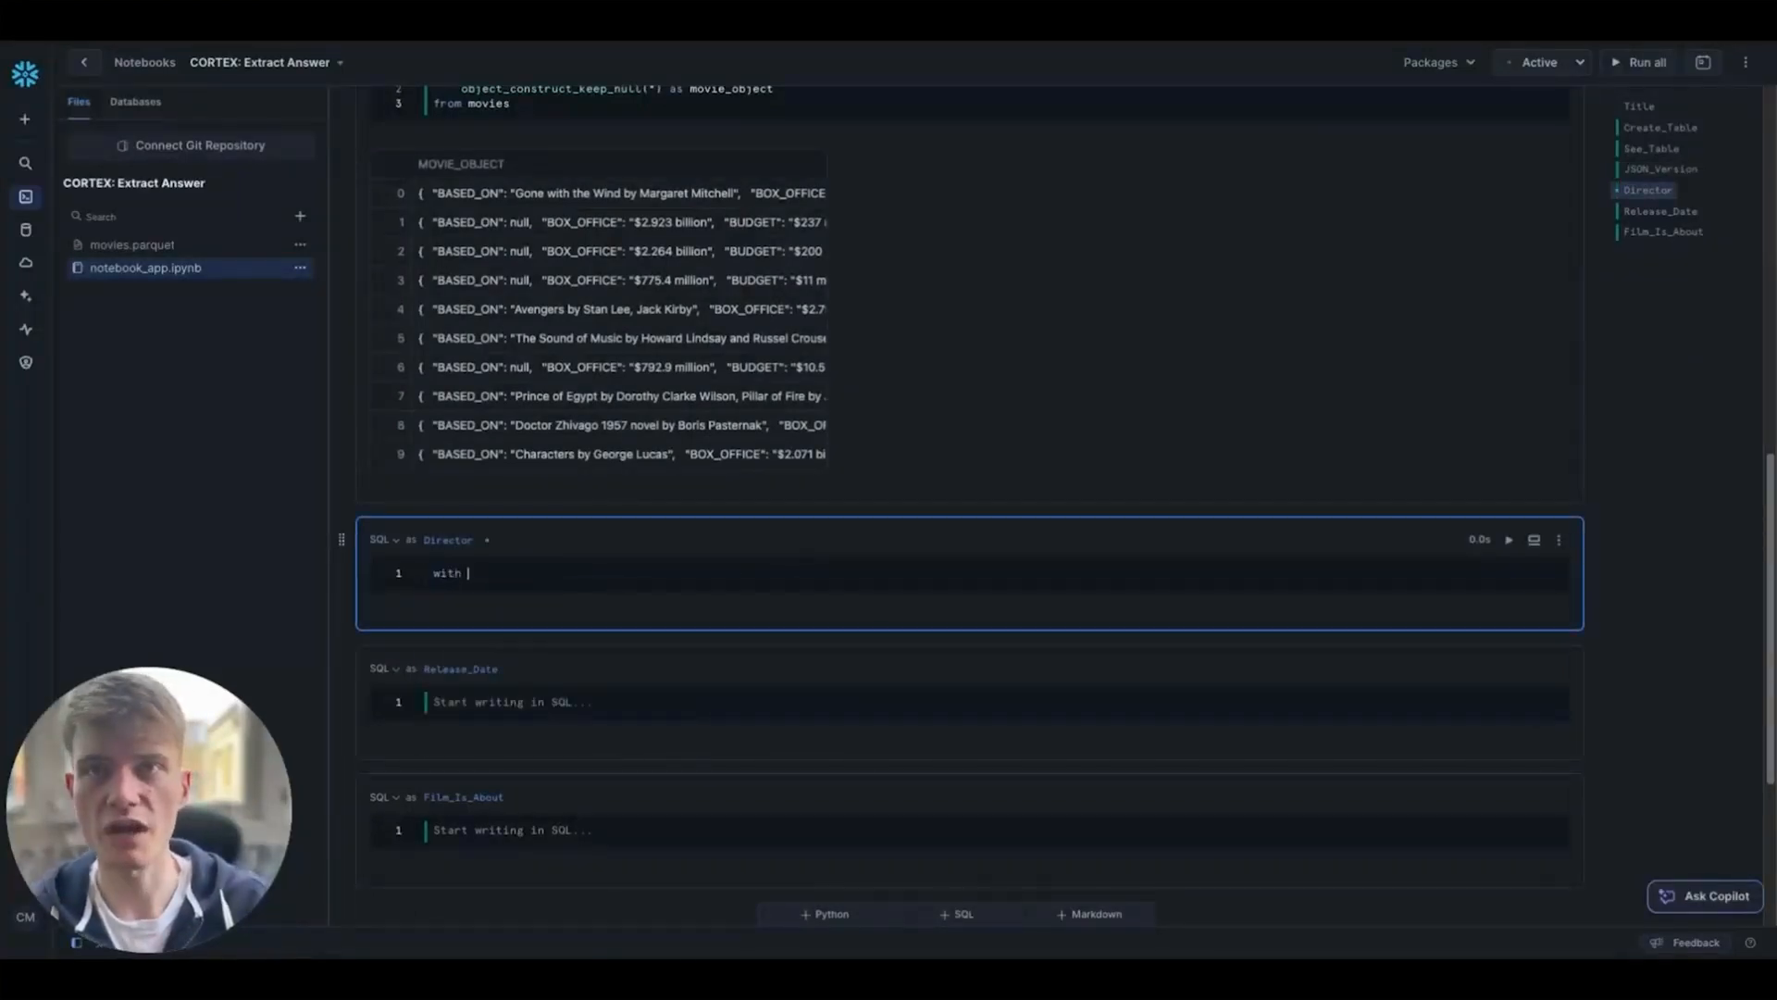
{"action": "type", "text": "table_to_object"}
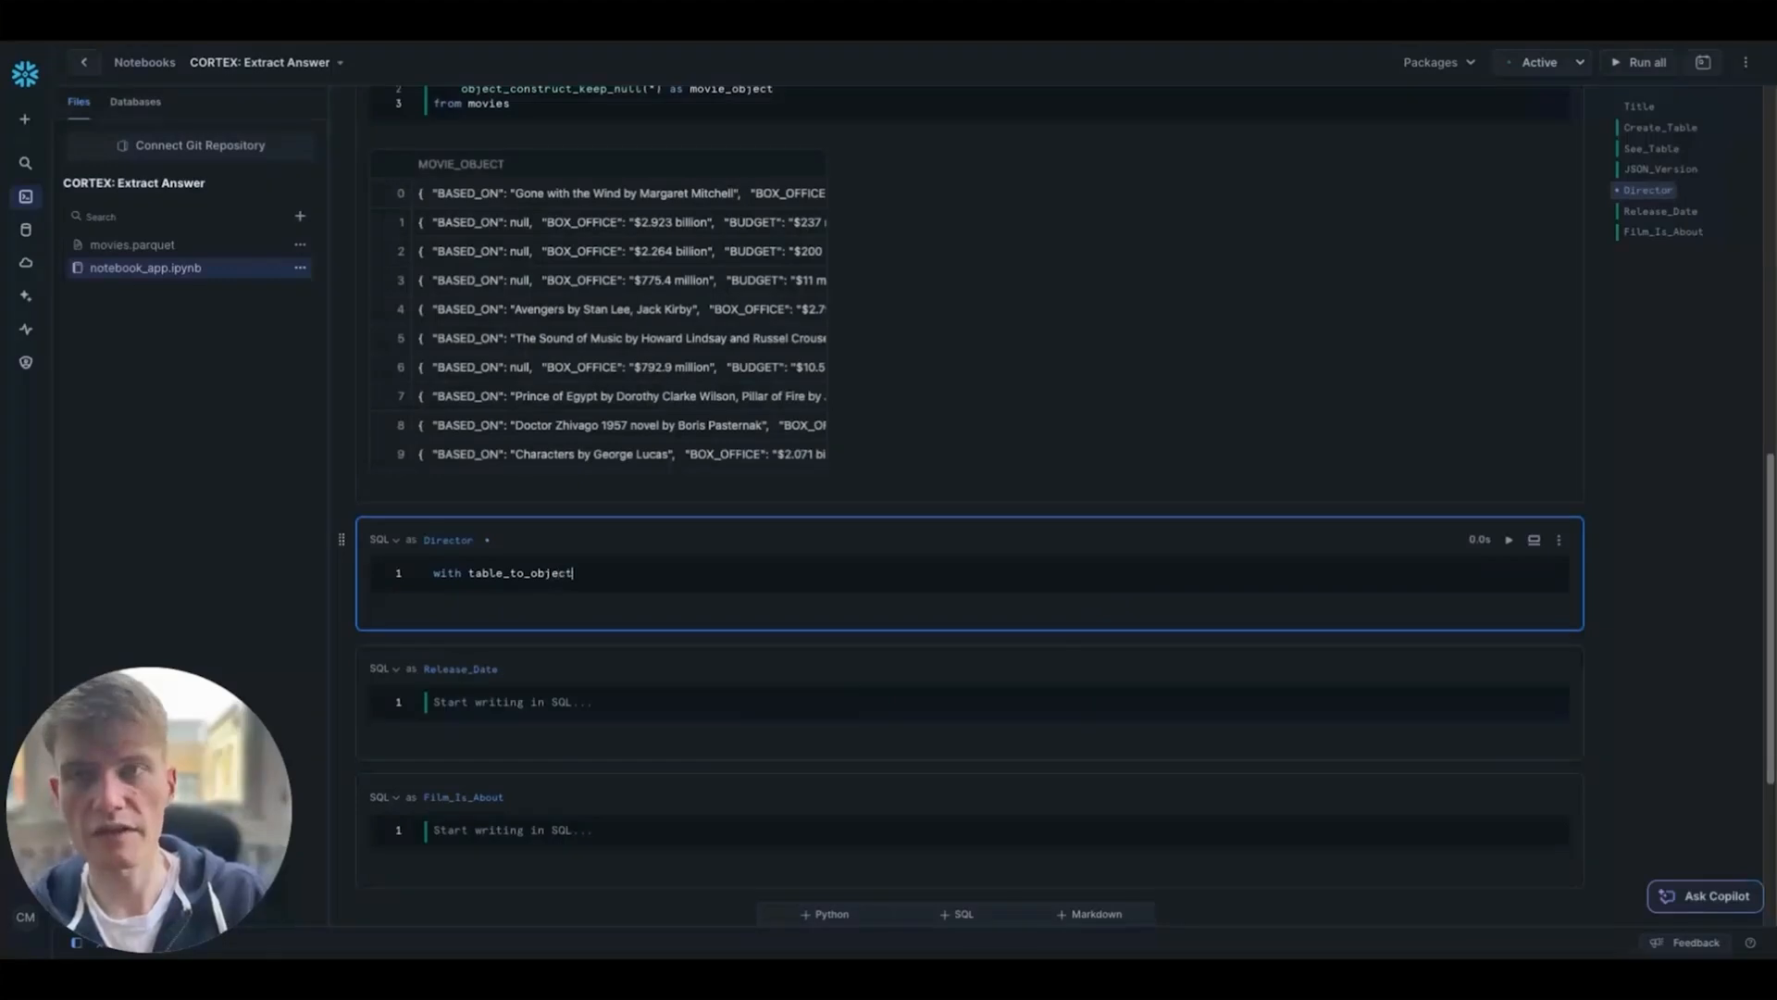
{"action": "type", "text": "as ("}
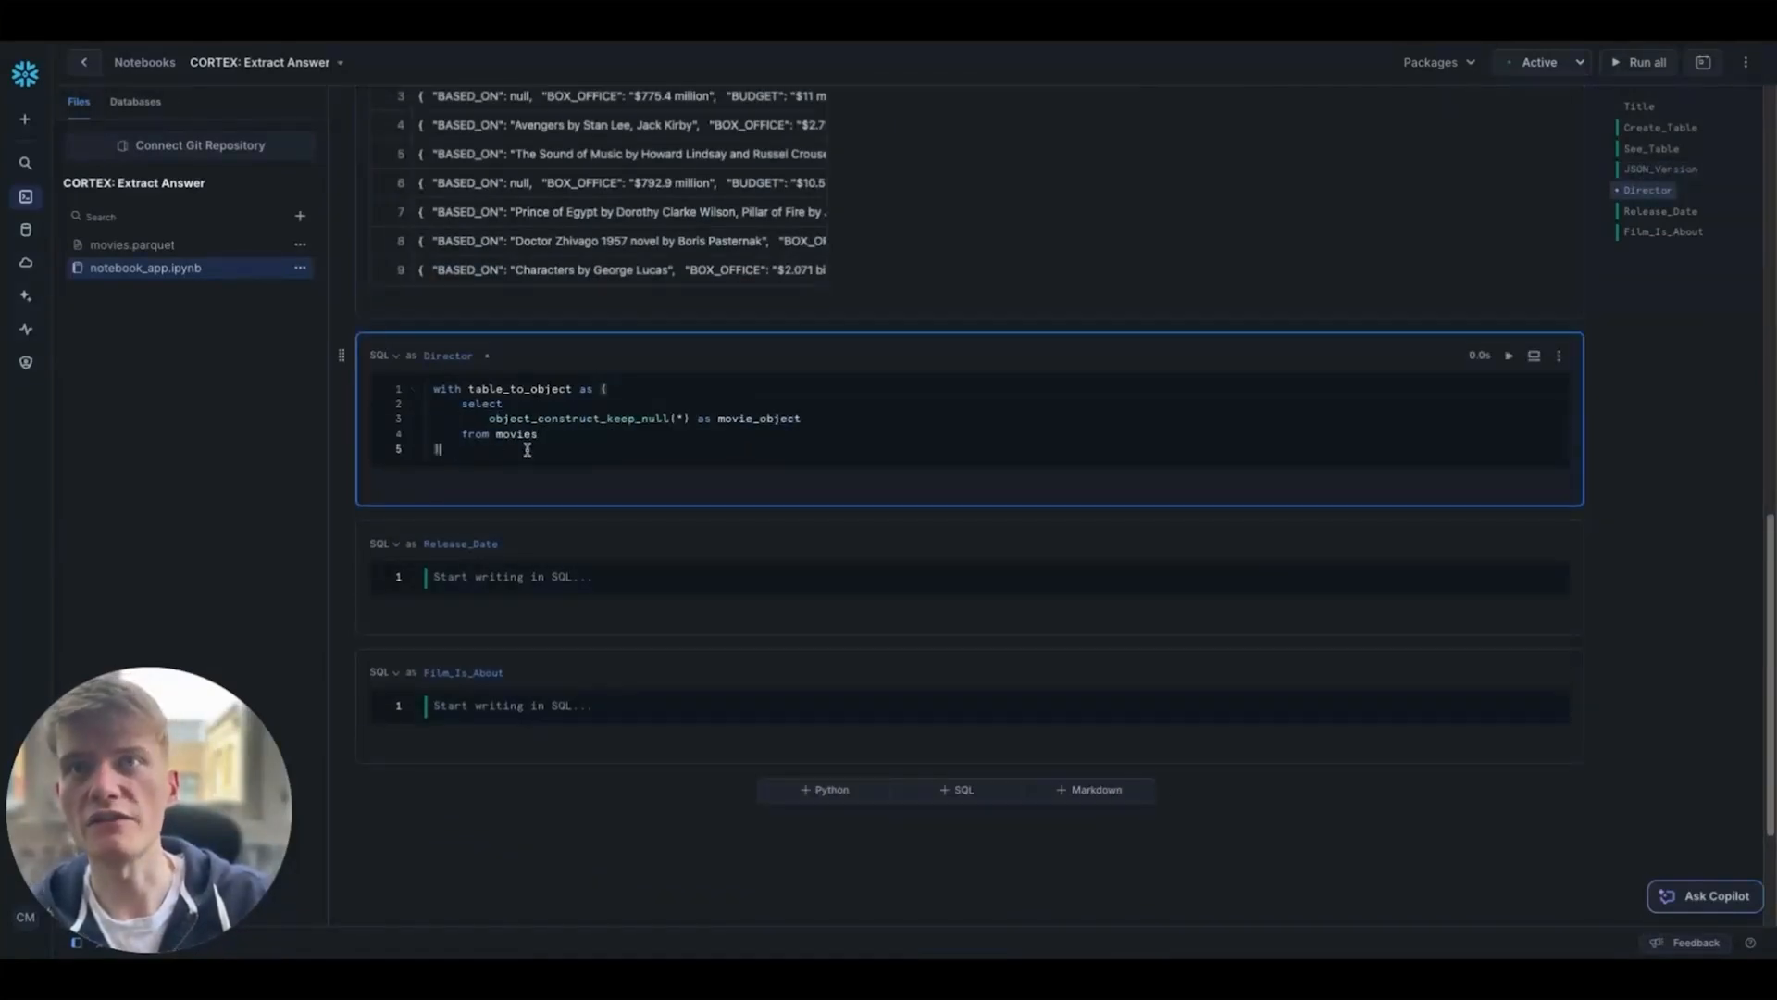
{"action": "type", "text": "),"}
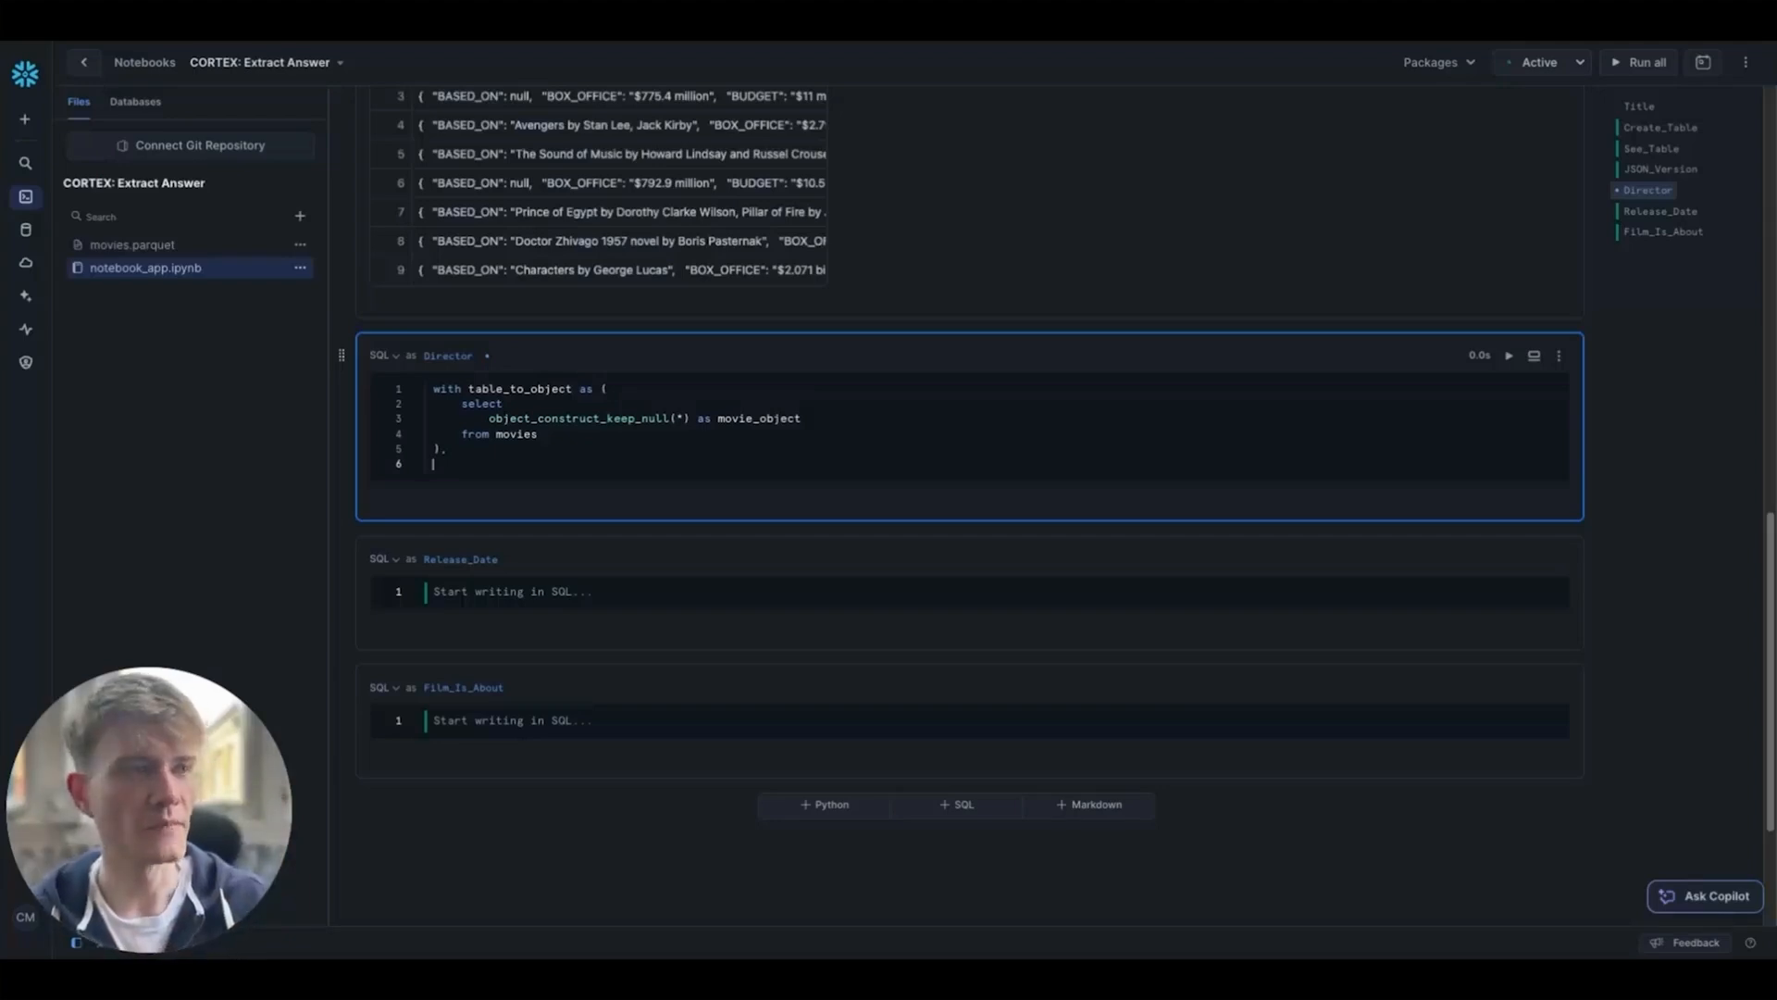
Step: Add a second extract_answer AS ( CTE after table_to_object
{"action": "type", "text": "extract"}
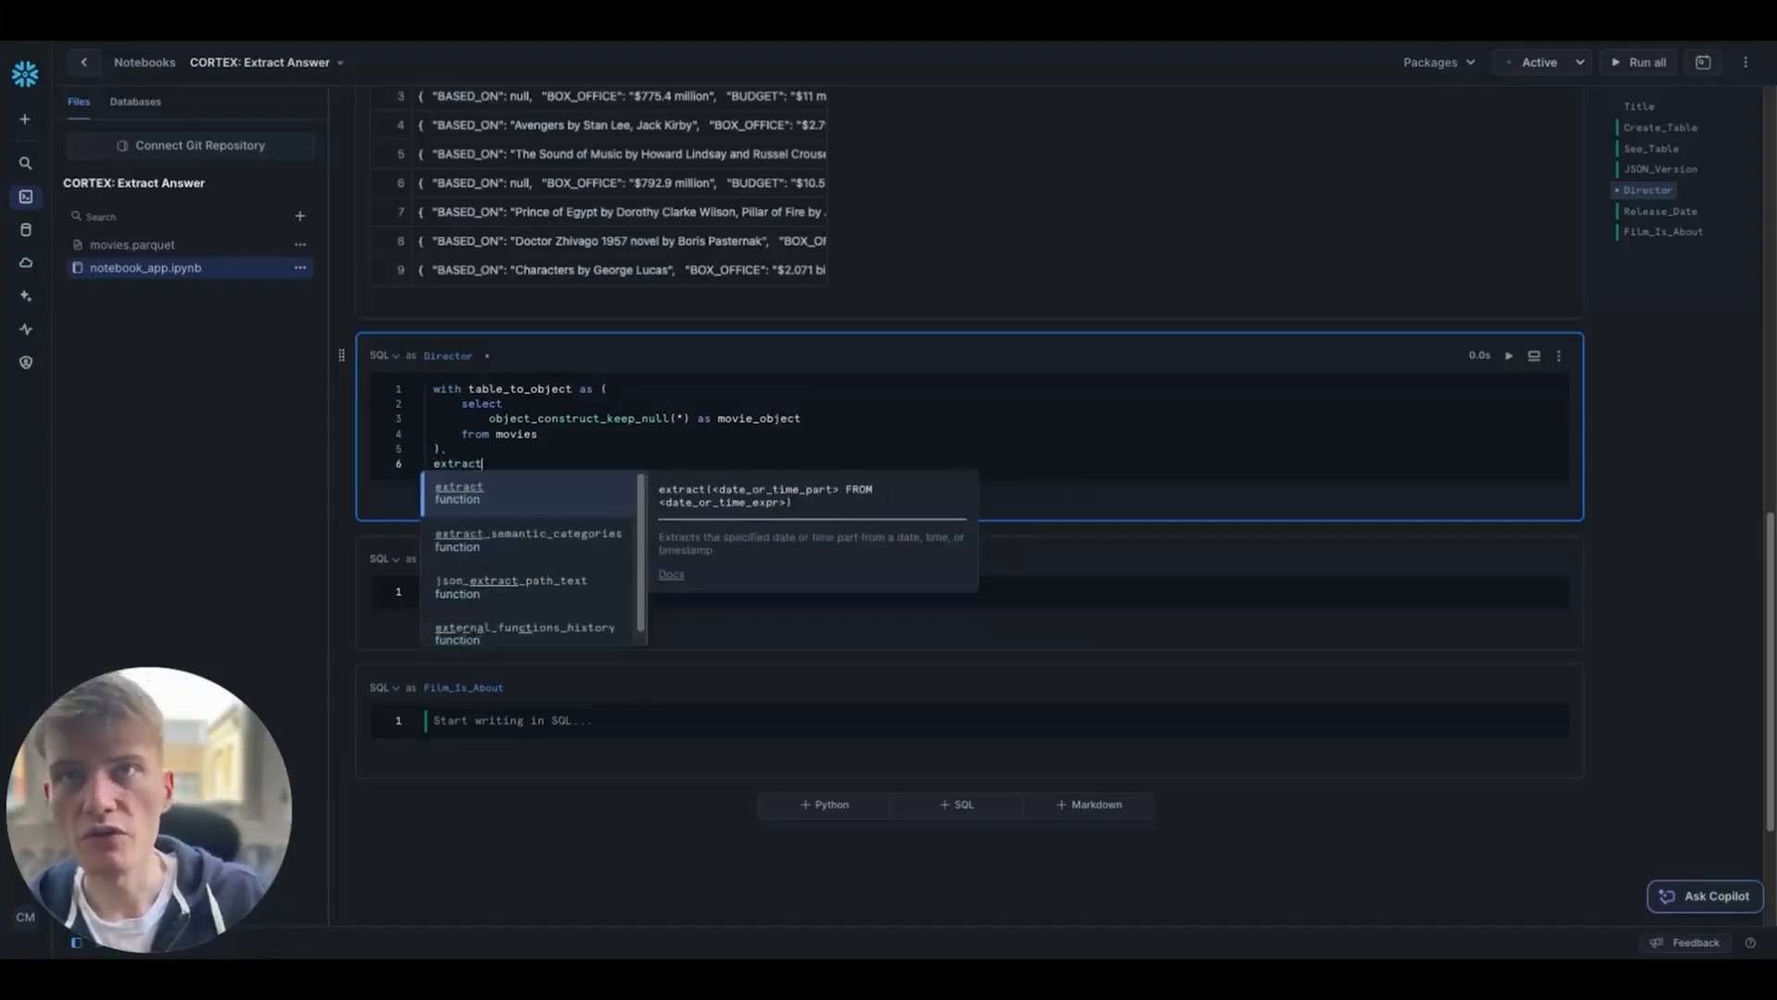
{"action": "type", "text": "_answer as"}
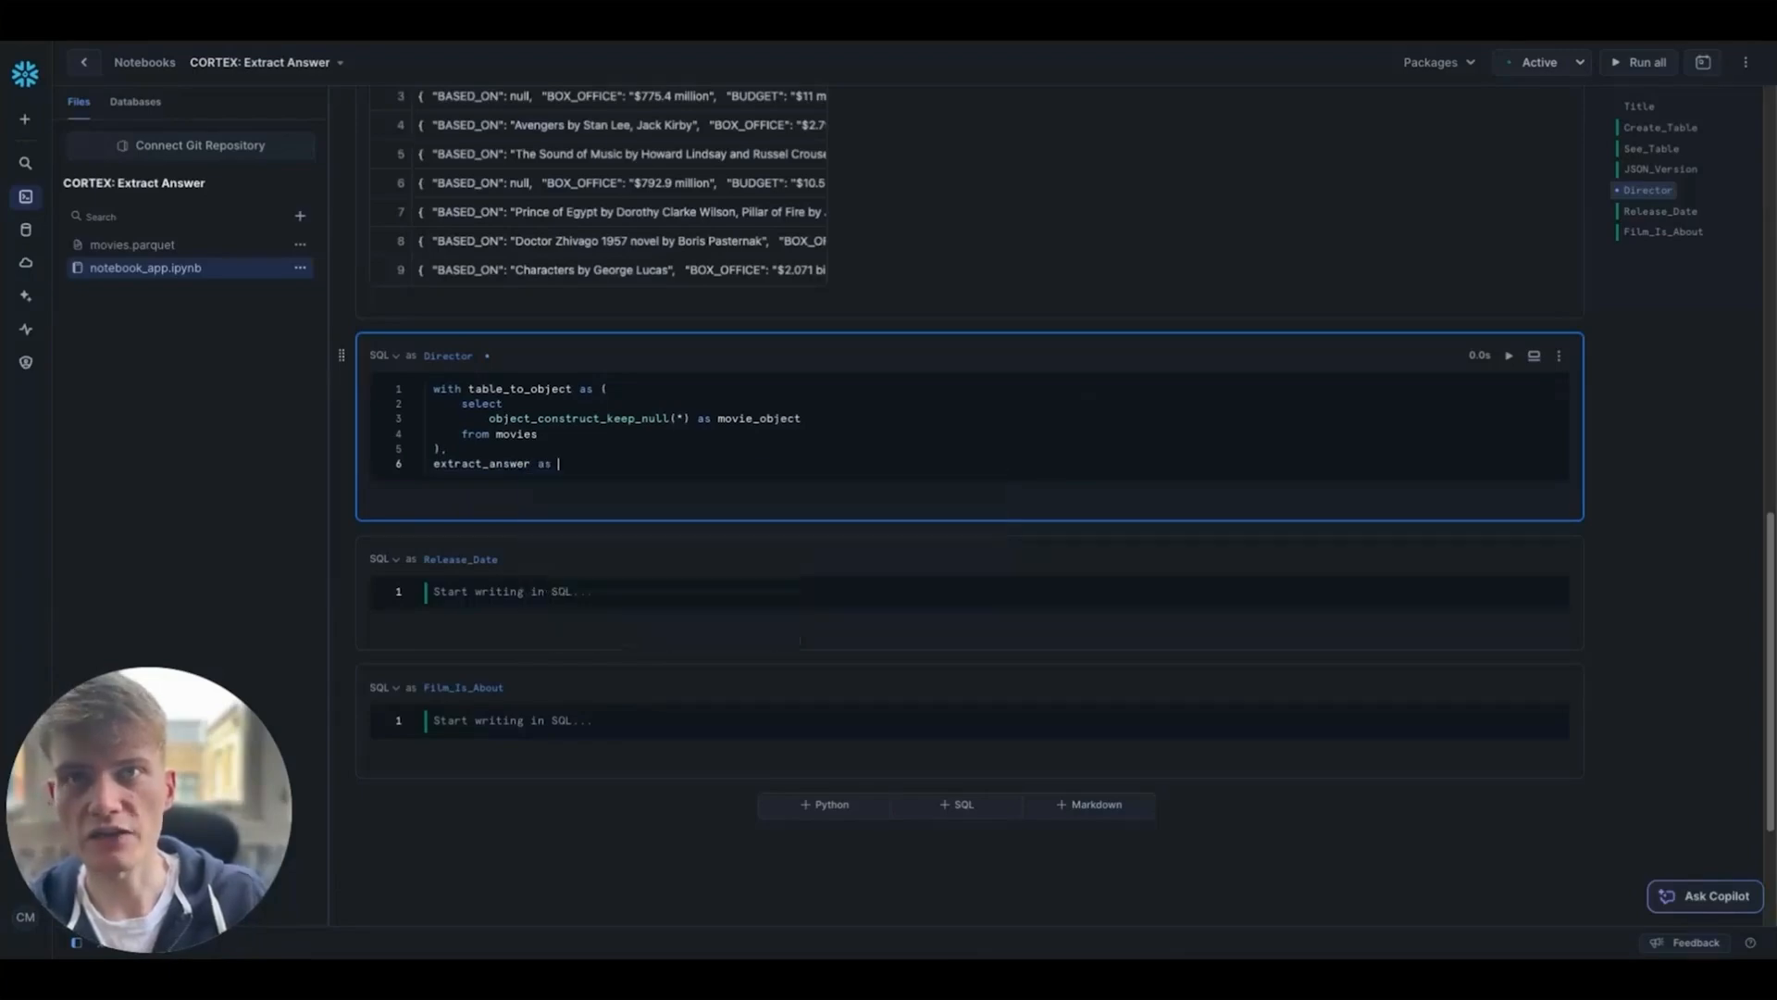
{"action": "type", "text": "("}
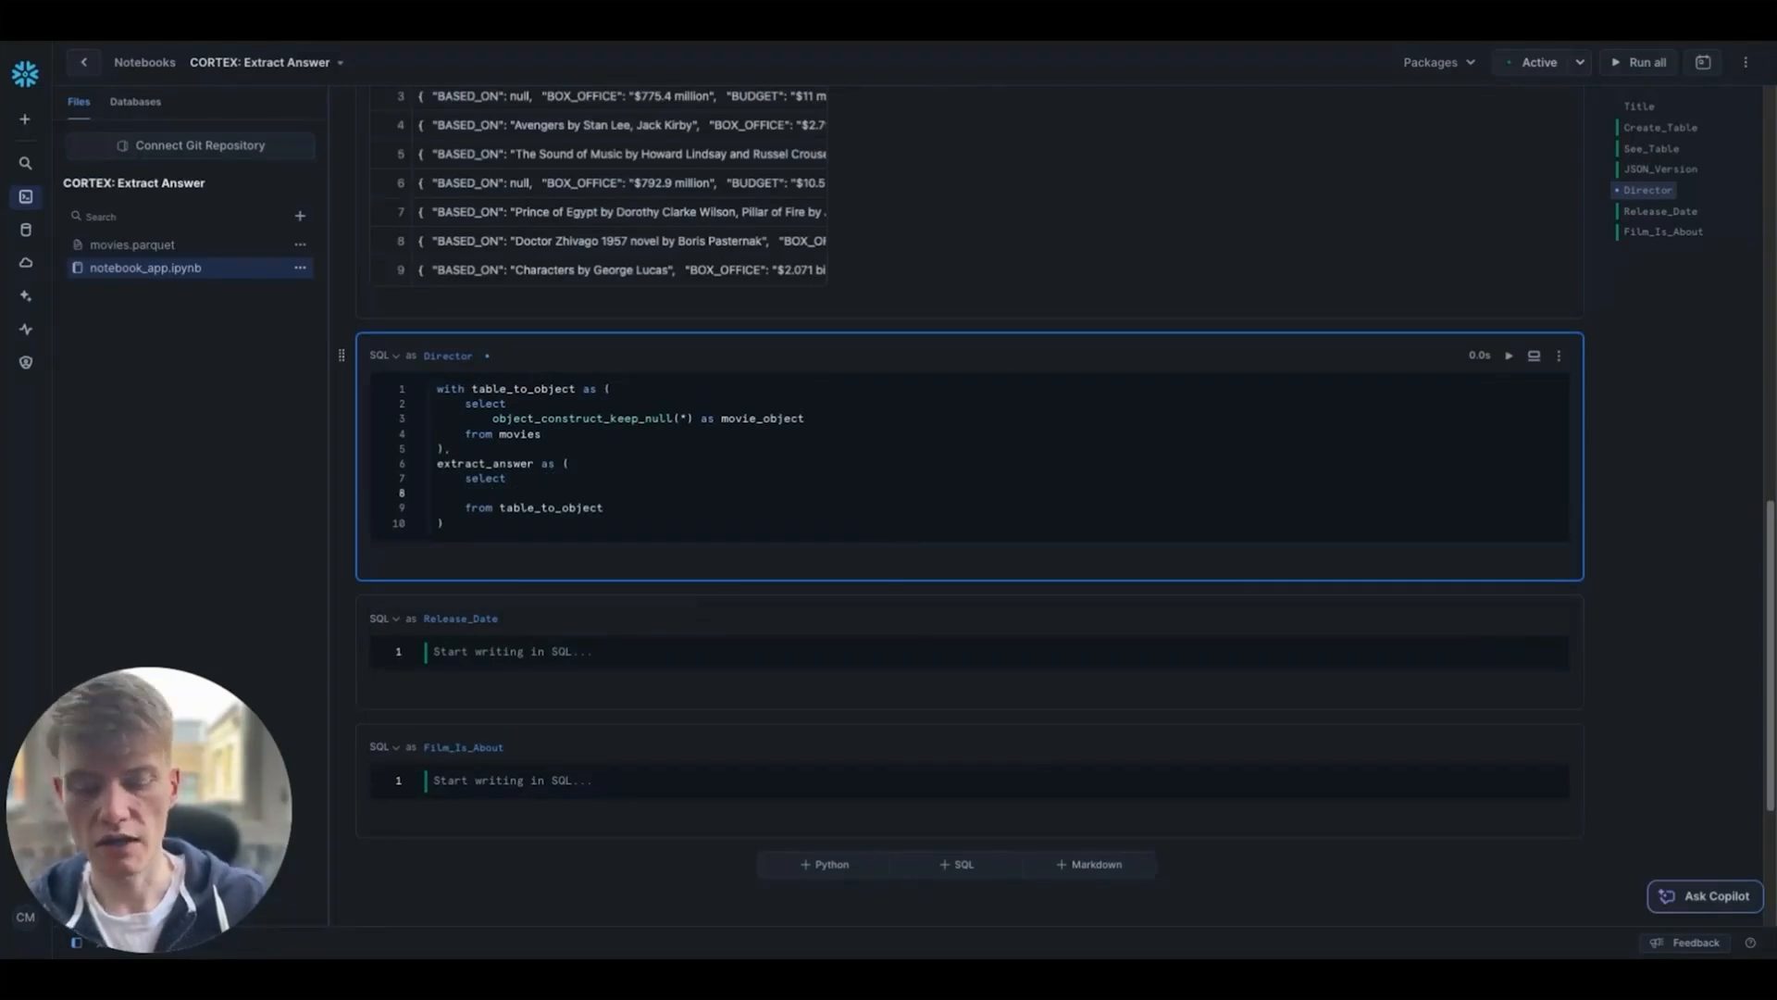
Step: Select movie_object and "TITLE"::title inside the extract_answer CTE
{"action": "type", "text": "movie_o"}
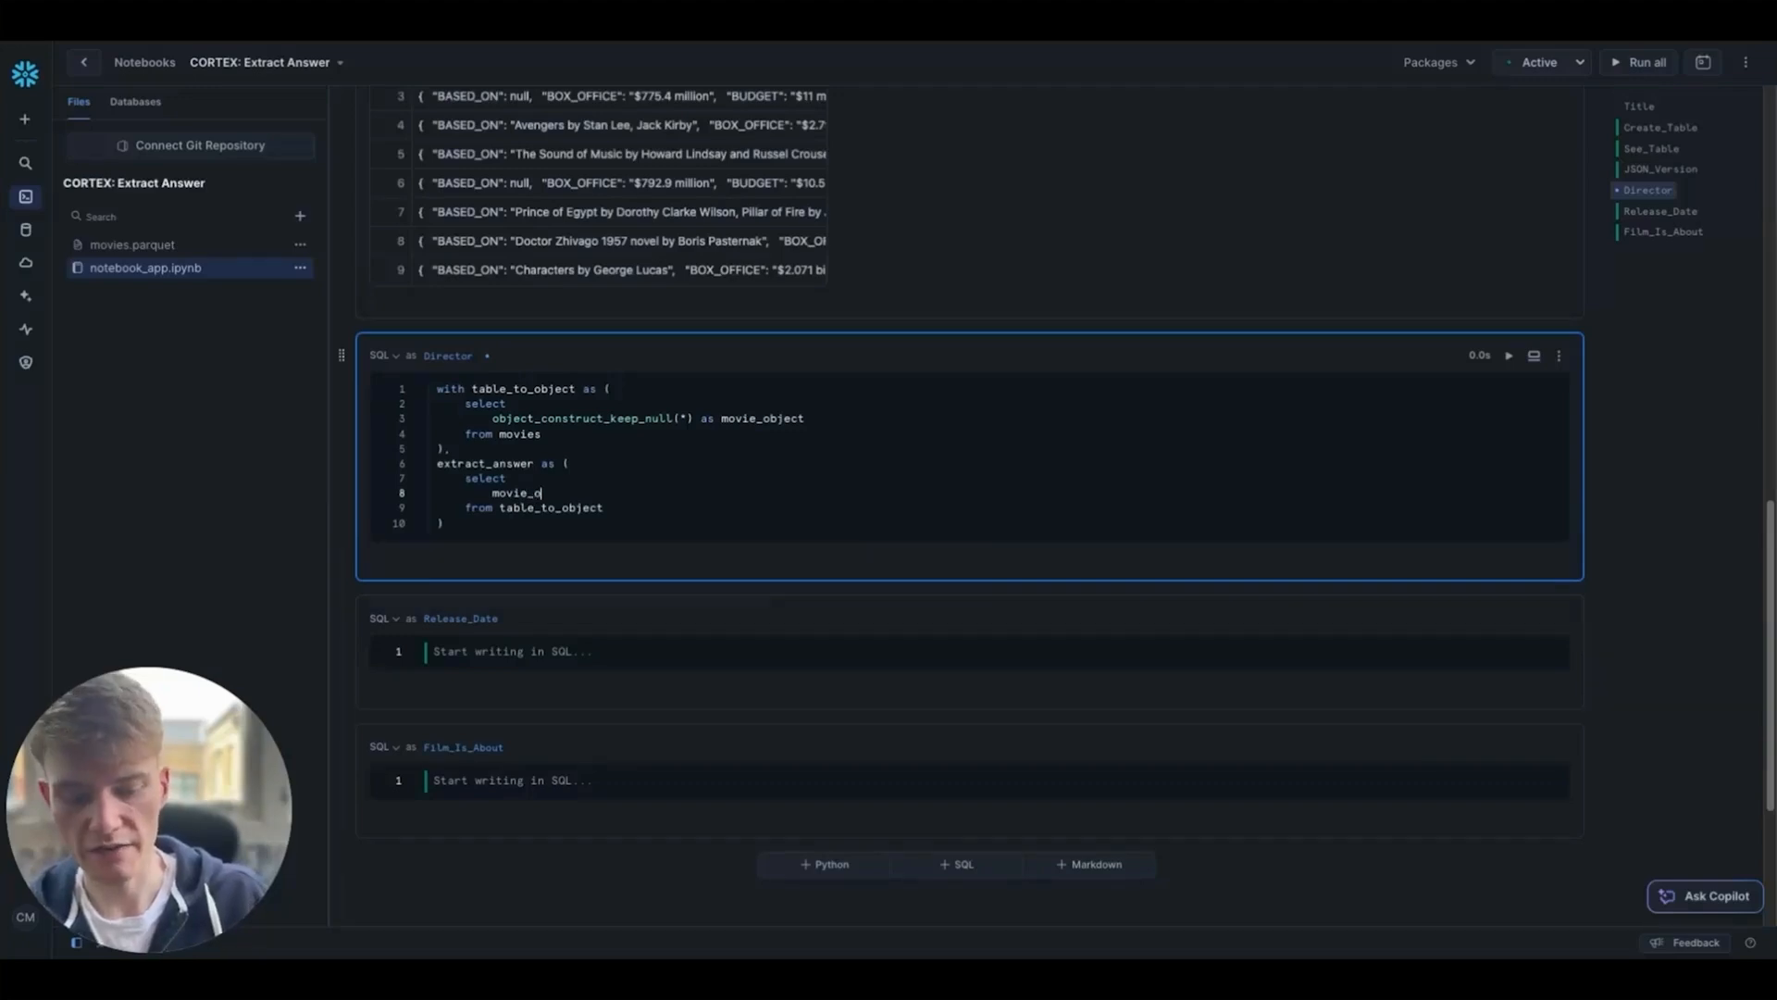
{"action": "type", "text": "bject"}
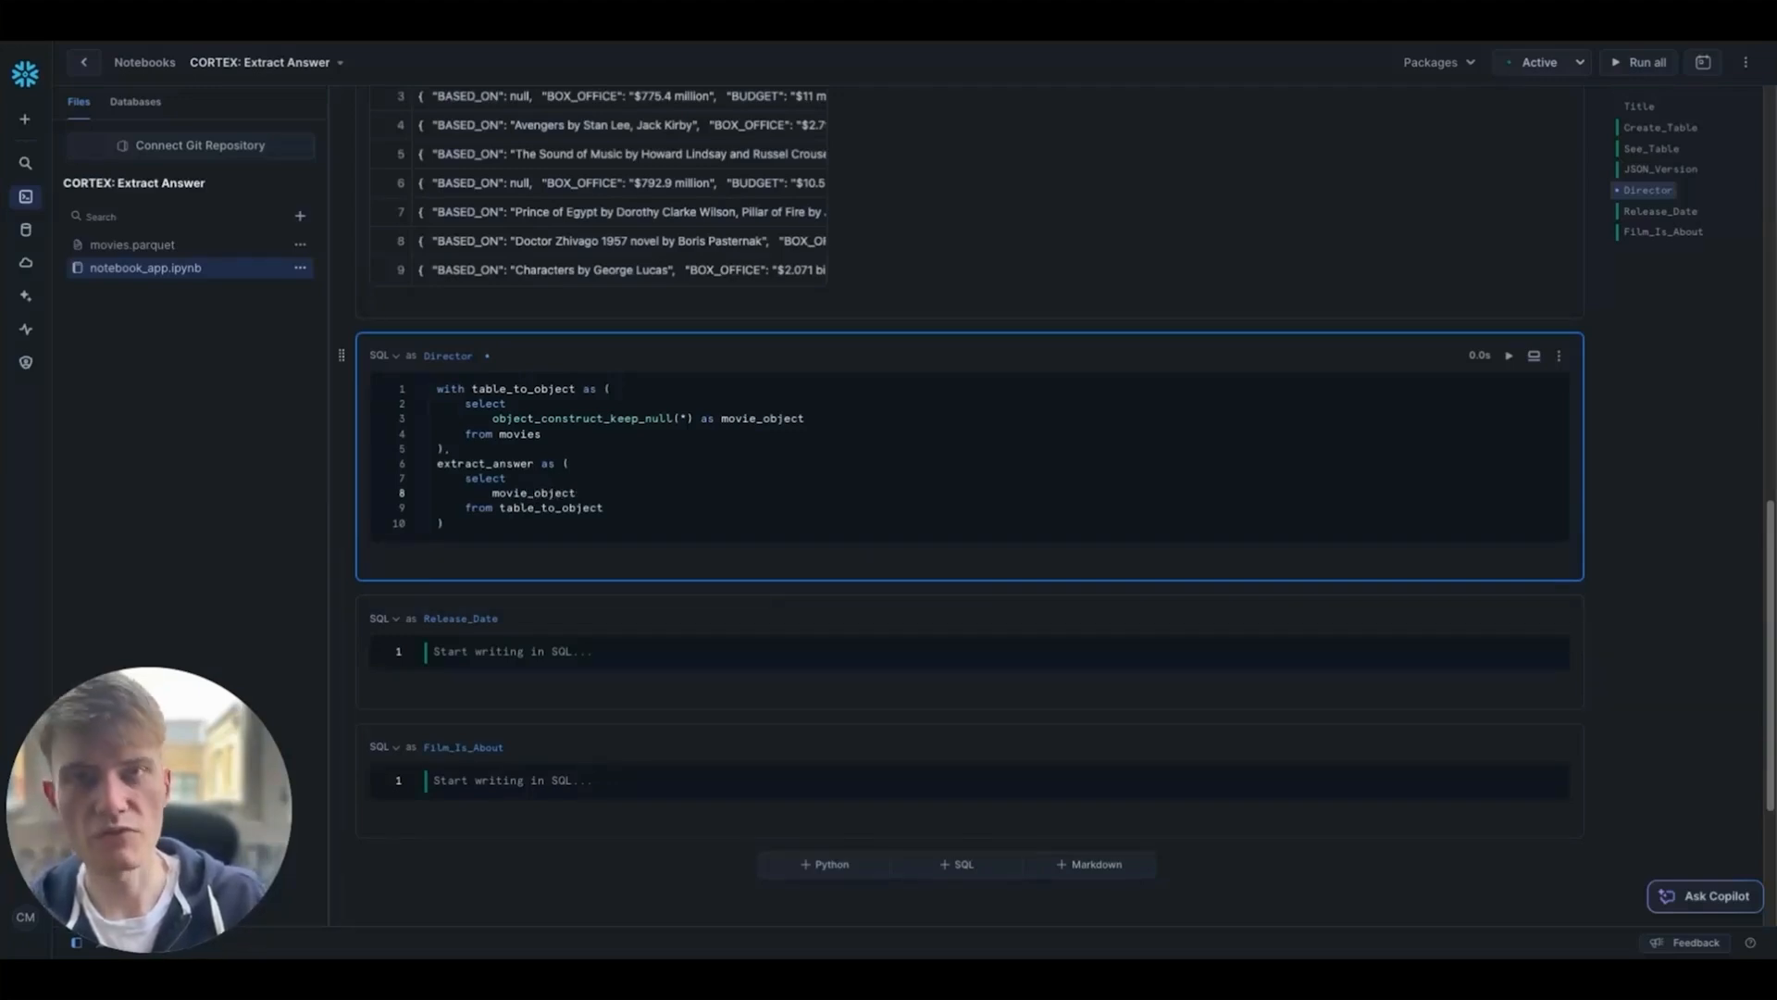
{"action": "left_click", "coordinate": [577, 491]}
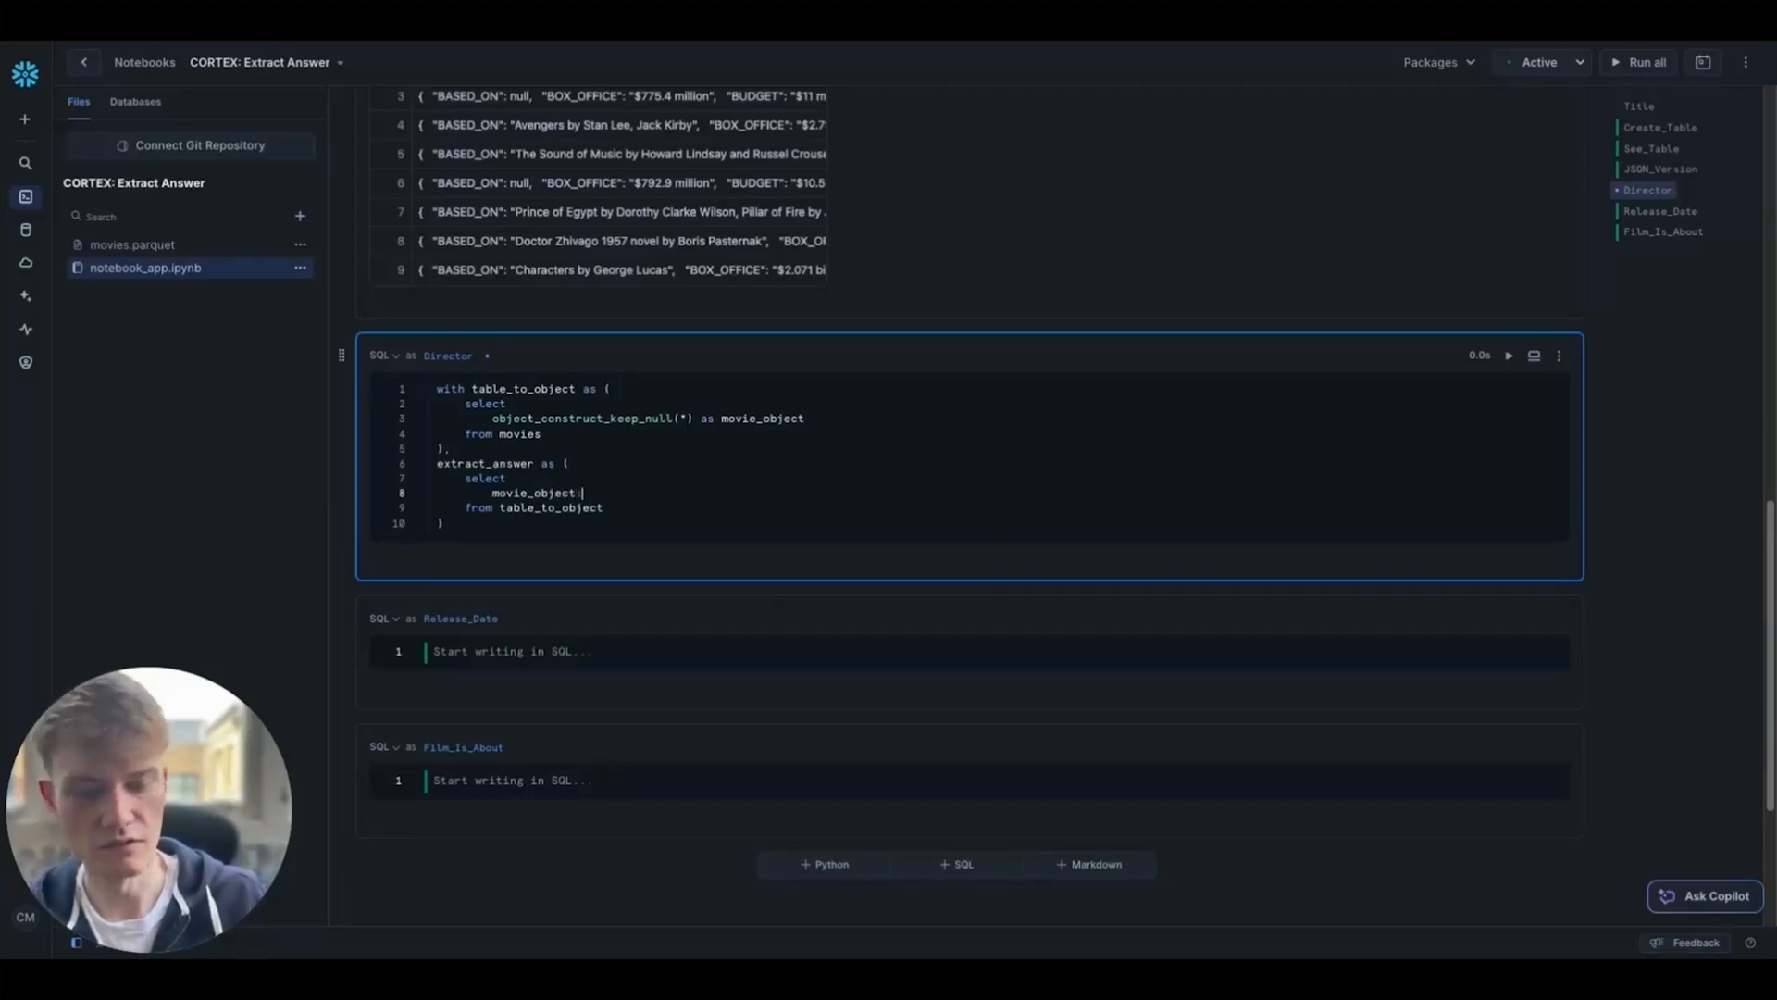
{"action": "type", "text": "\"TITLE\"::string as"}
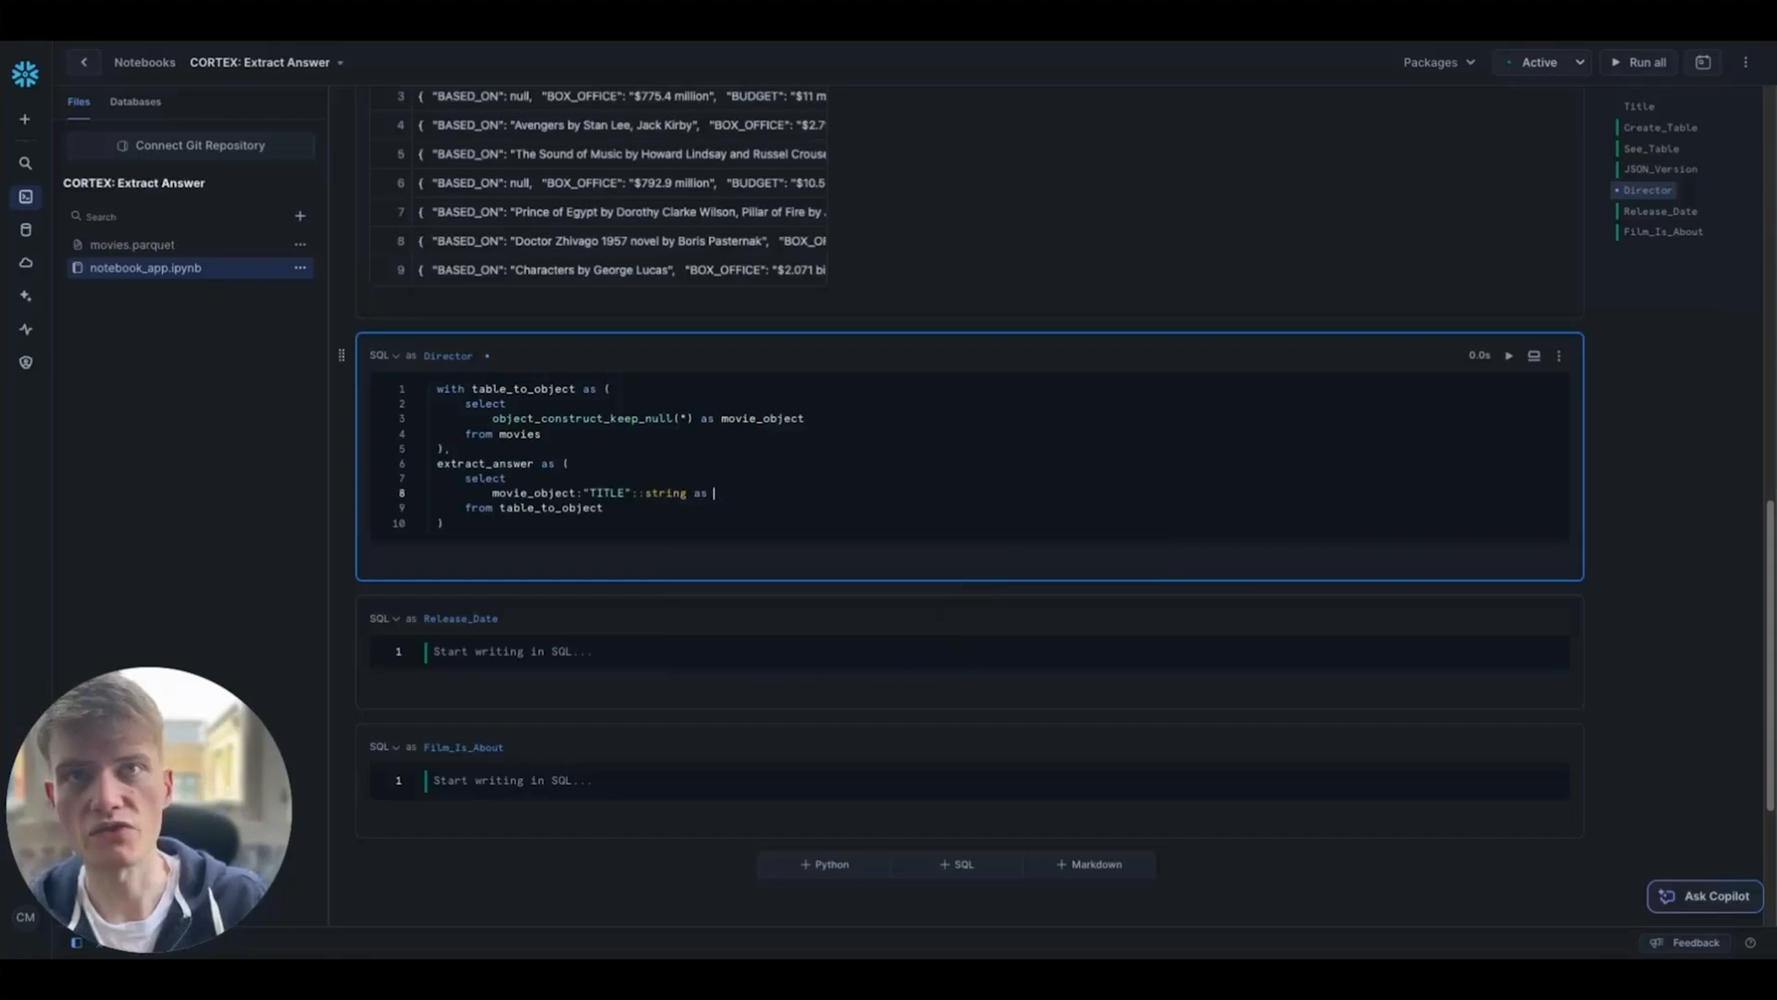
{"action": "type", "text": "title,"}
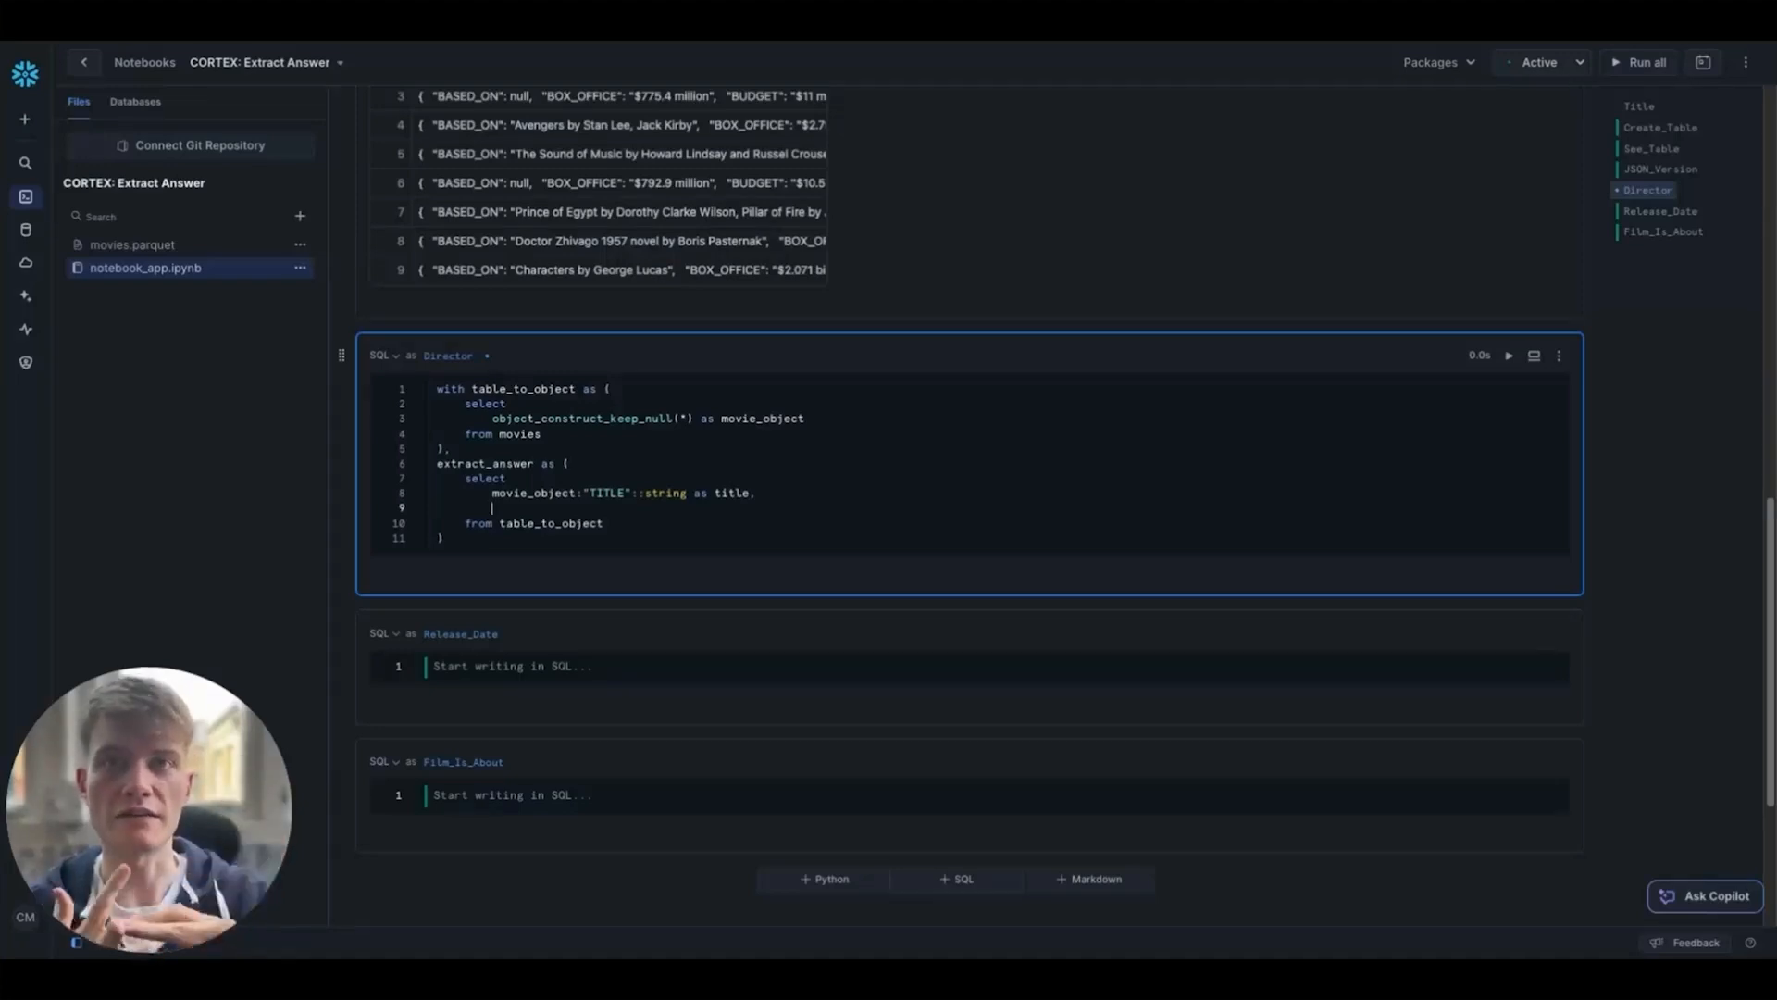
Step: Call snowflake.cortex.extract_answer(movie_object, 'Who directed this film?') in the CTE
{"action": "type", "text": "snowflake."}
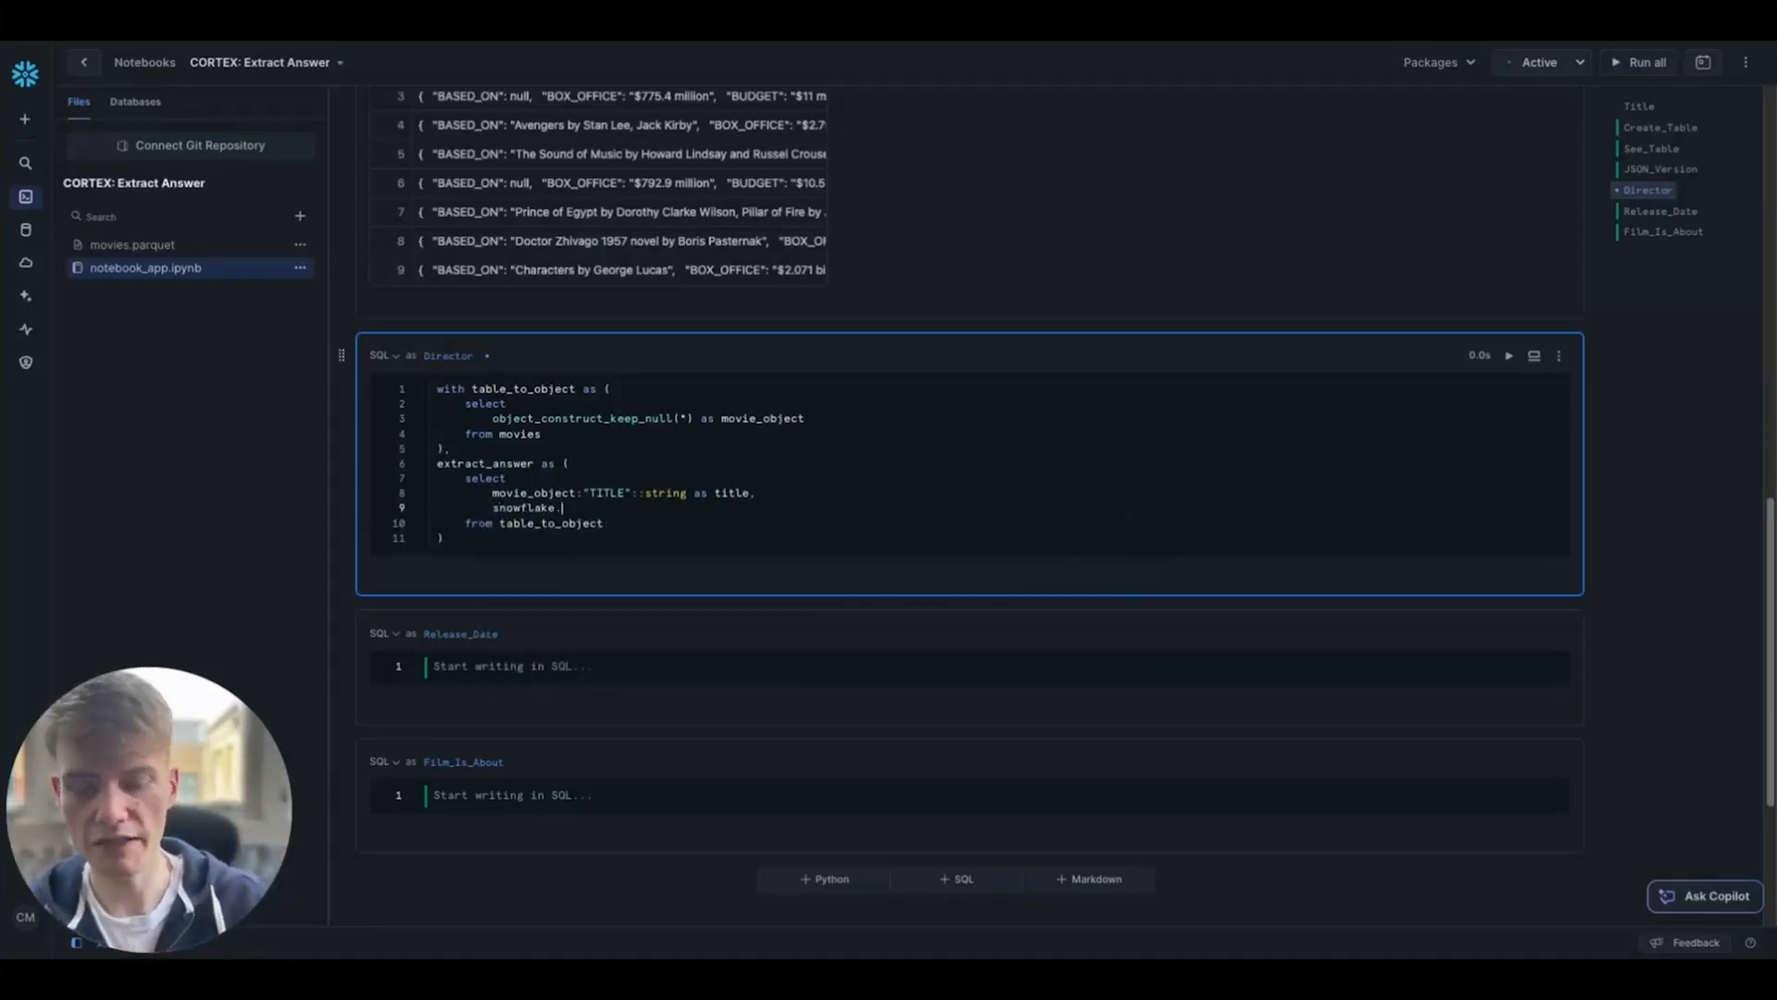
{"action": "type", "text": "cortex."}
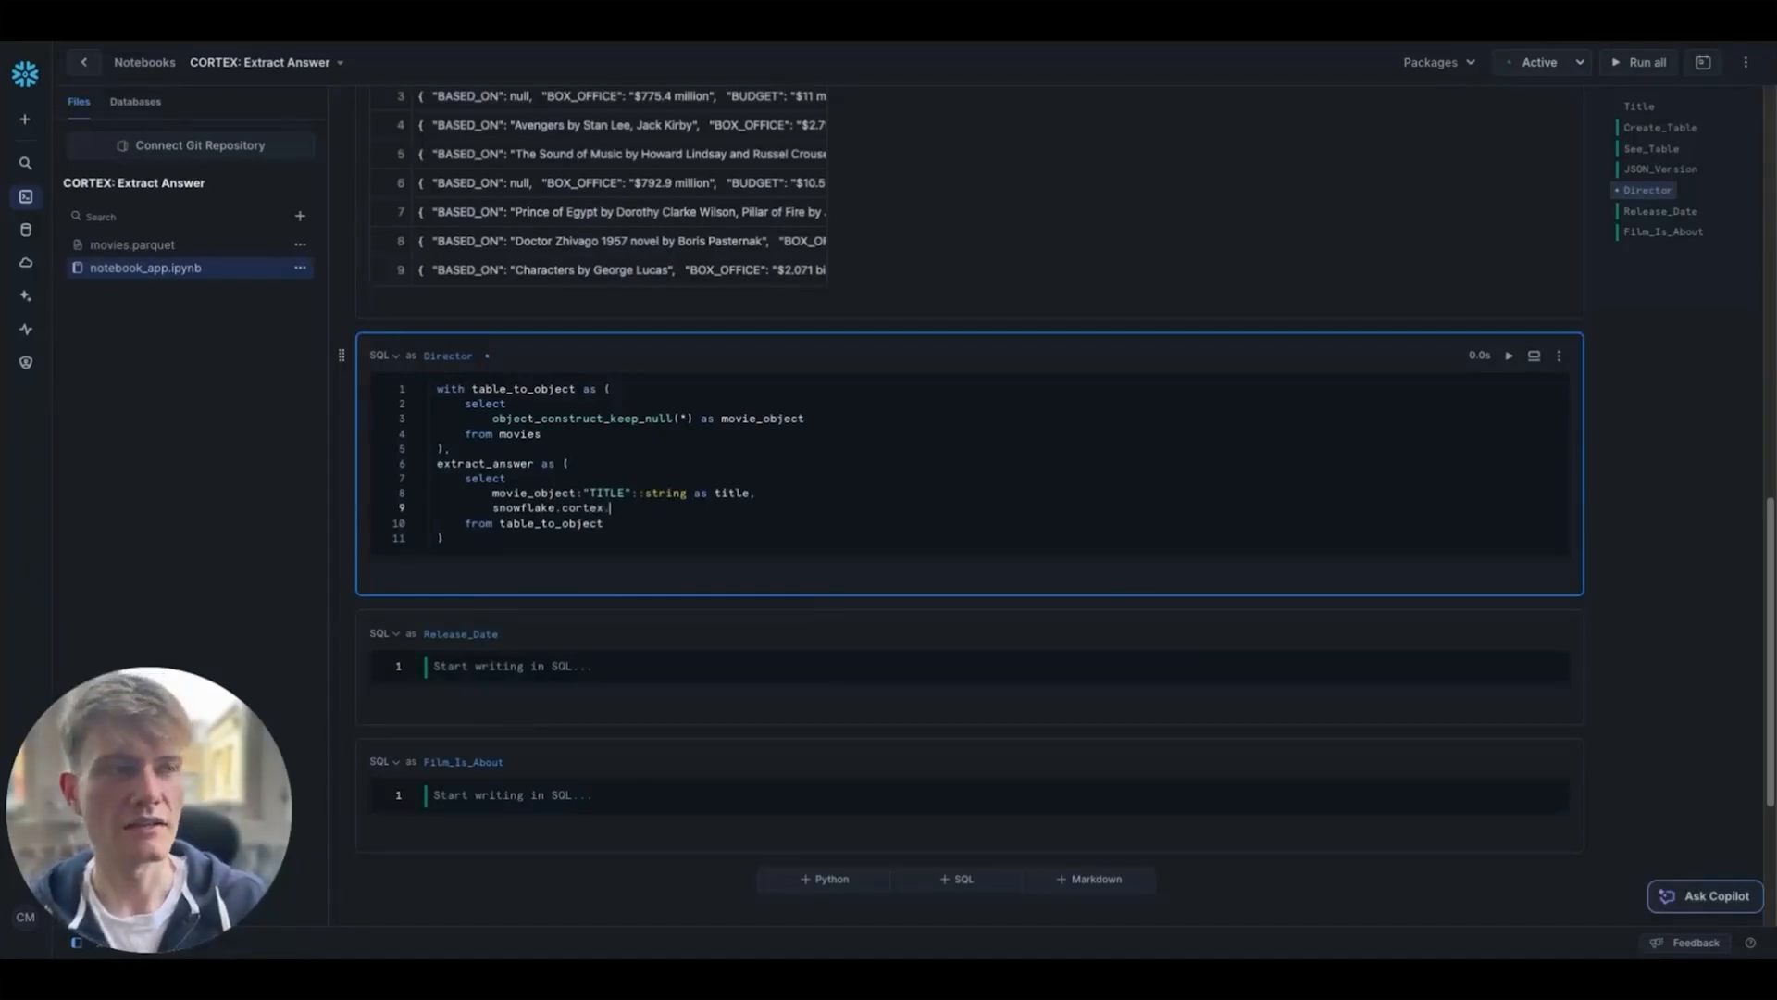
{"action": "type", "text": "extract_an"}
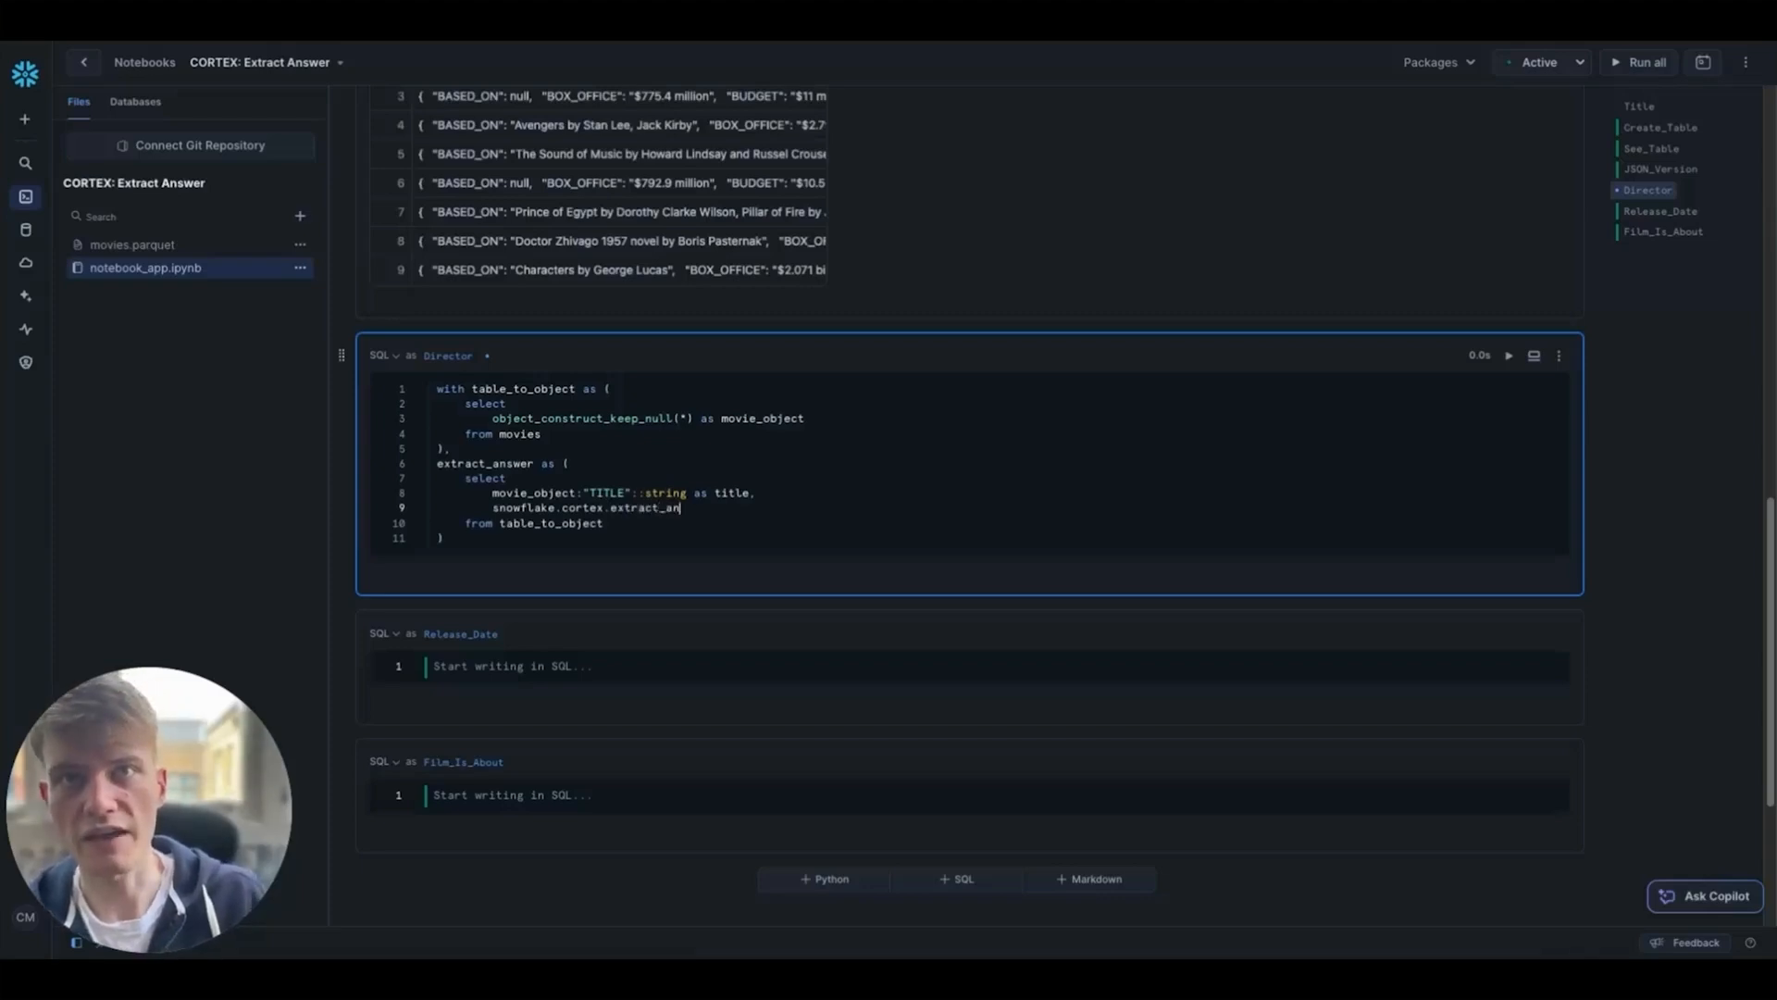
{"action": "type", "text": "swer("}
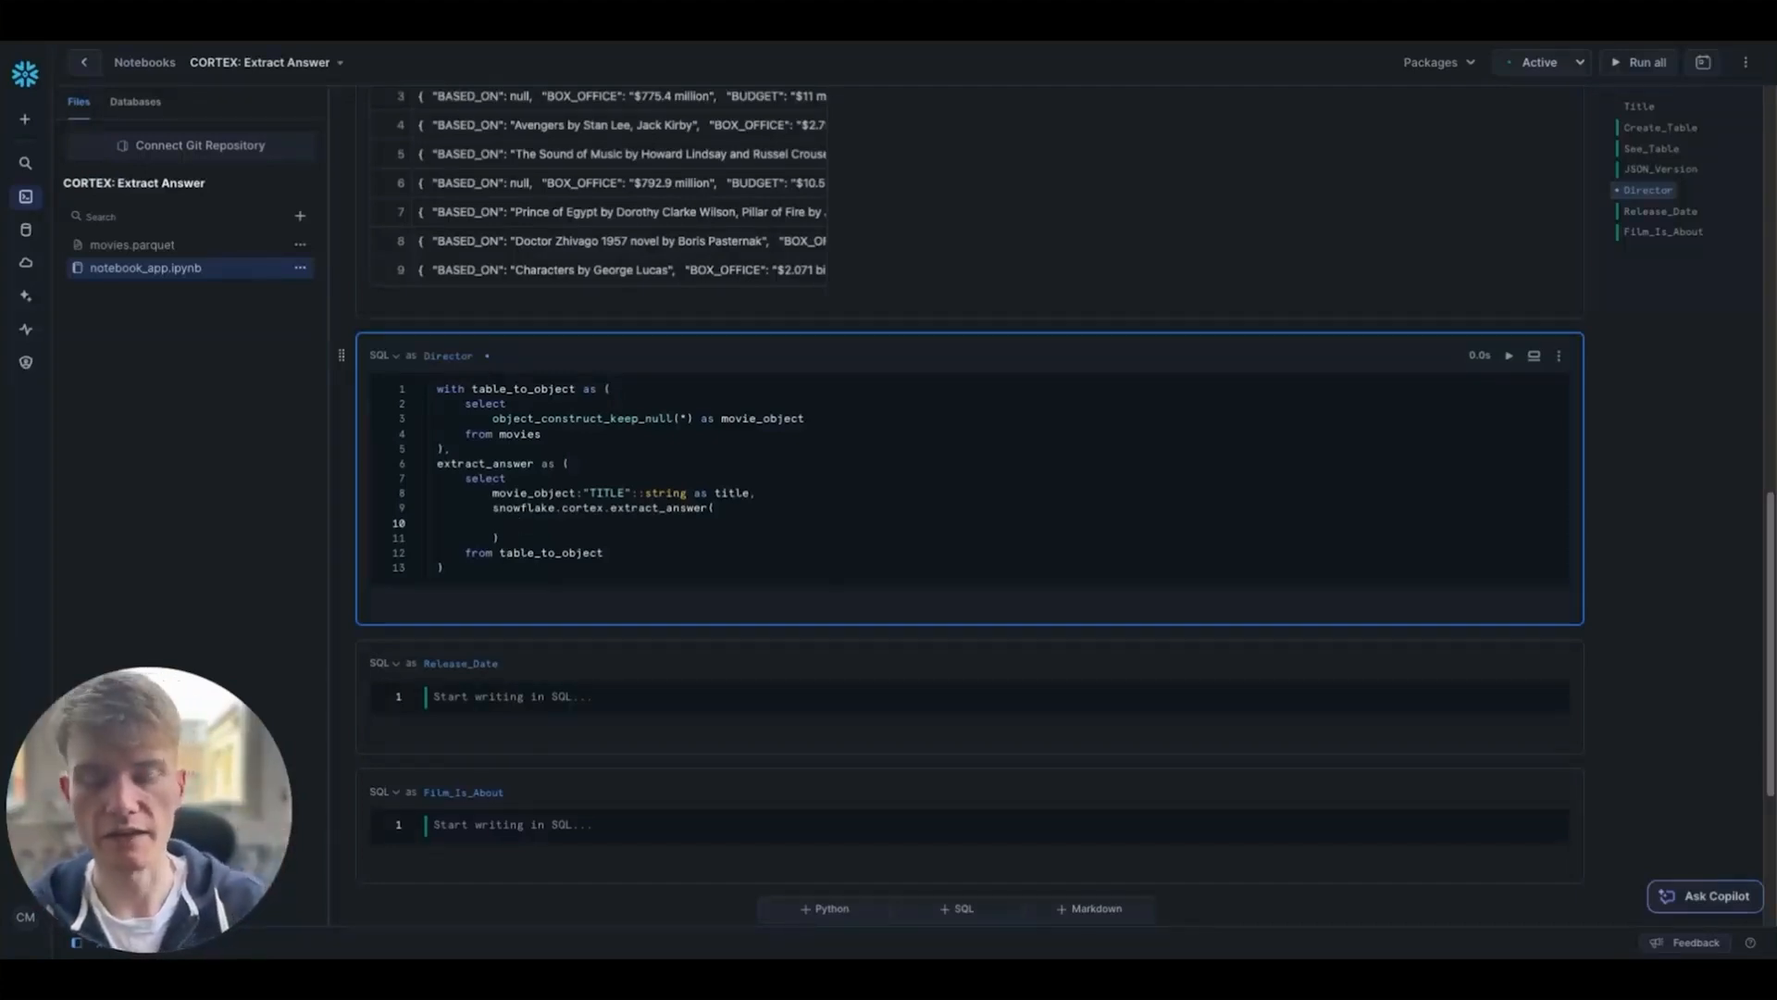
{"action": "type", "text": "movie_"}
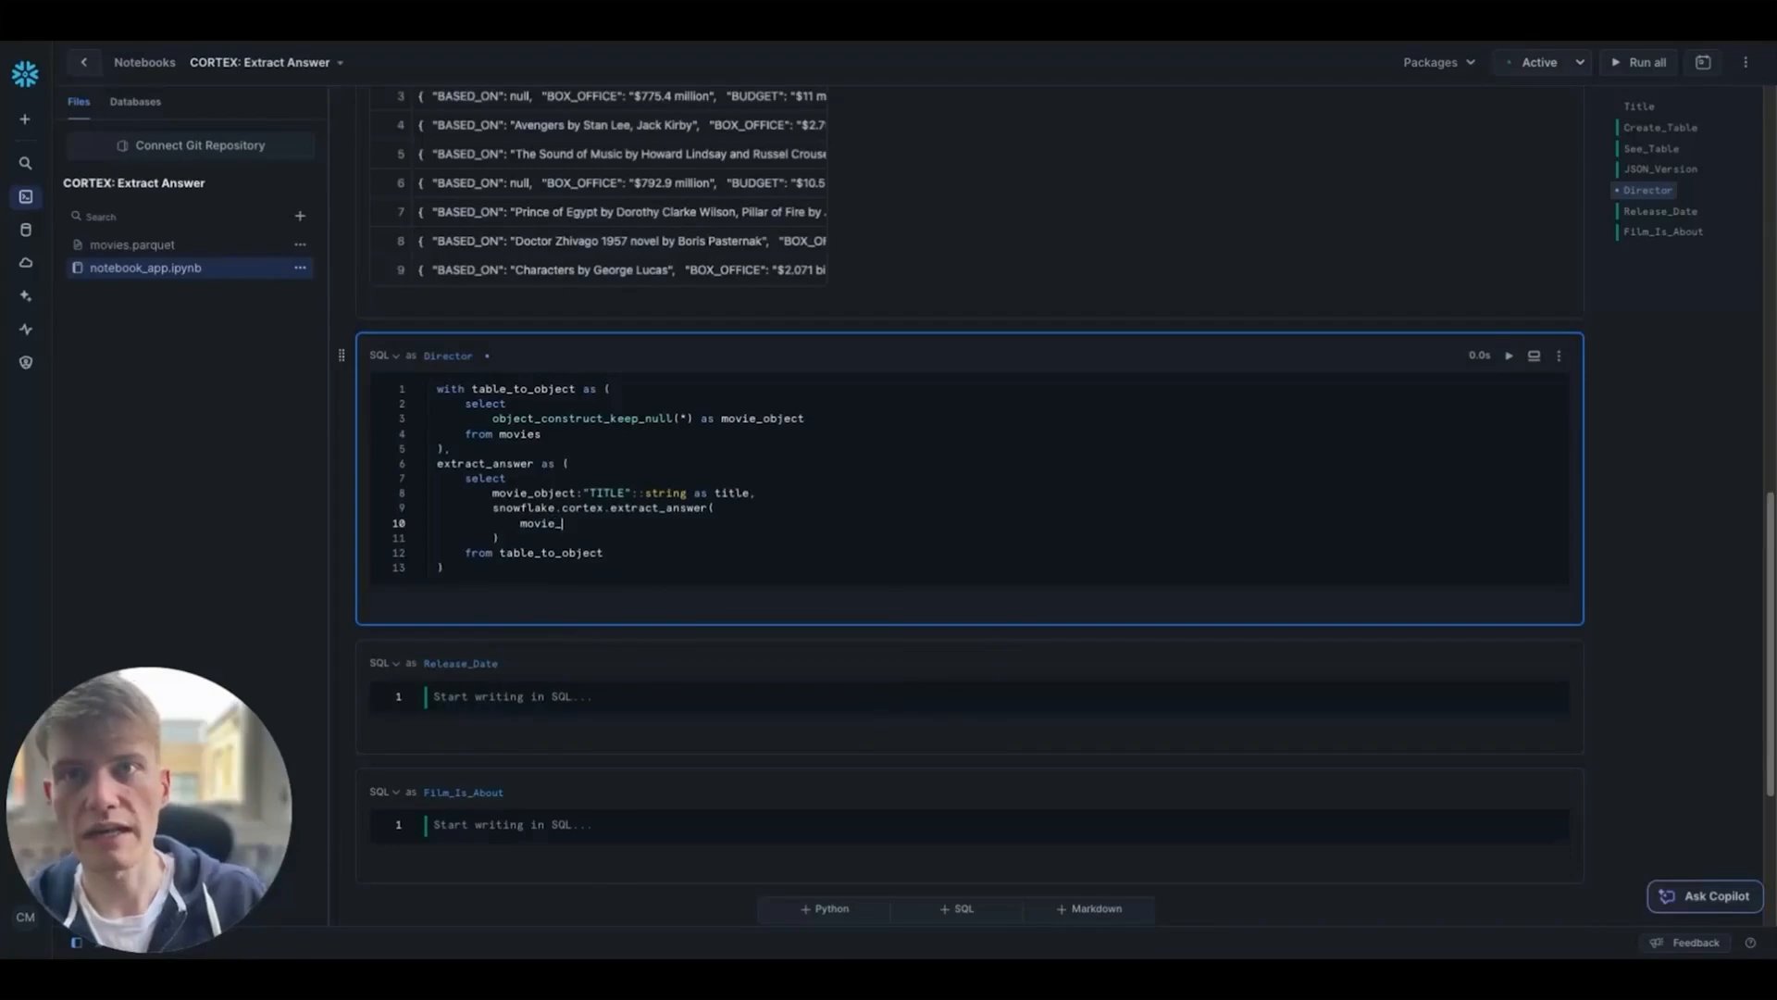
{"action": "type", "text": "object::string,"}
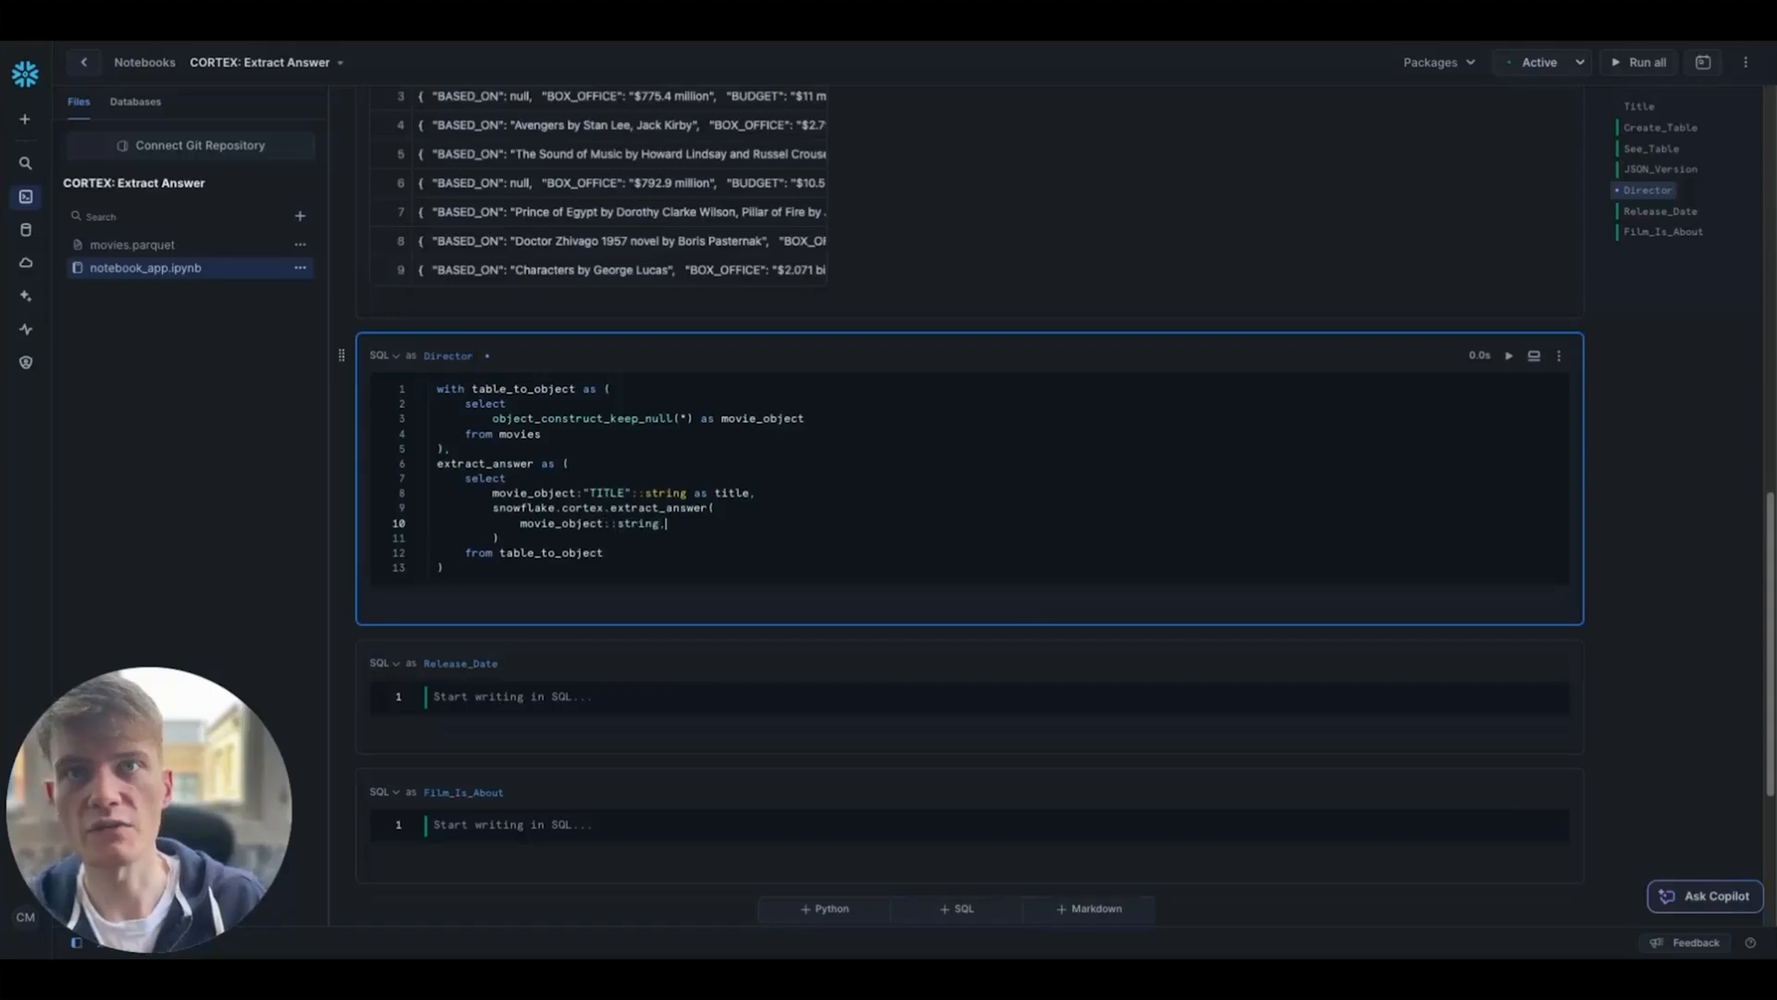
{"action": "key", "text": "enter"}
{"action": "type", "text": "'Who directed"}
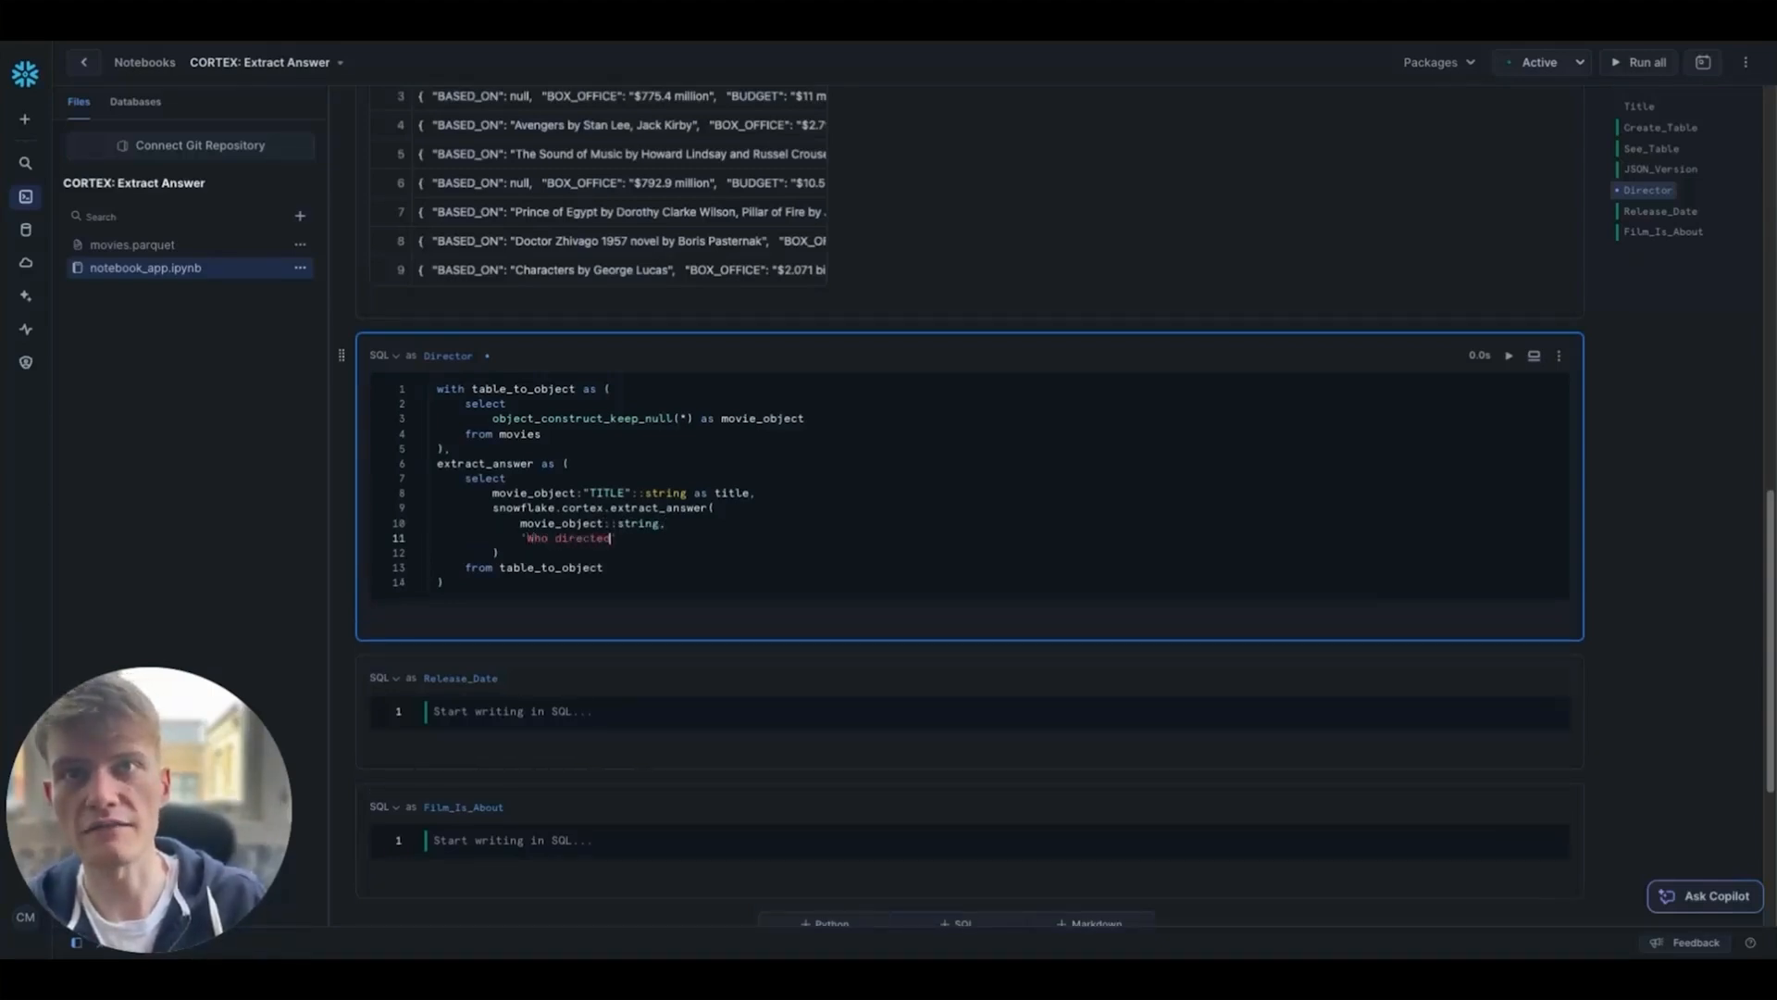
{"action": "type", "text": "this film?'"}
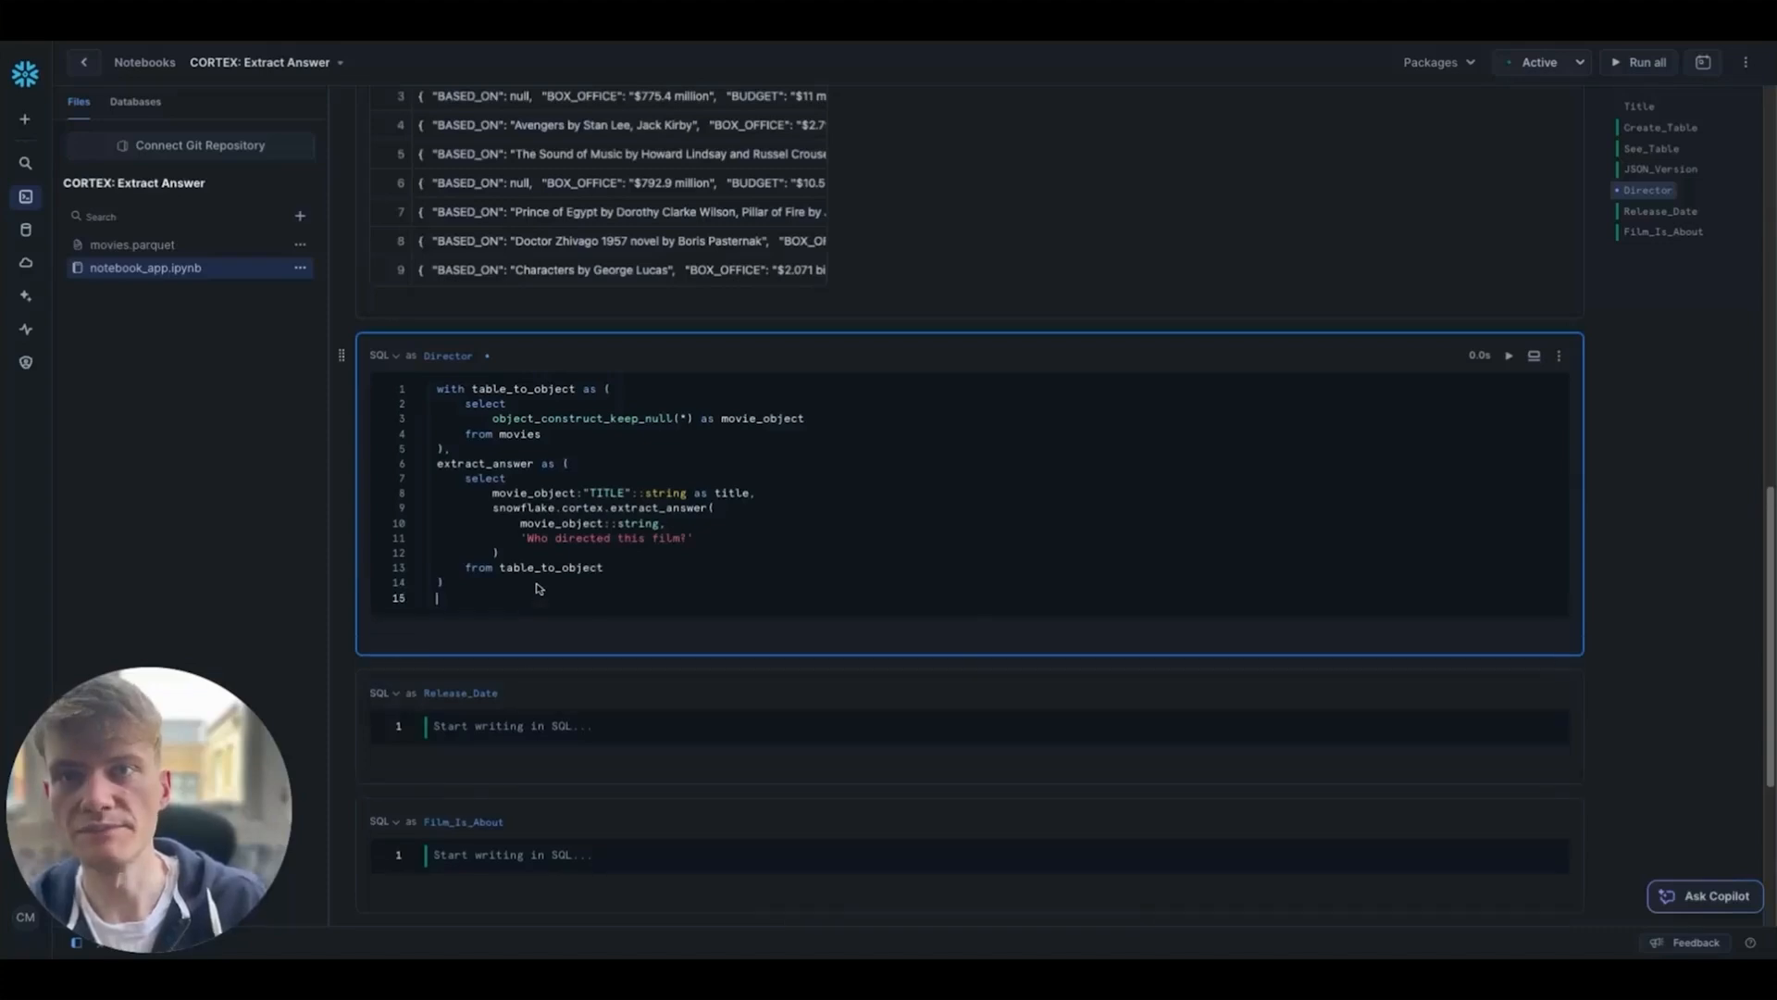
Step: Add the final select and a verification column, swapping TITLE for DIRECTED_BY
{"action": "type", "text": "select * from extract_answer"}
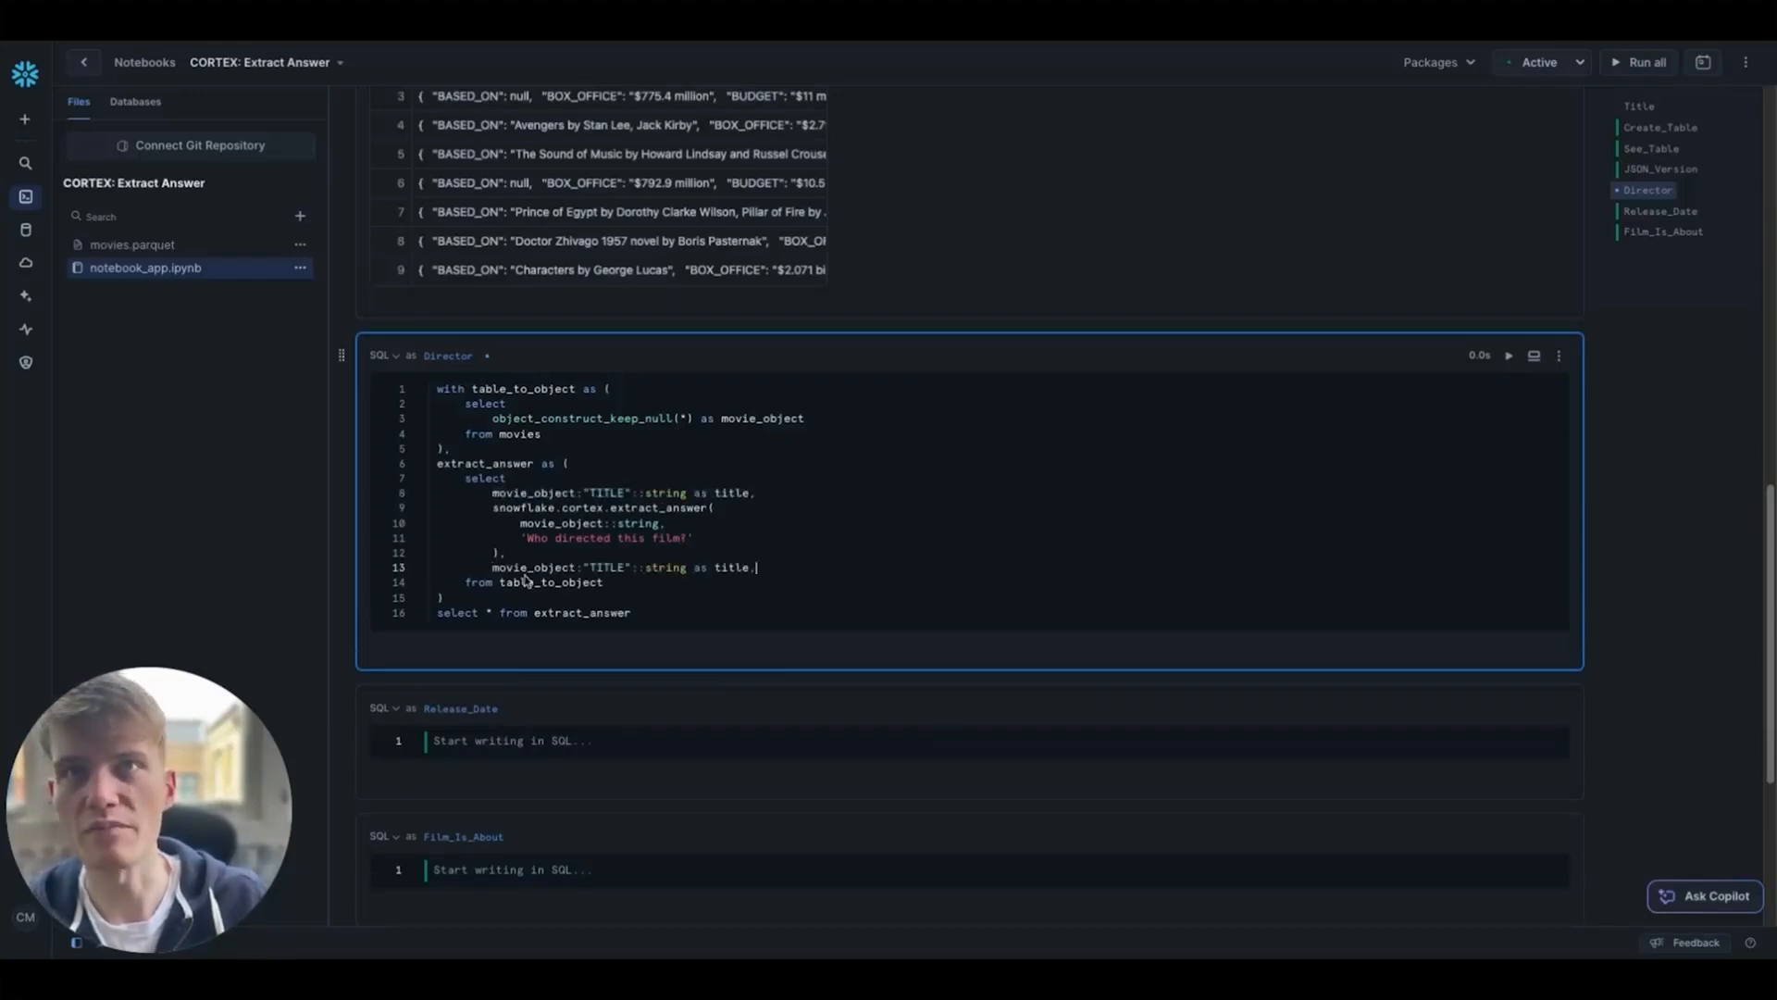
{"action": "key", "text": "Backspace"}
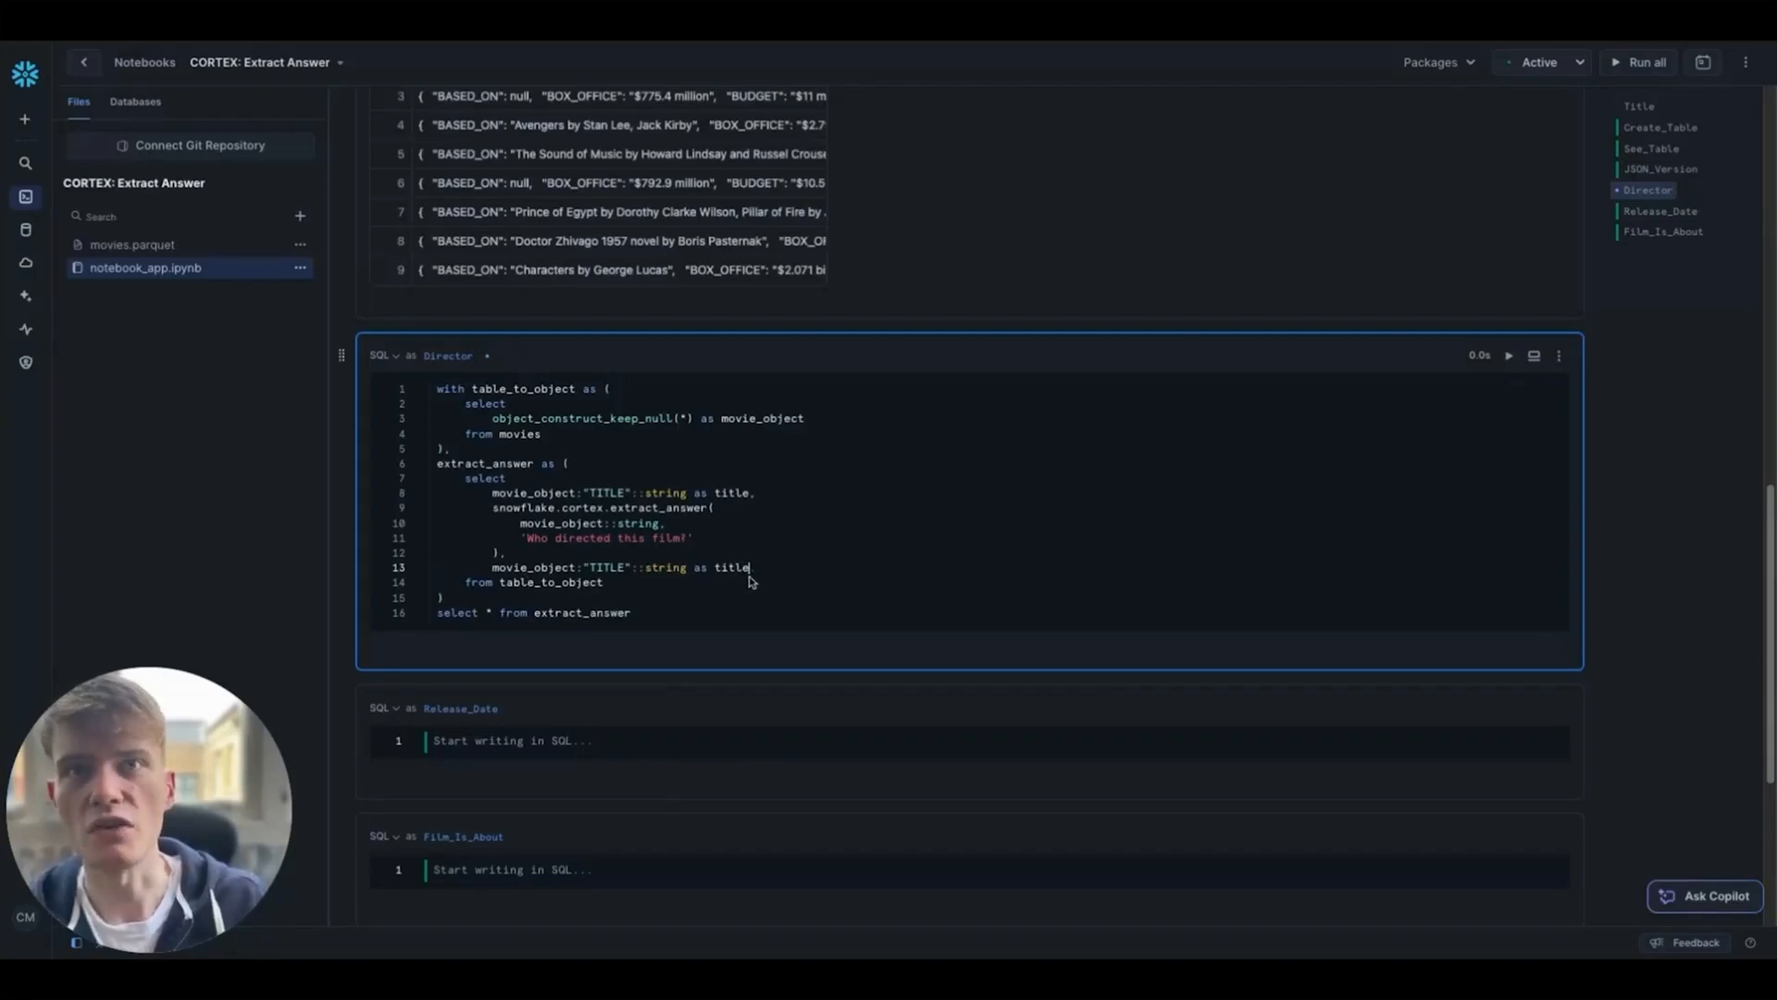
{"action": "type", "text": "verification"}
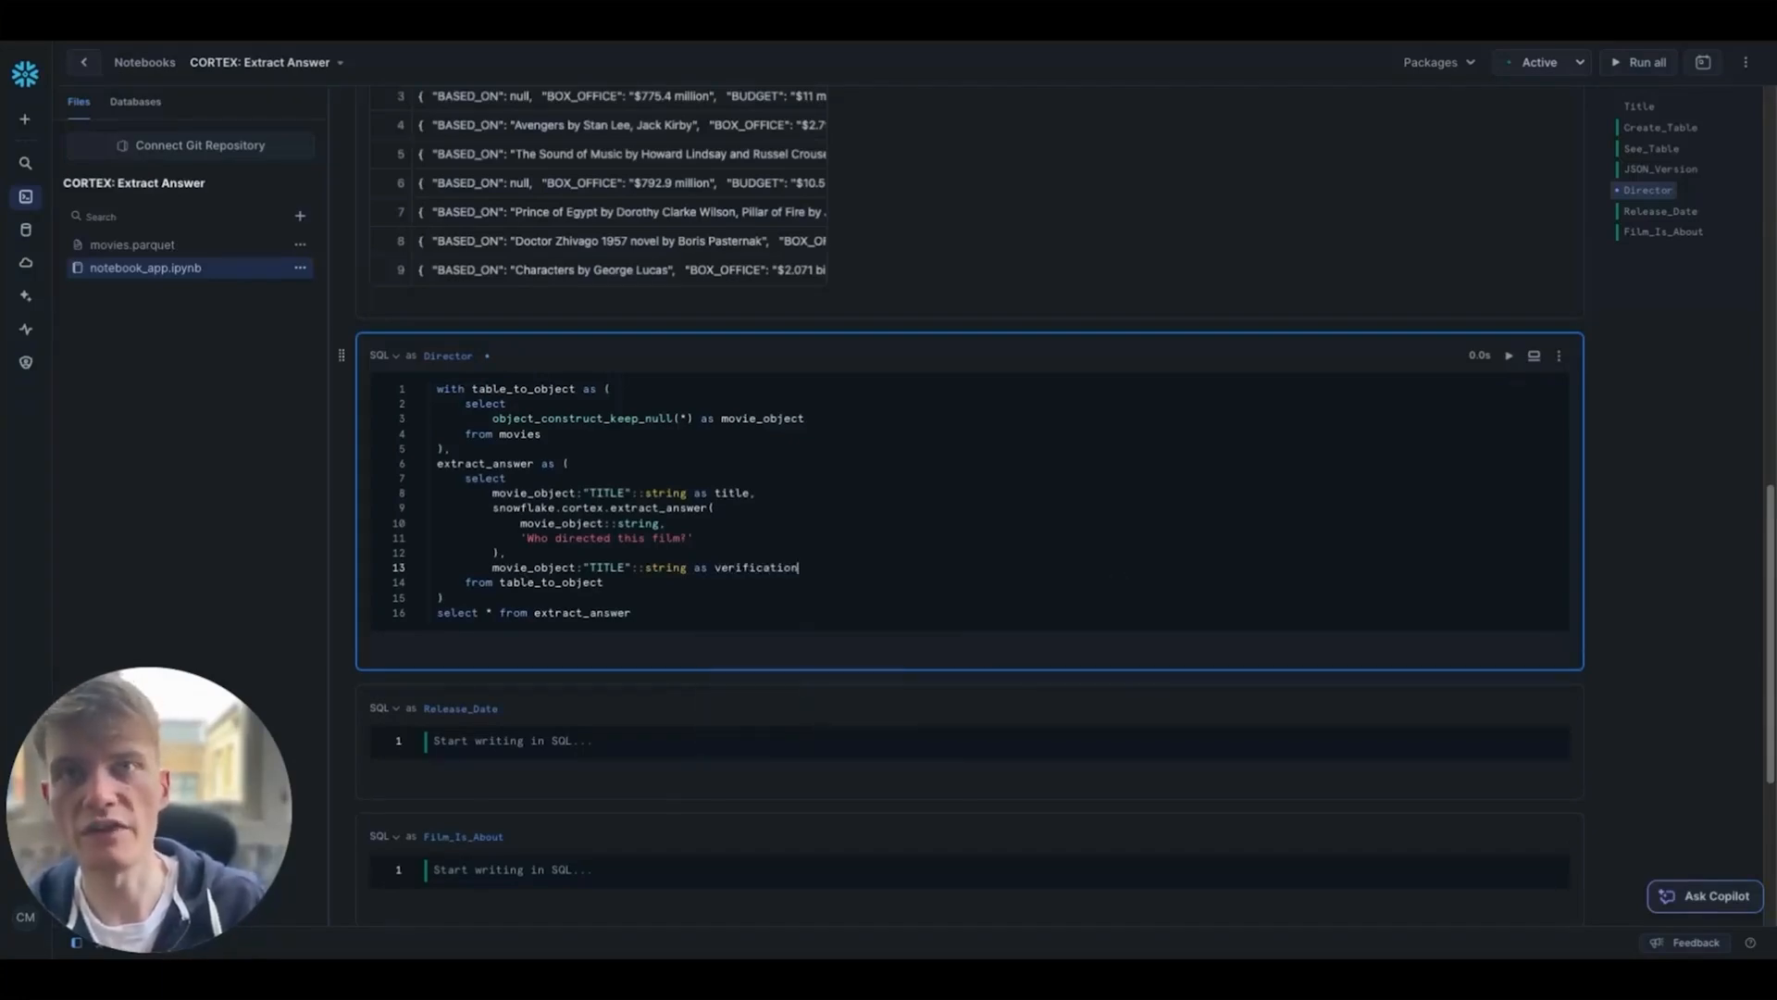
{"action": "double_click", "coordinate": [607, 566]}
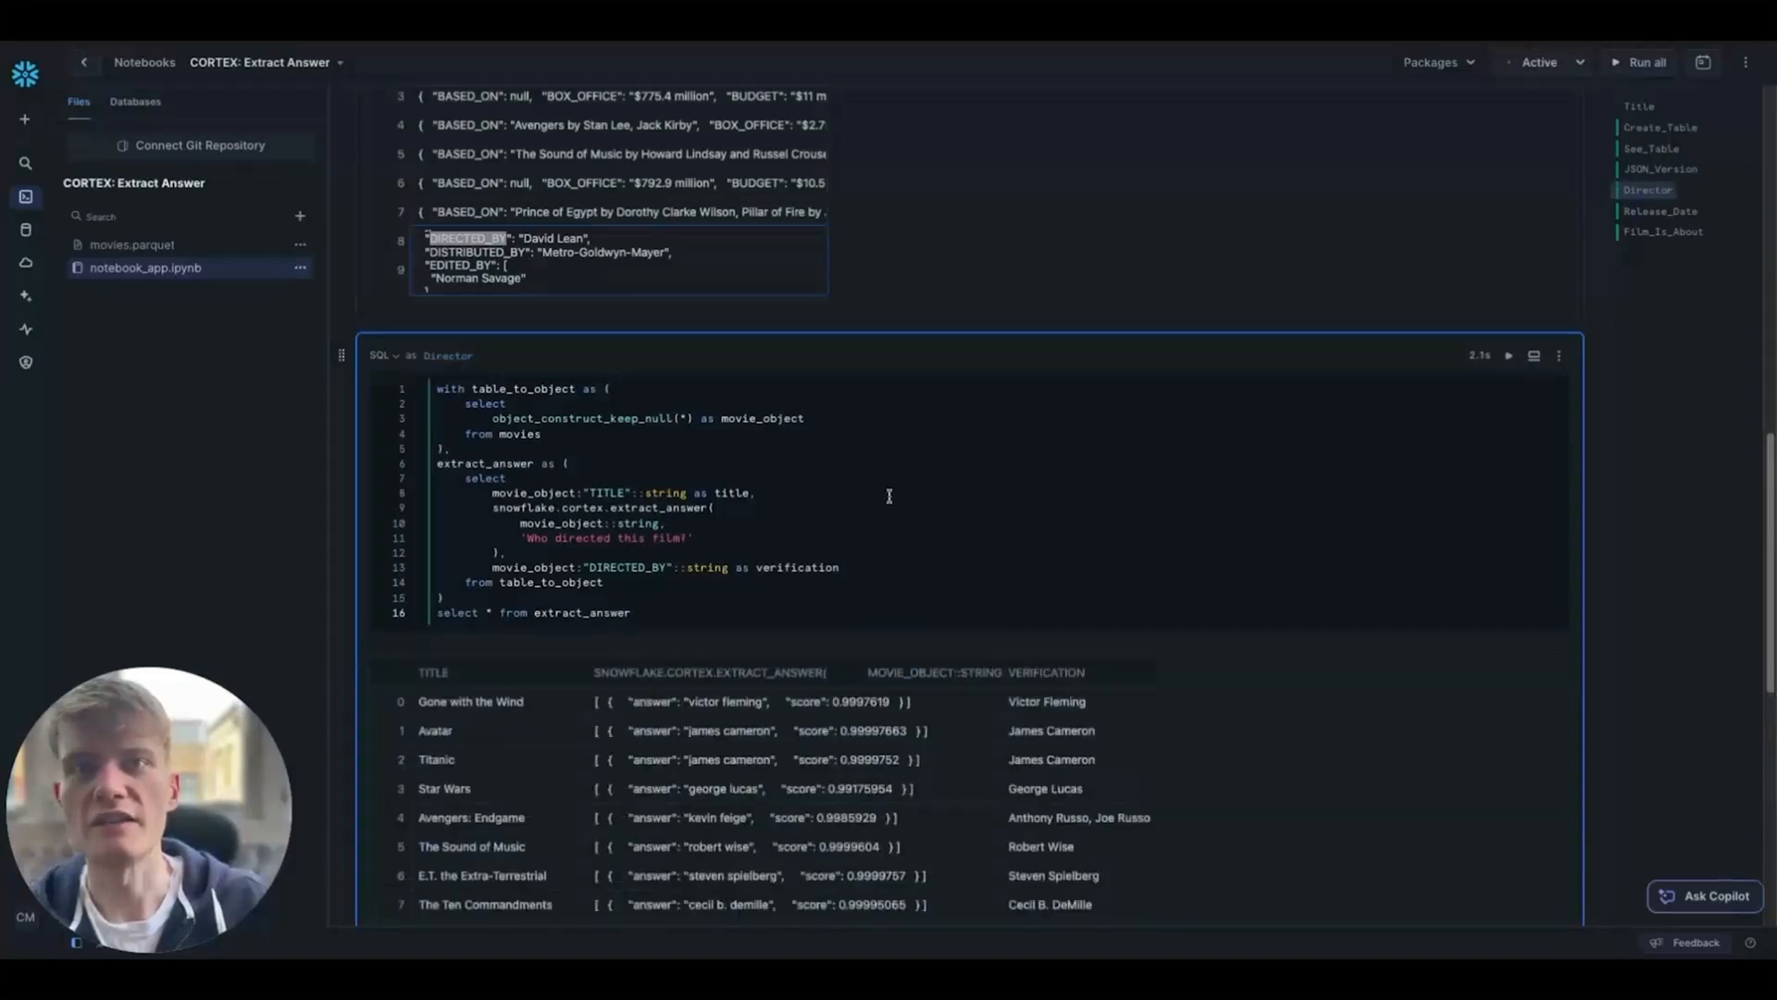
Step: Scroll through the Director results and paste the Director query into Release_Date
{"action": "scroll", "scroll_direction": "down", "scroll_amount": 3}
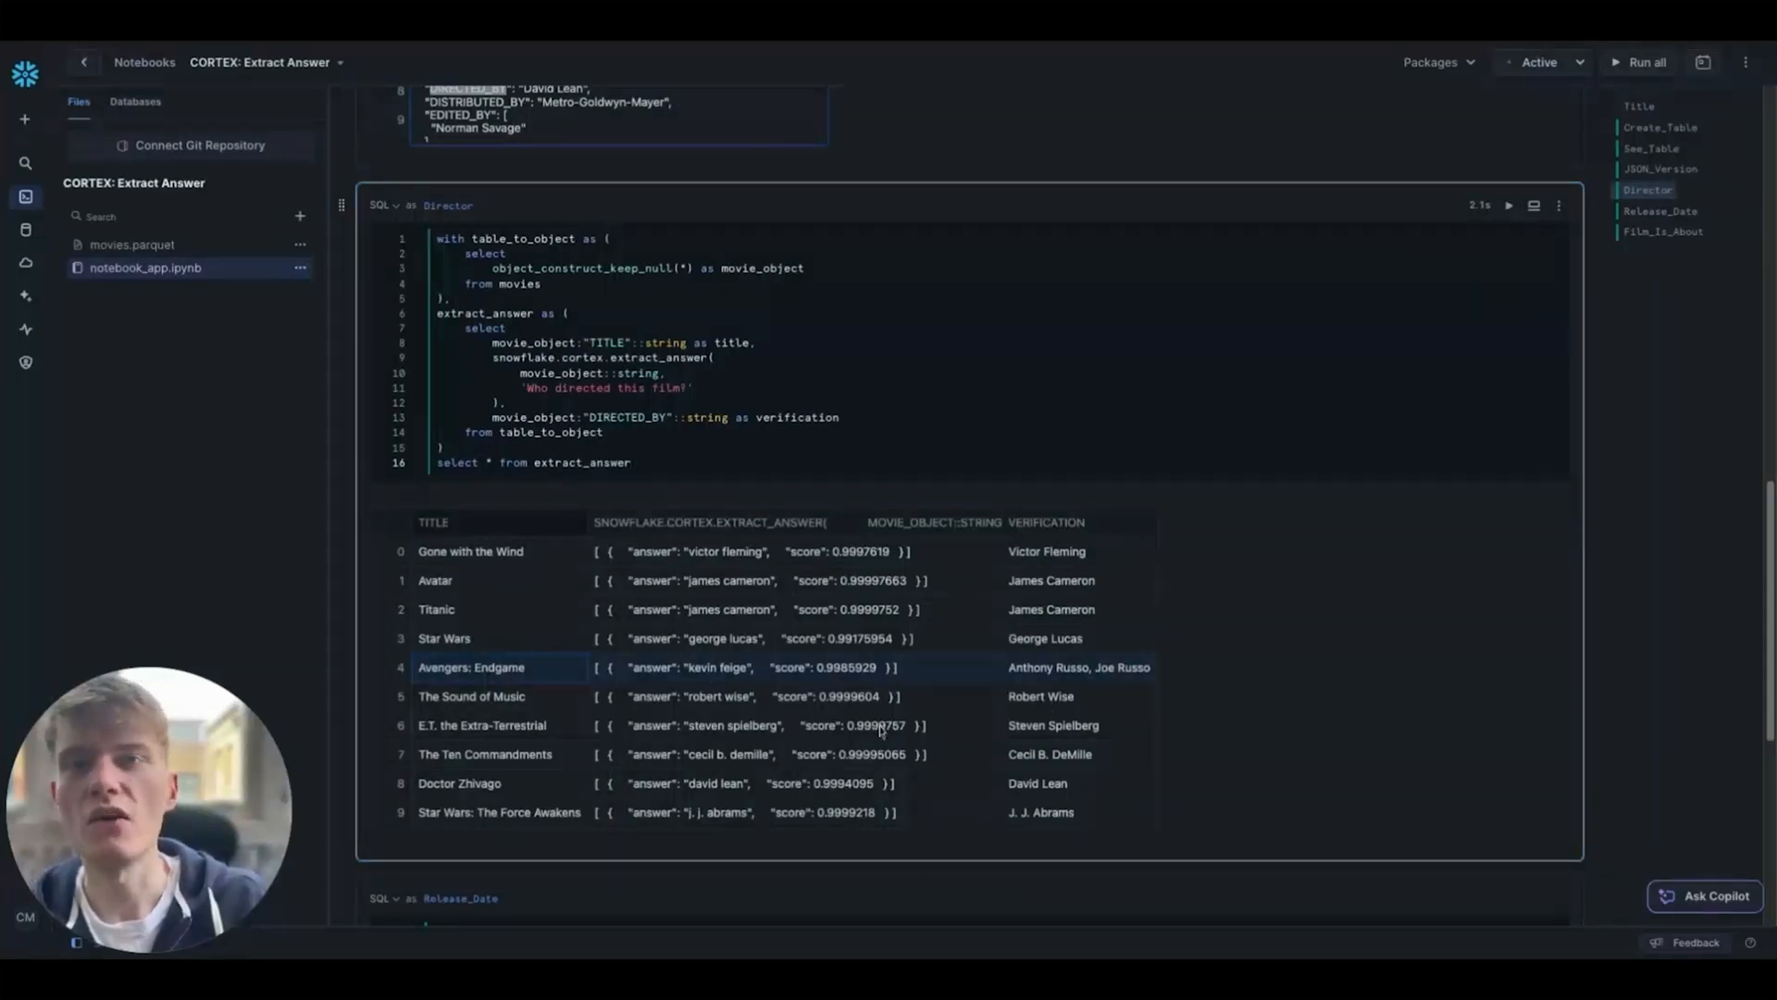
{"action": "scroll", "scroll_direction": "down", "scroll_amount": 3}
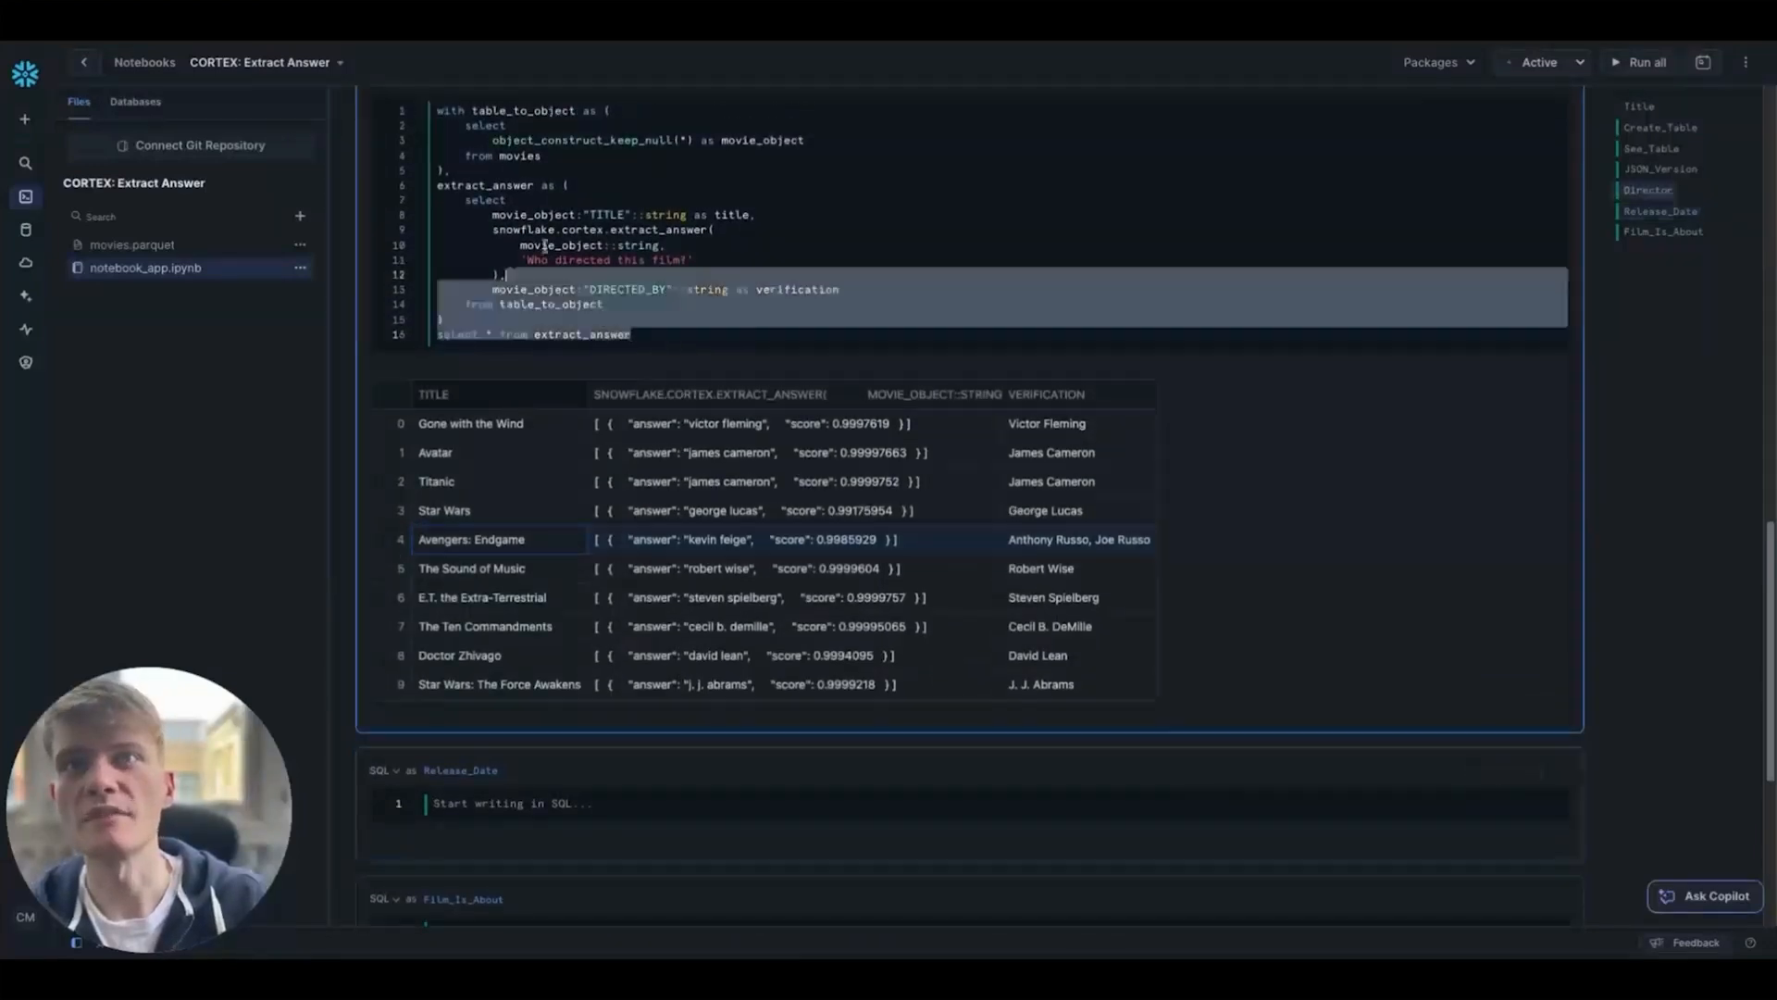
{"action": "scroll", "scroll_direction": "down", "scroll_amount": 3}
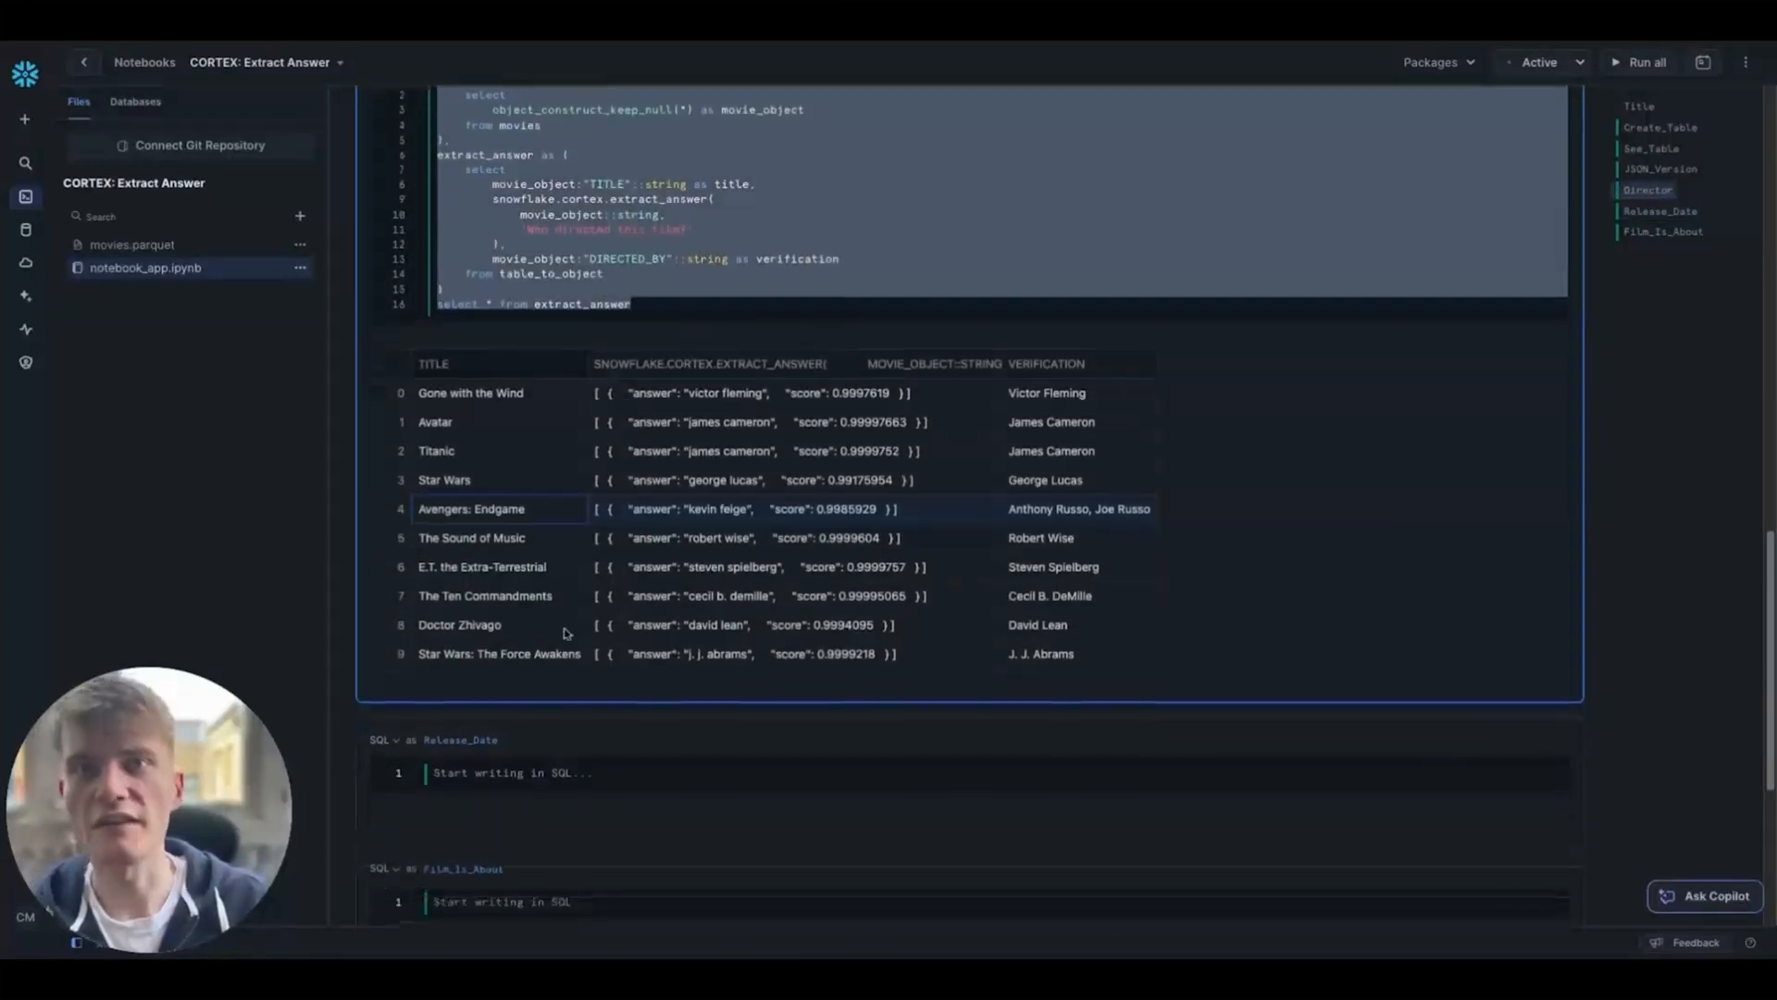
{"action": "scroll", "scroll_direction": "down", "scroll_amount": 3}
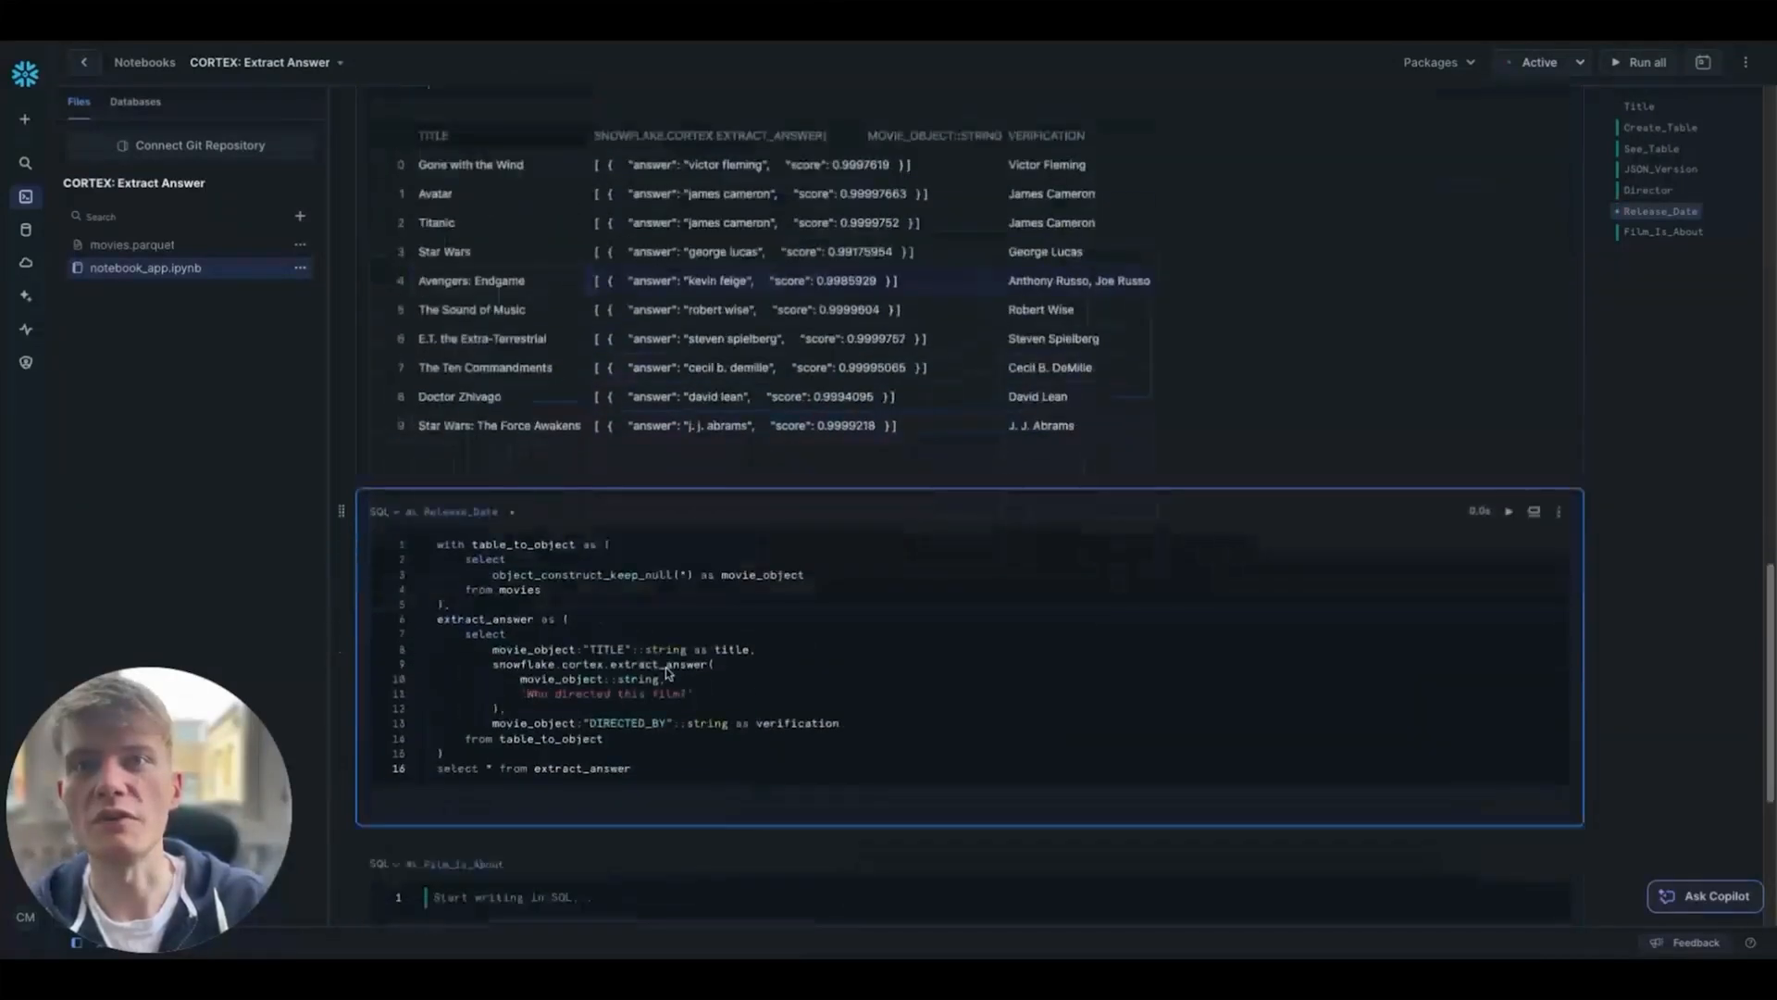
Step: Swap the copied TITLE key for RELEASE_DATES, ask 'When was this film released?', and review results
{"action": "double_click", "coordinate": [605, 648]}
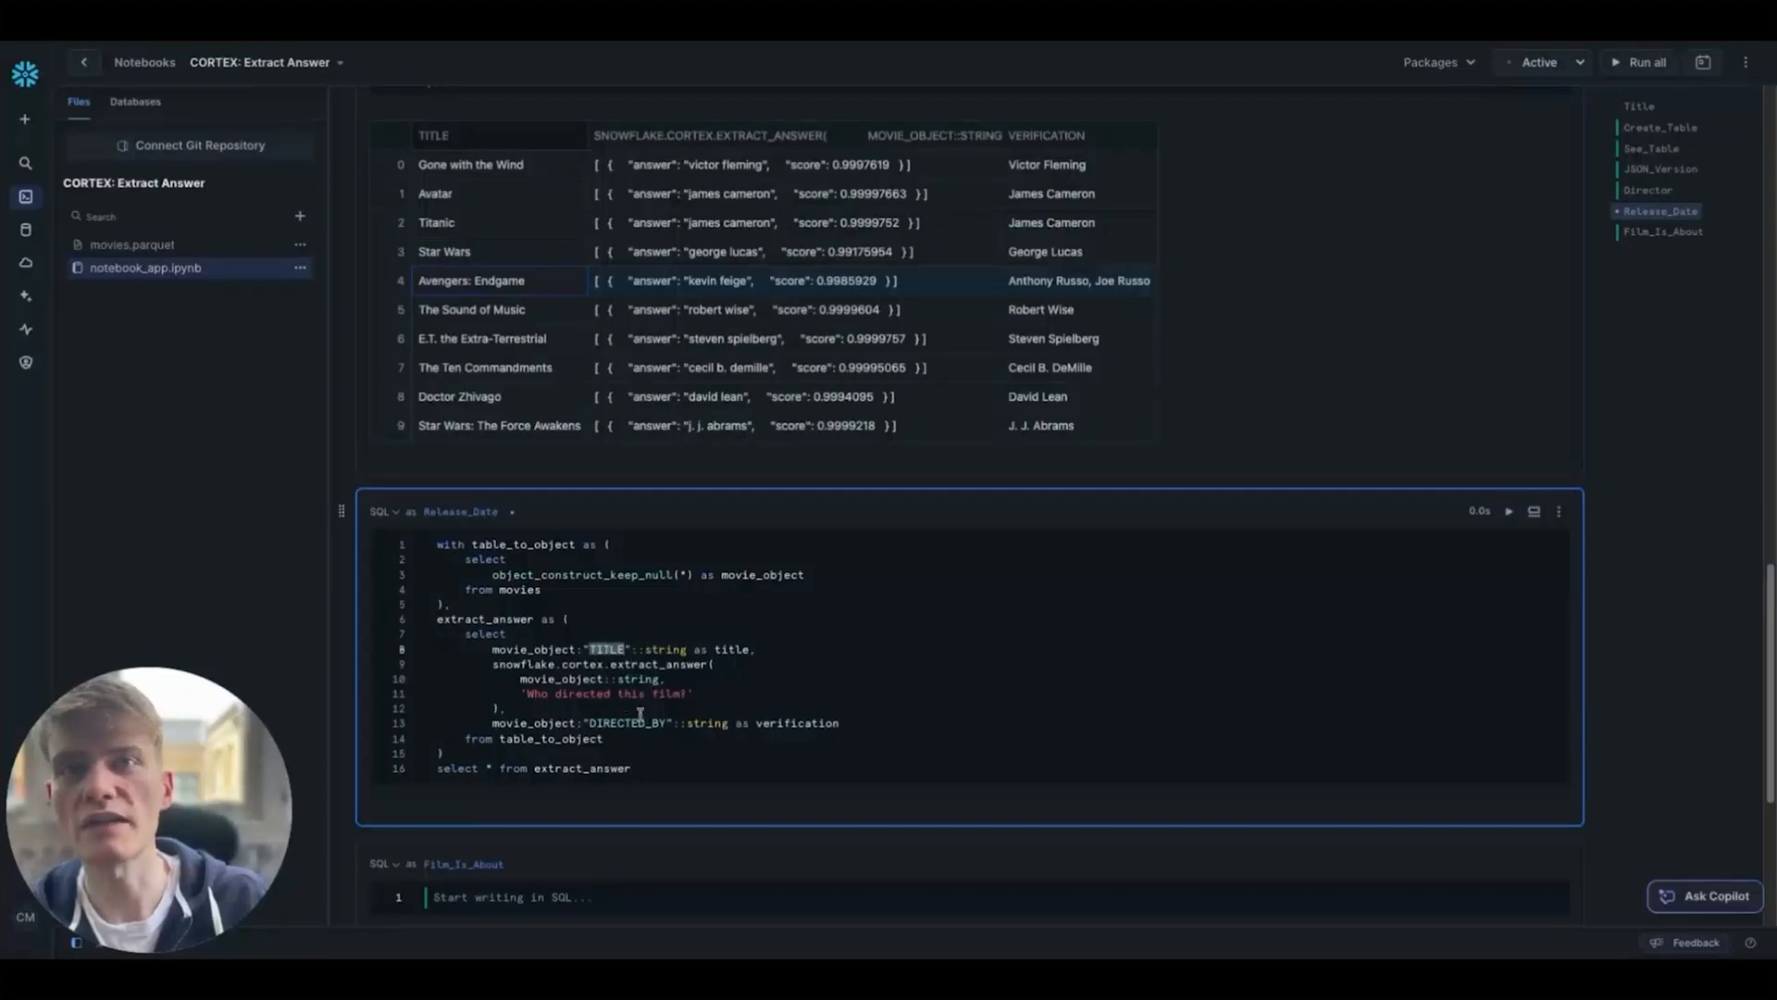
{"action": "scroll", "scroll_direction": "down", "scroll_amount": 3}
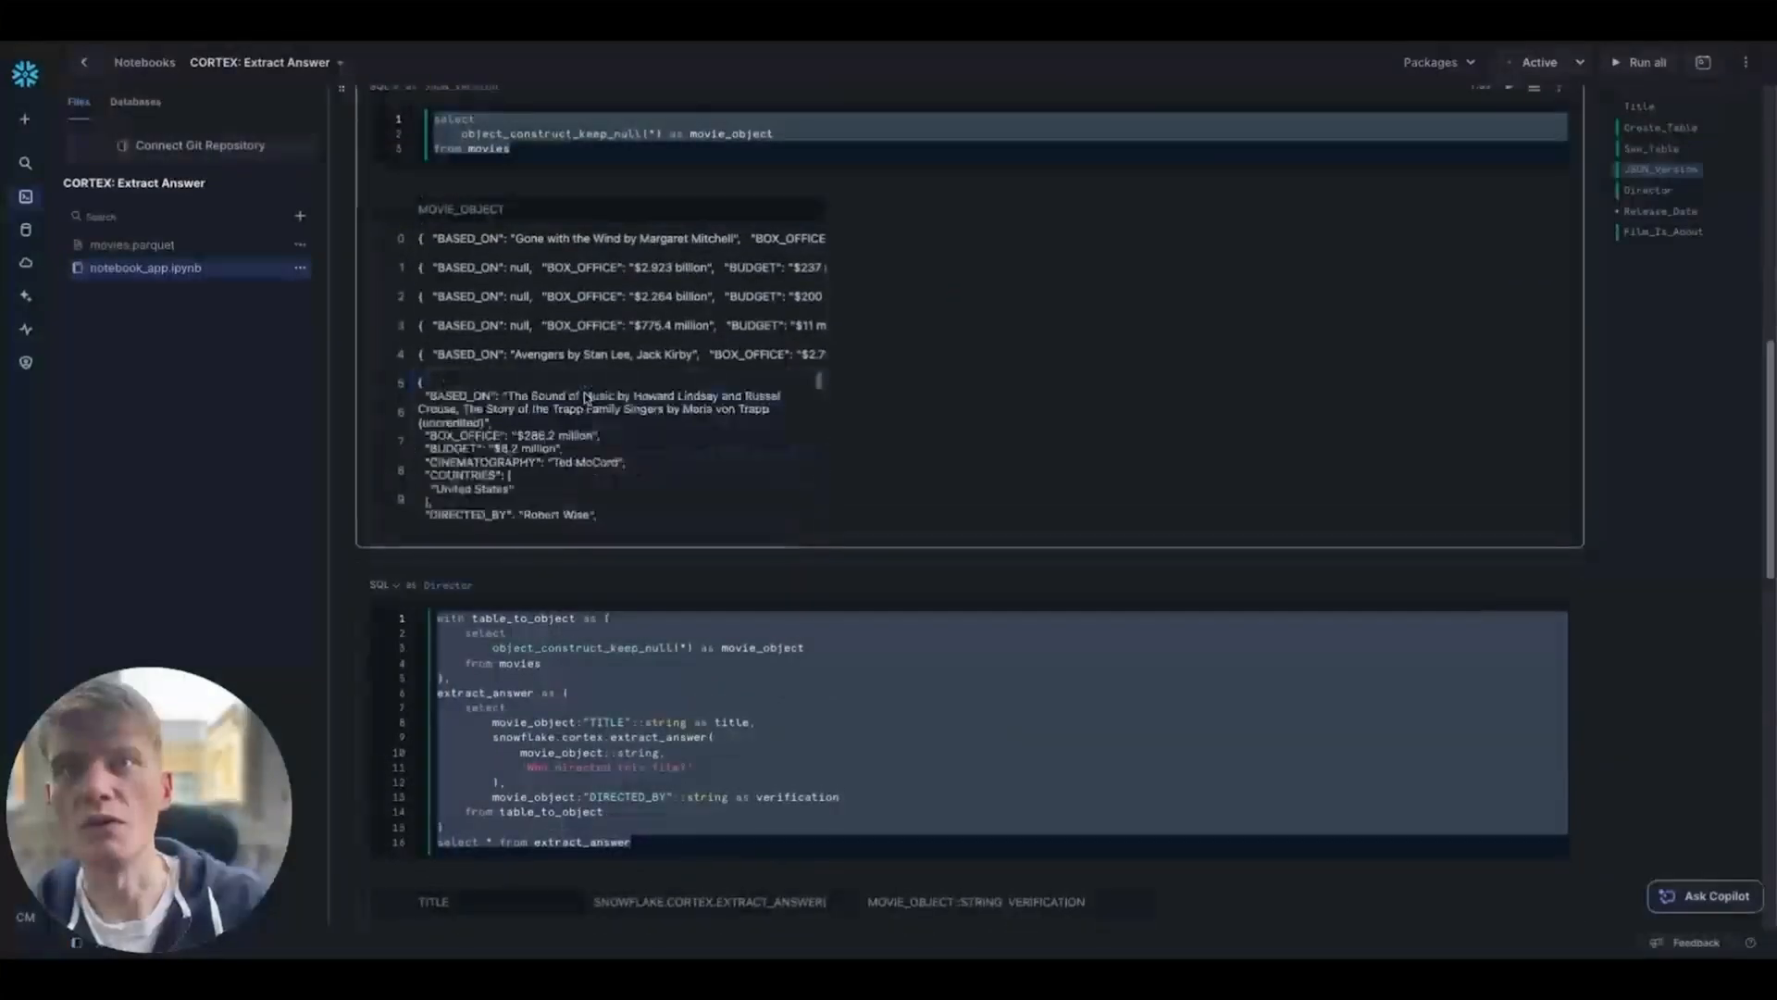
{"action": "scroll", "scroll_direction": "down", "scroll_amount": 3}
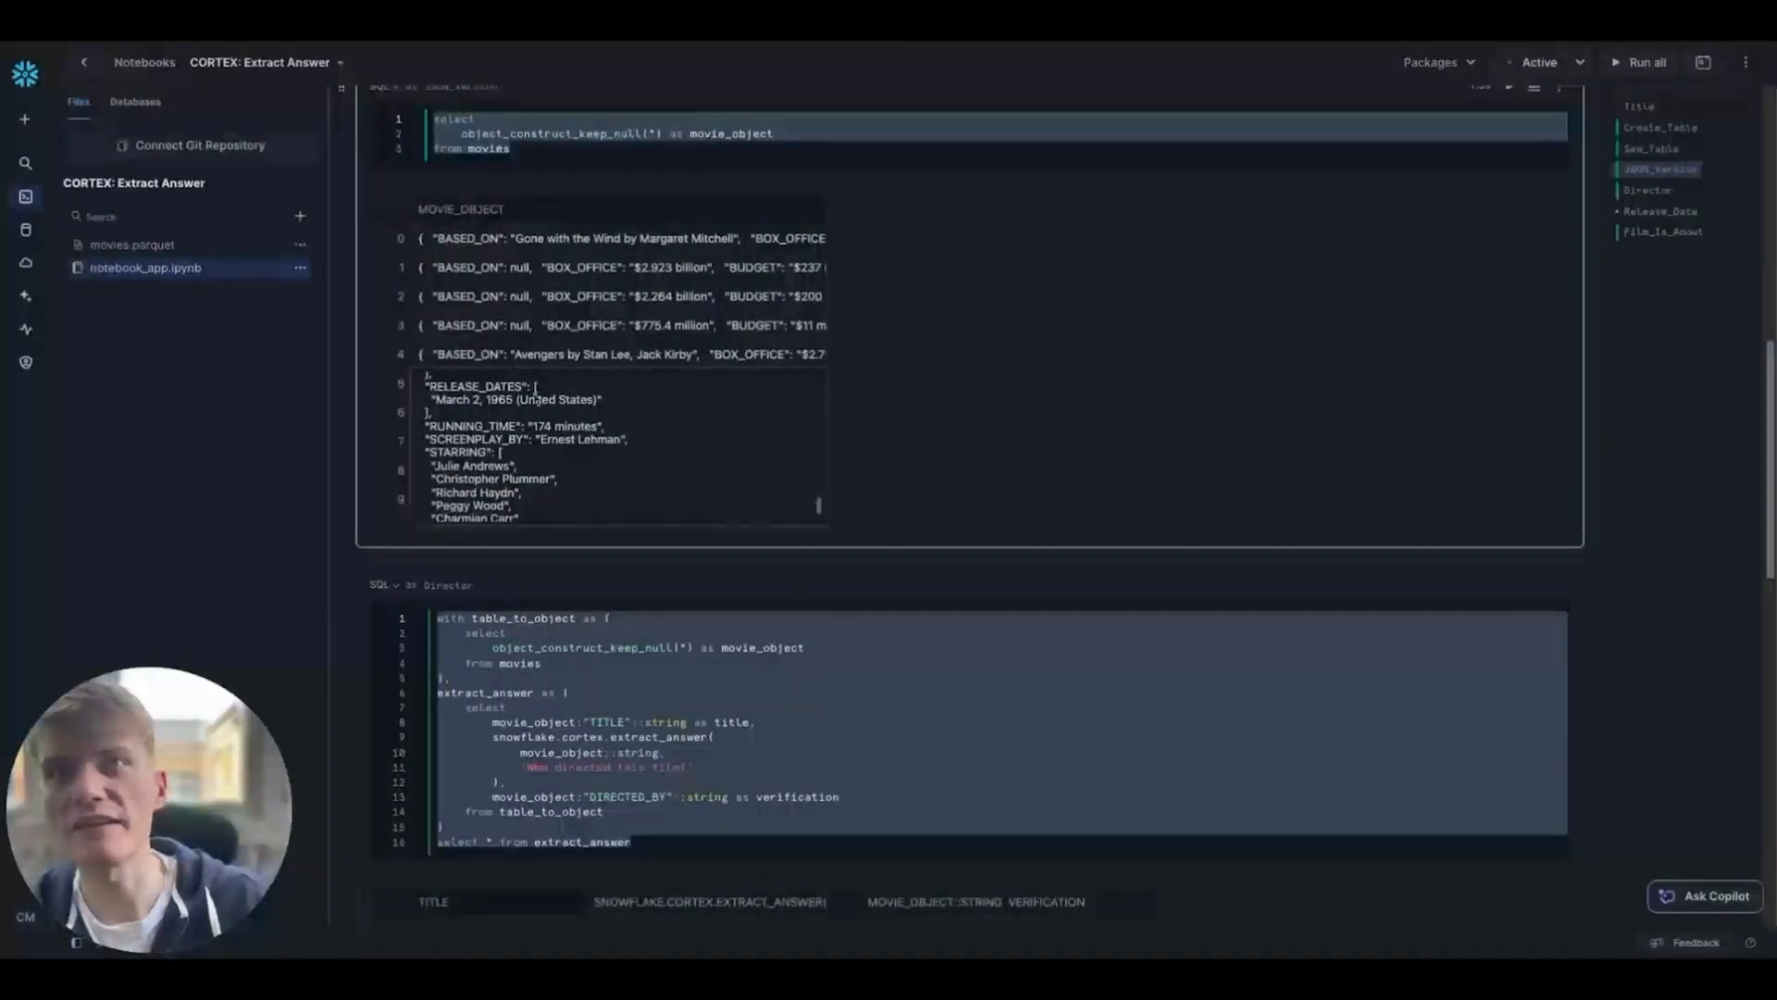
{"action": "scroll", "scroll_direction": "down", "scroll_amount": 3}
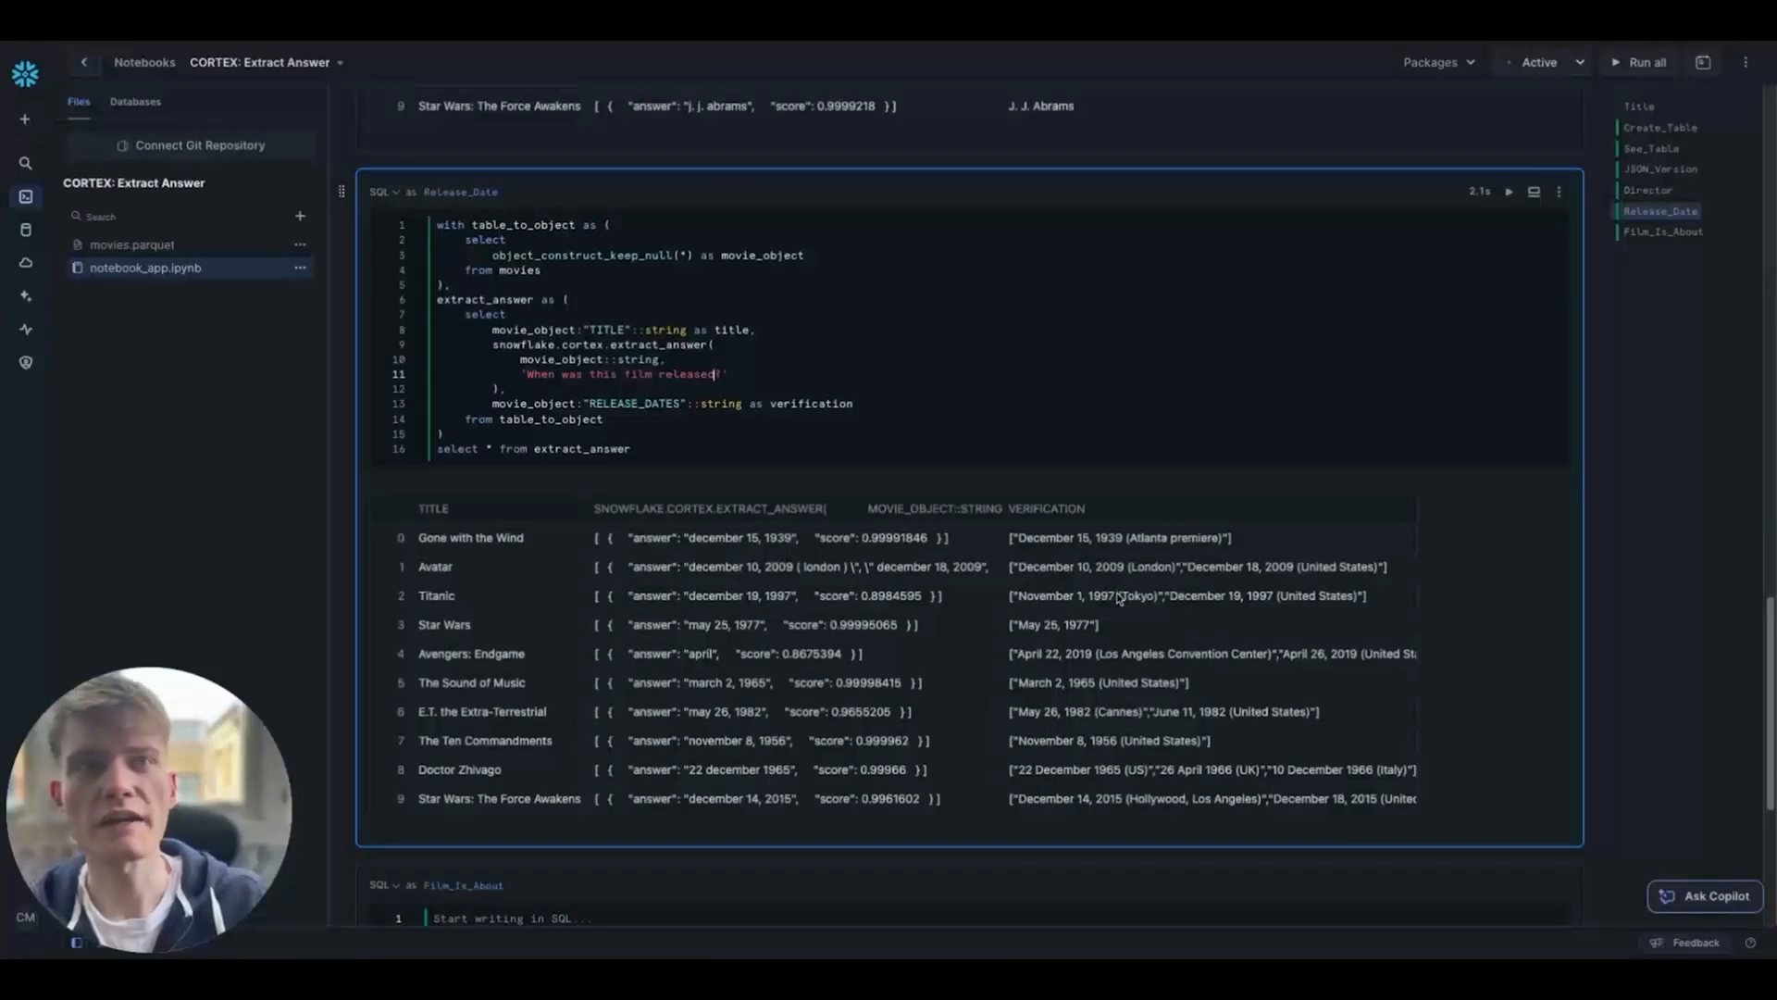
Step: Inspect release-date answers for Avatar, Star Wars and Avengers: Endgame before copying the query
{"action": "left_click", "coordinate": [1116, 537]}
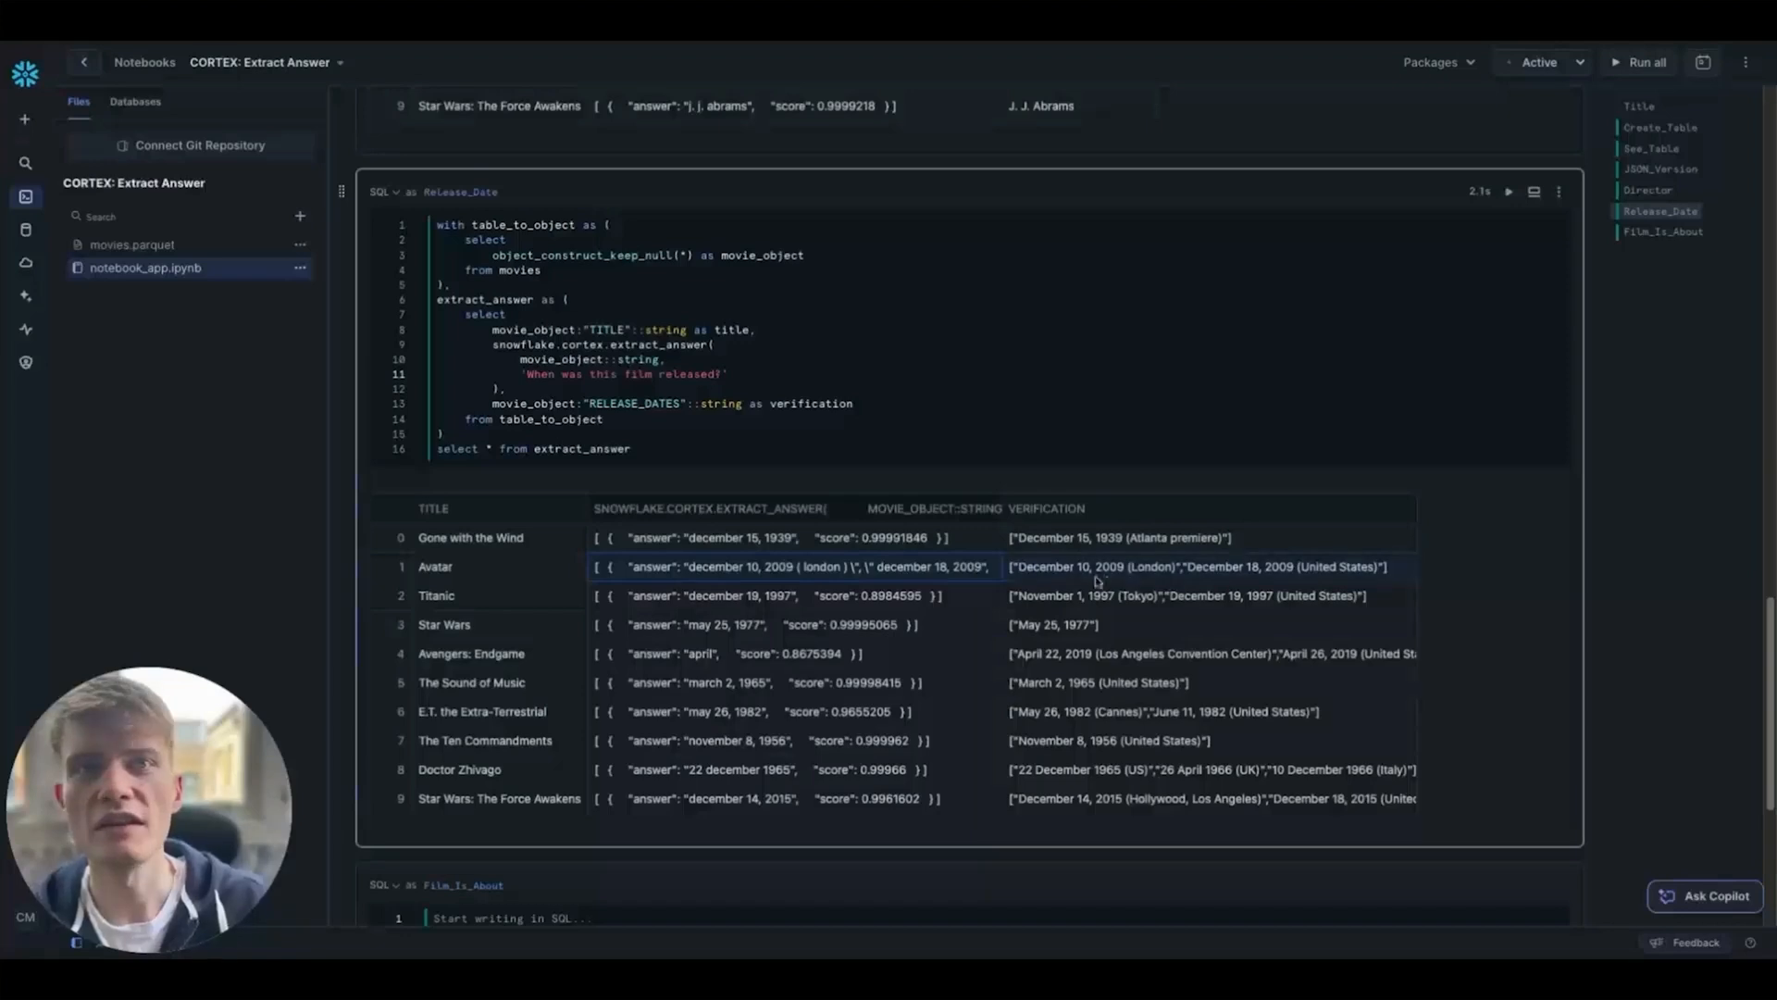
{"action": "mouse_move", "coordinate": [1080, 582]}
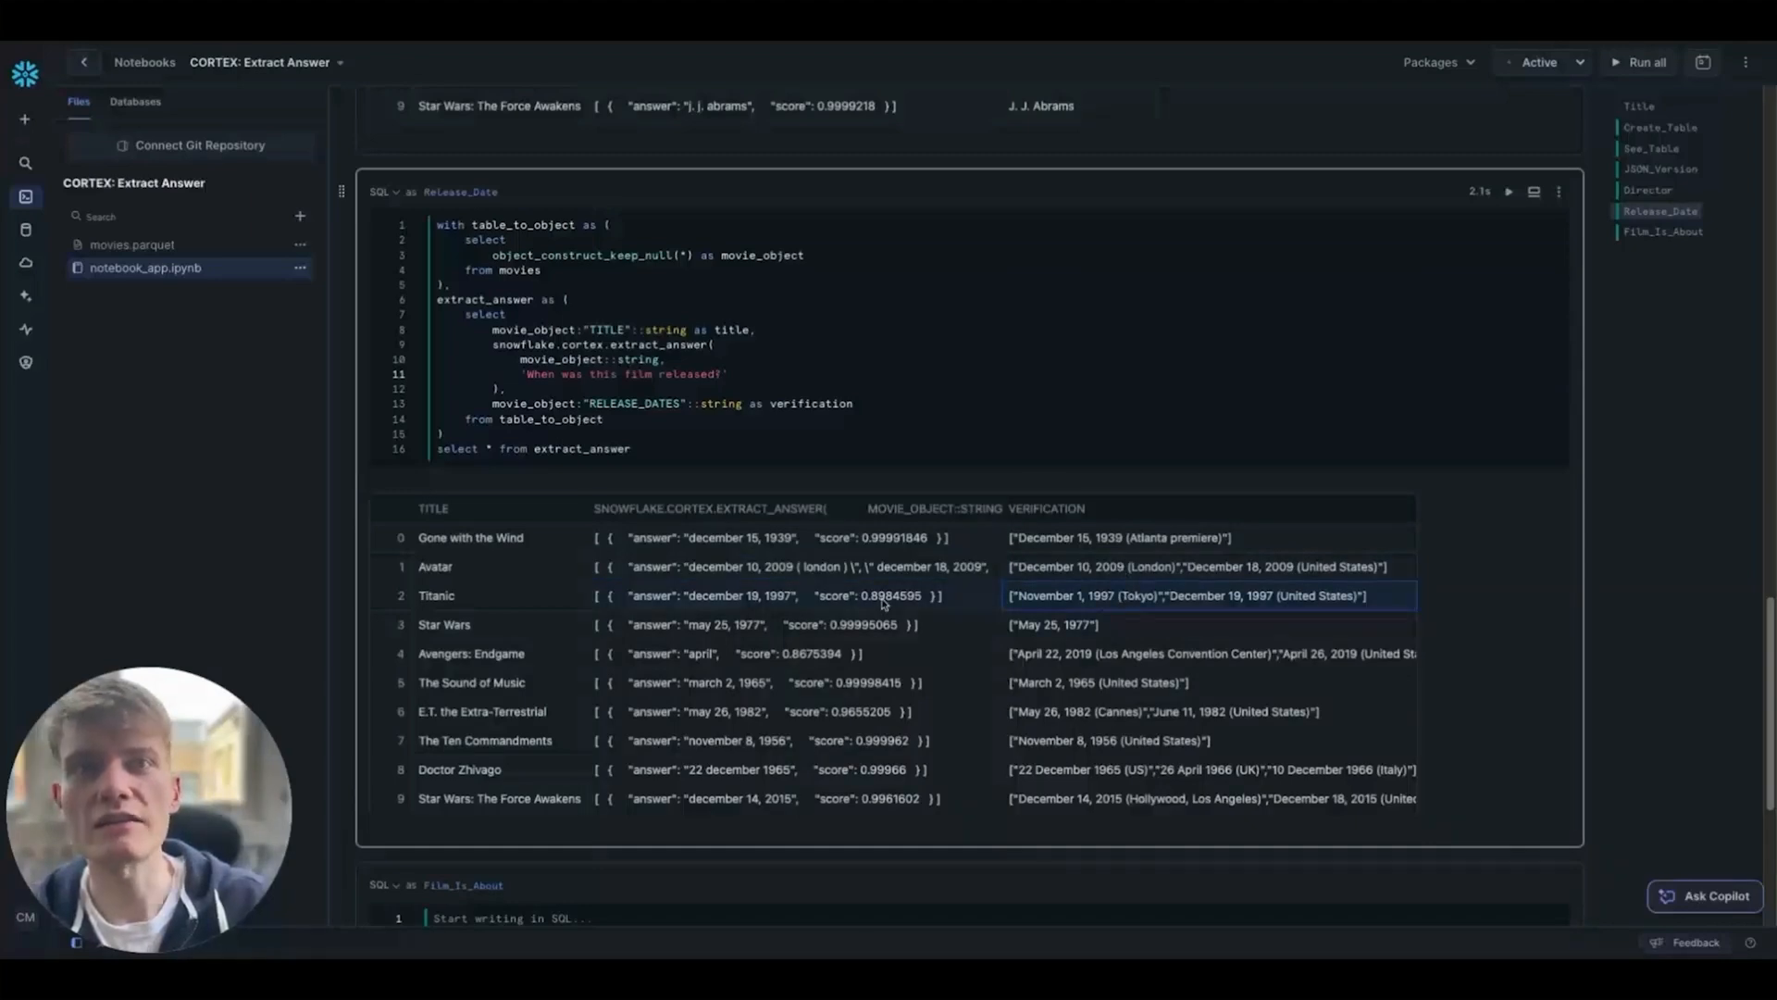
{"action": "left_click", "coordinate": [793, 624]}
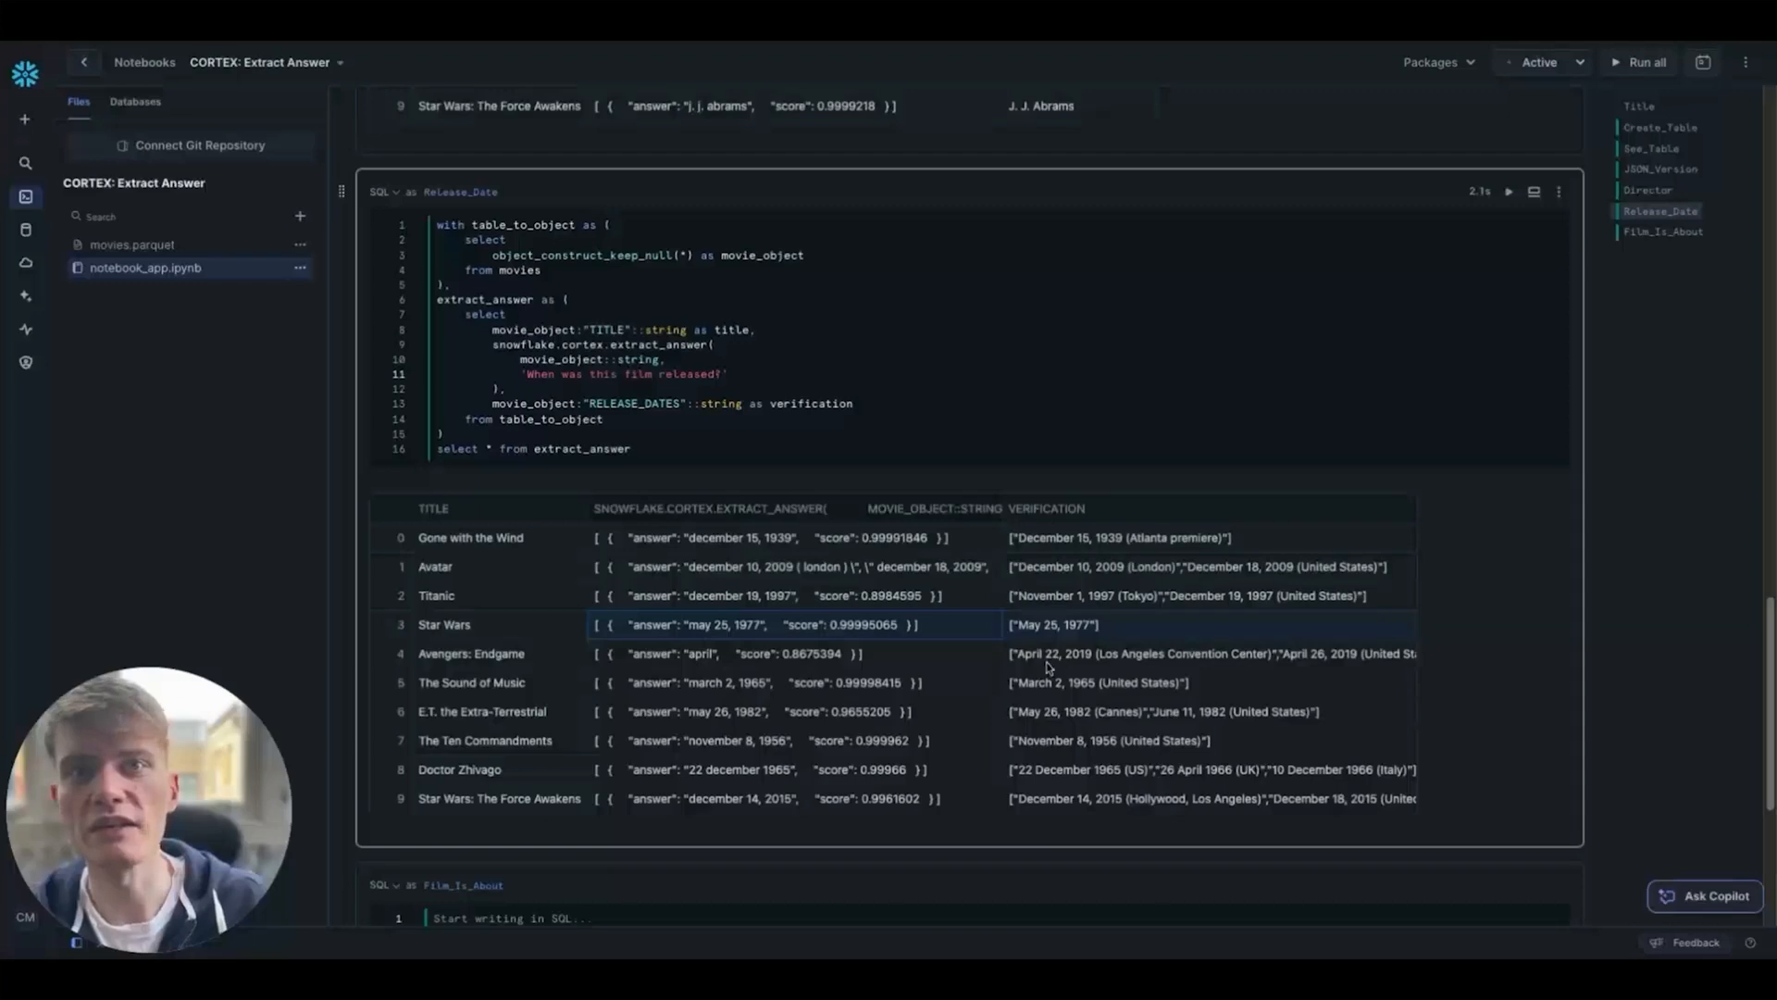
{"action": "left_click", "coordinate": [1212, 653]}
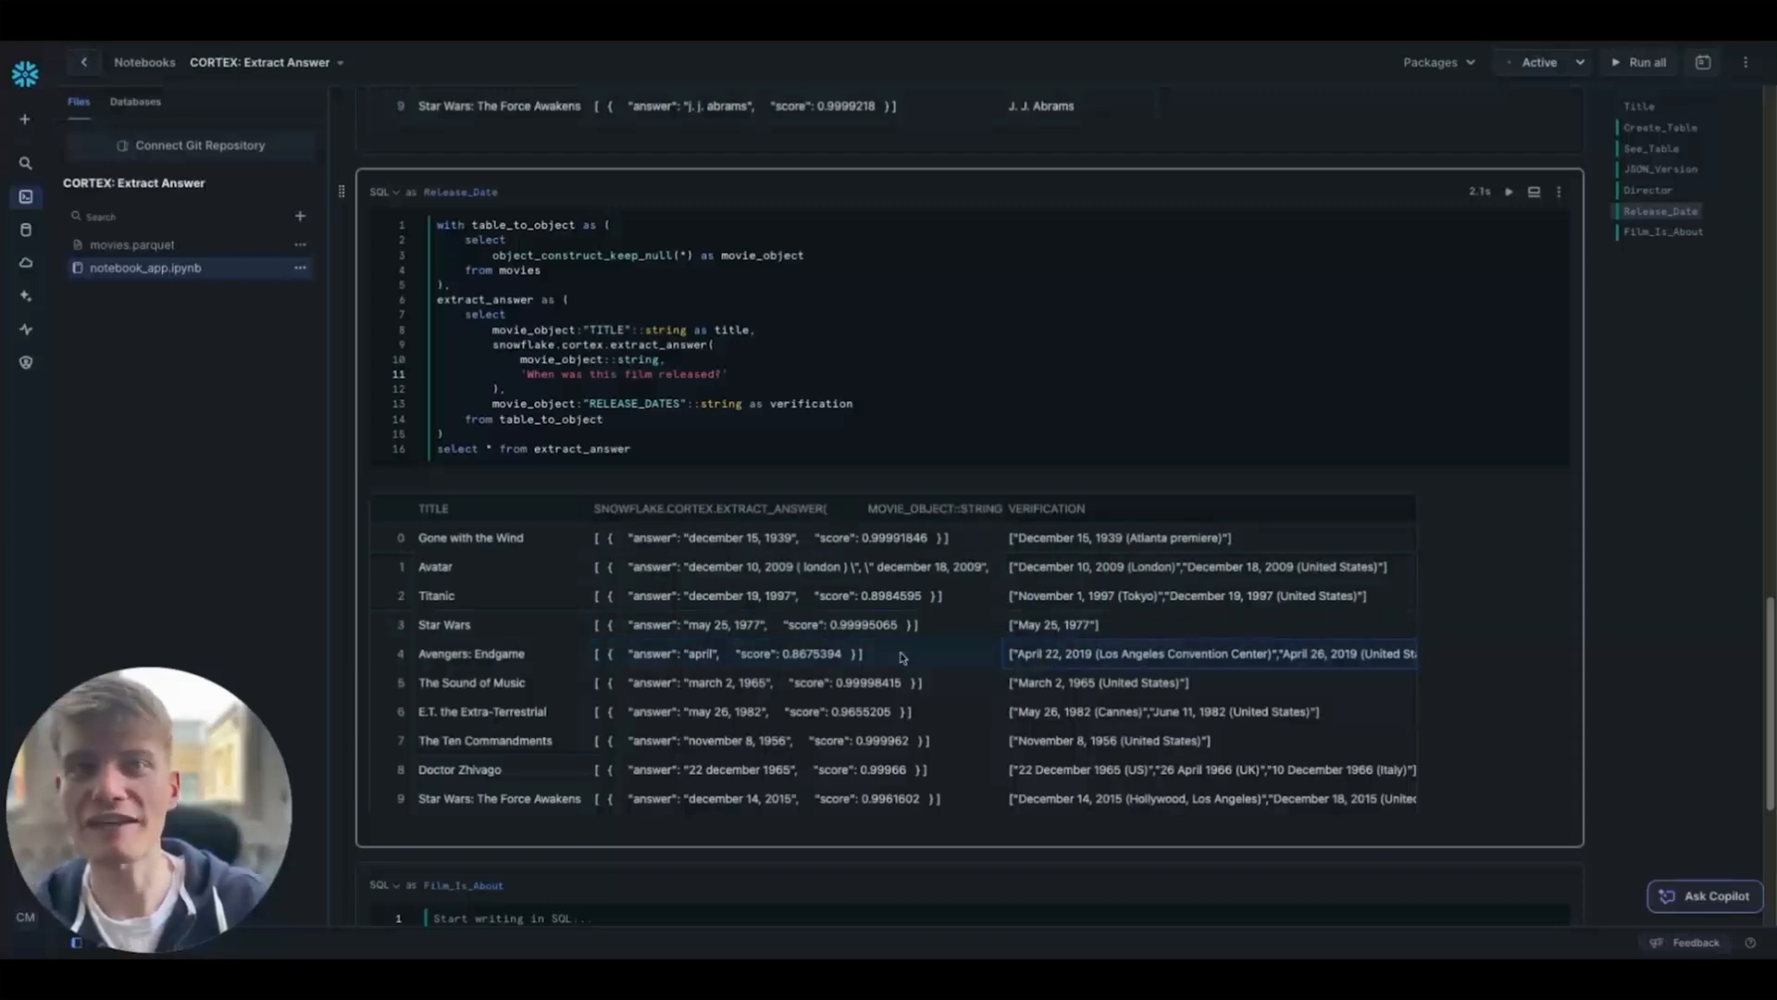
{"action": "mouse_move", "coordinate": [897, 696]}
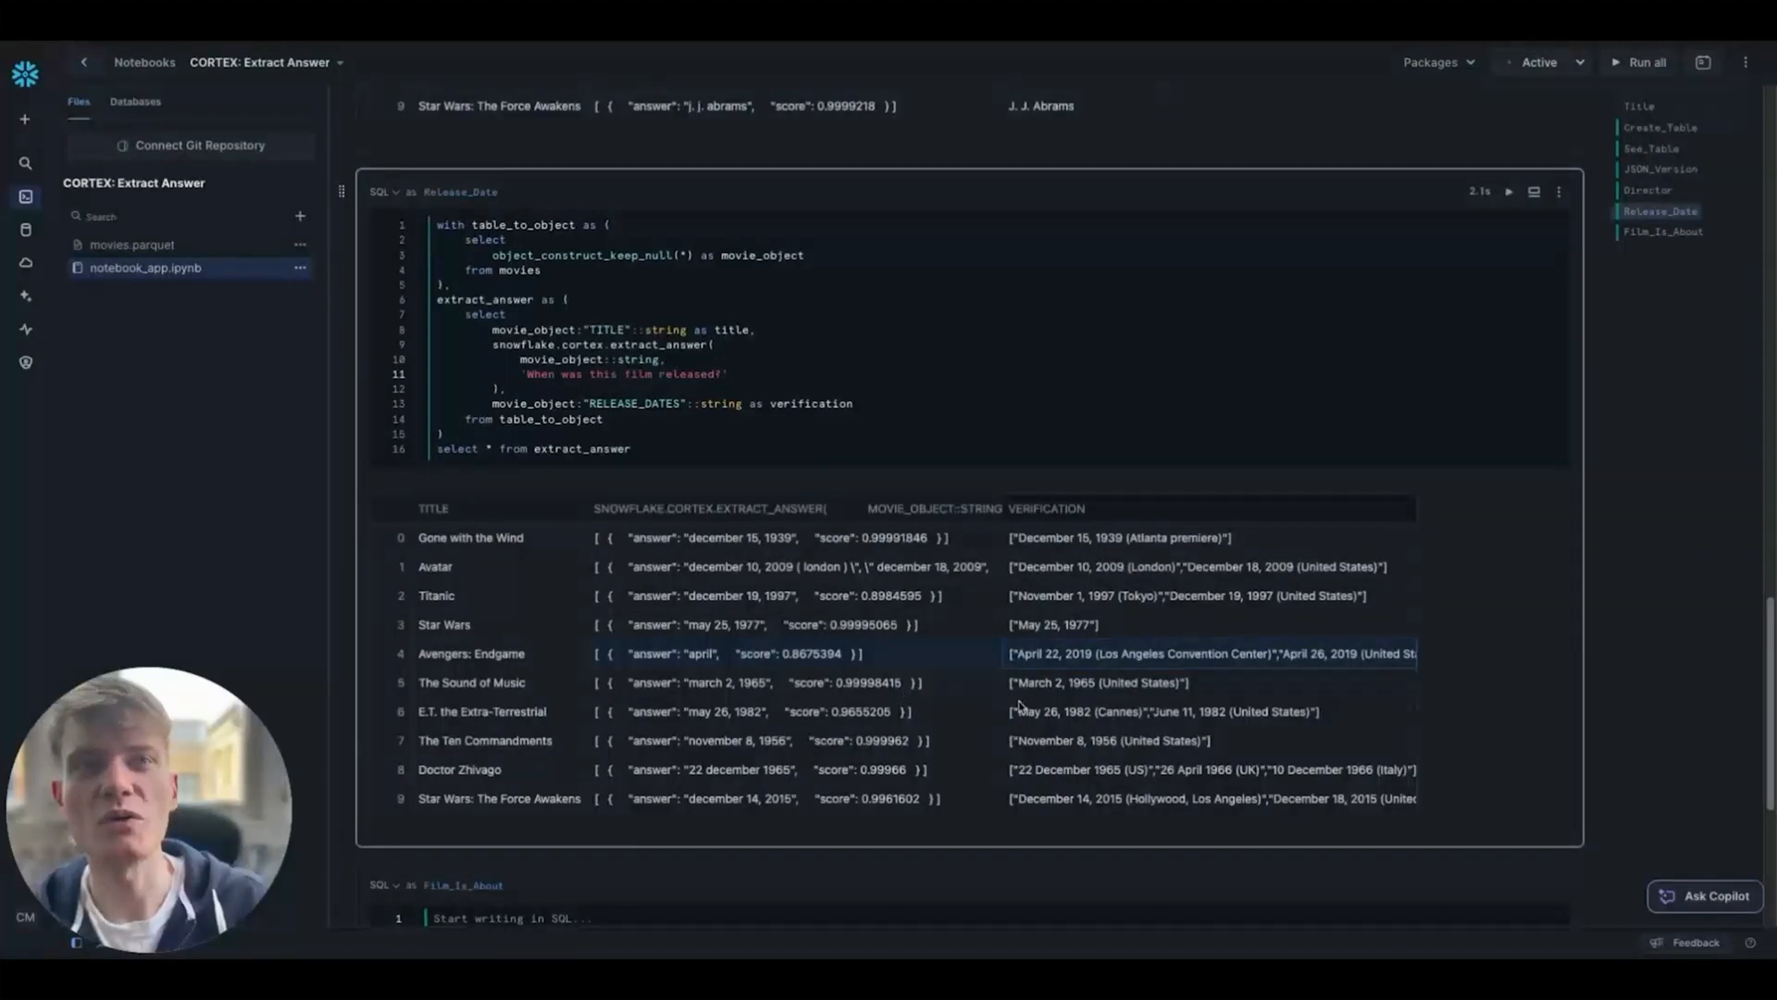
{"action": "scroll", "scroll_direction": "down", "scroll_amount": 3}
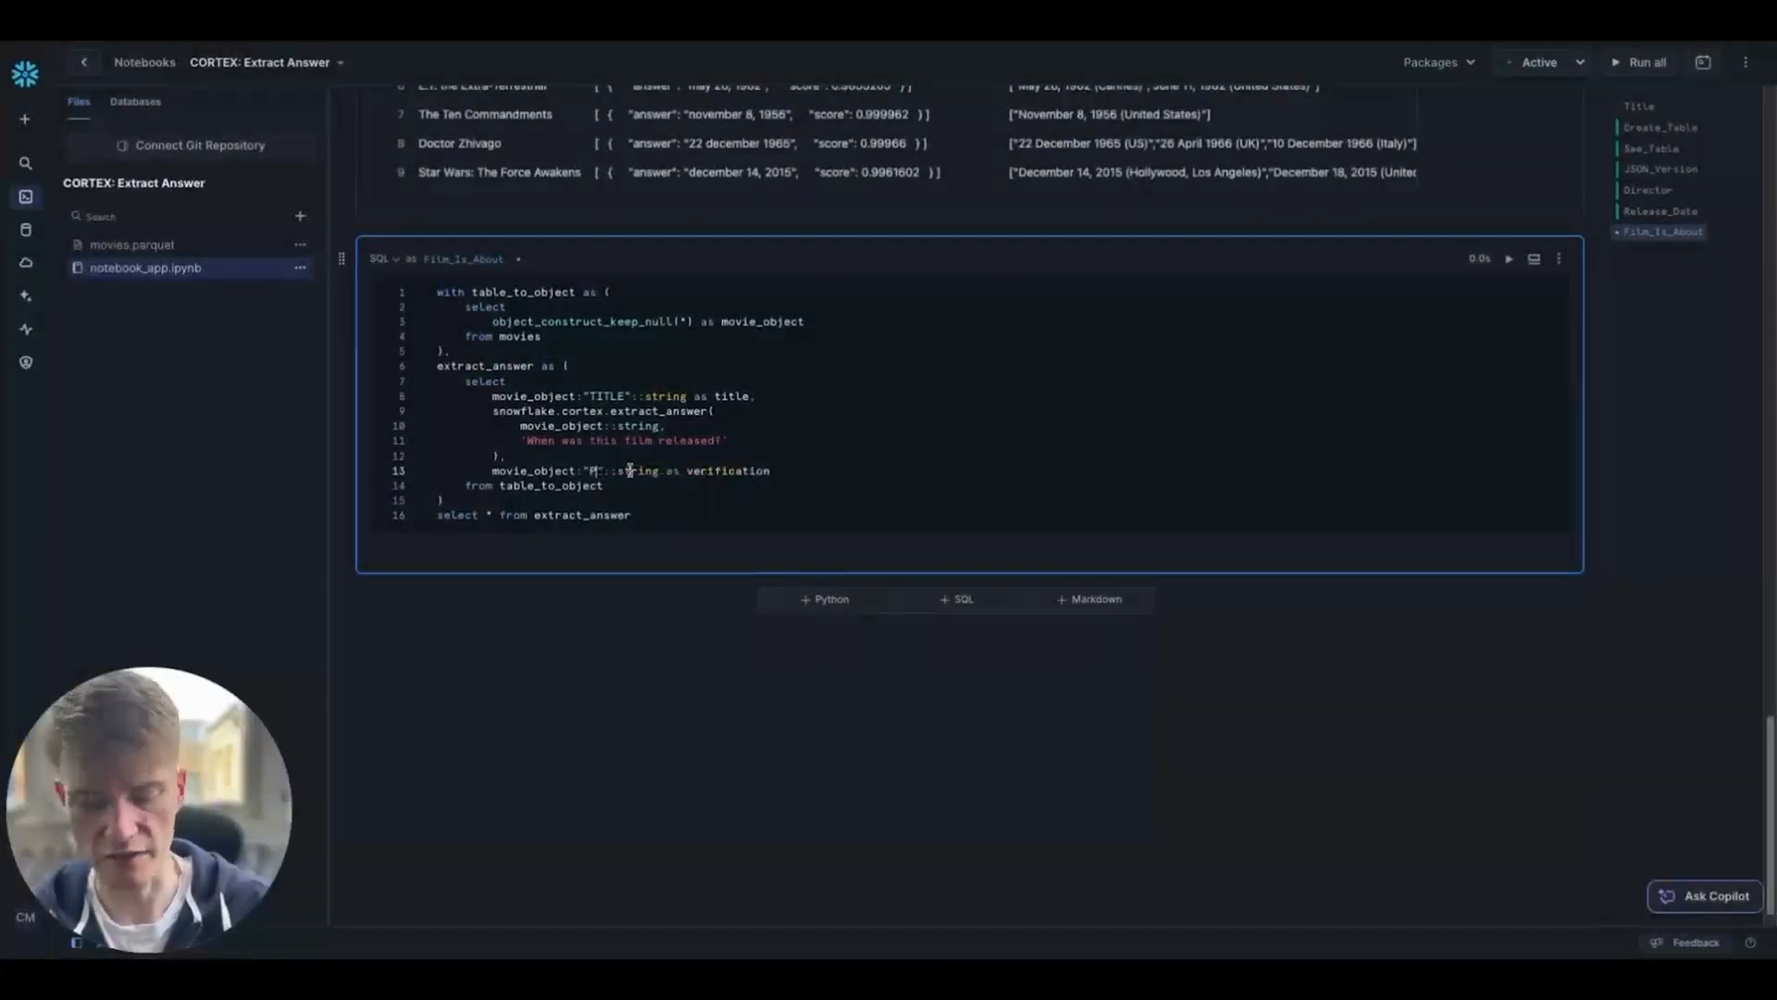
Step: Set the verification key to PLOTS and the question to 'What is this film about?'
{"action": "type", "text": "PLOTS"}
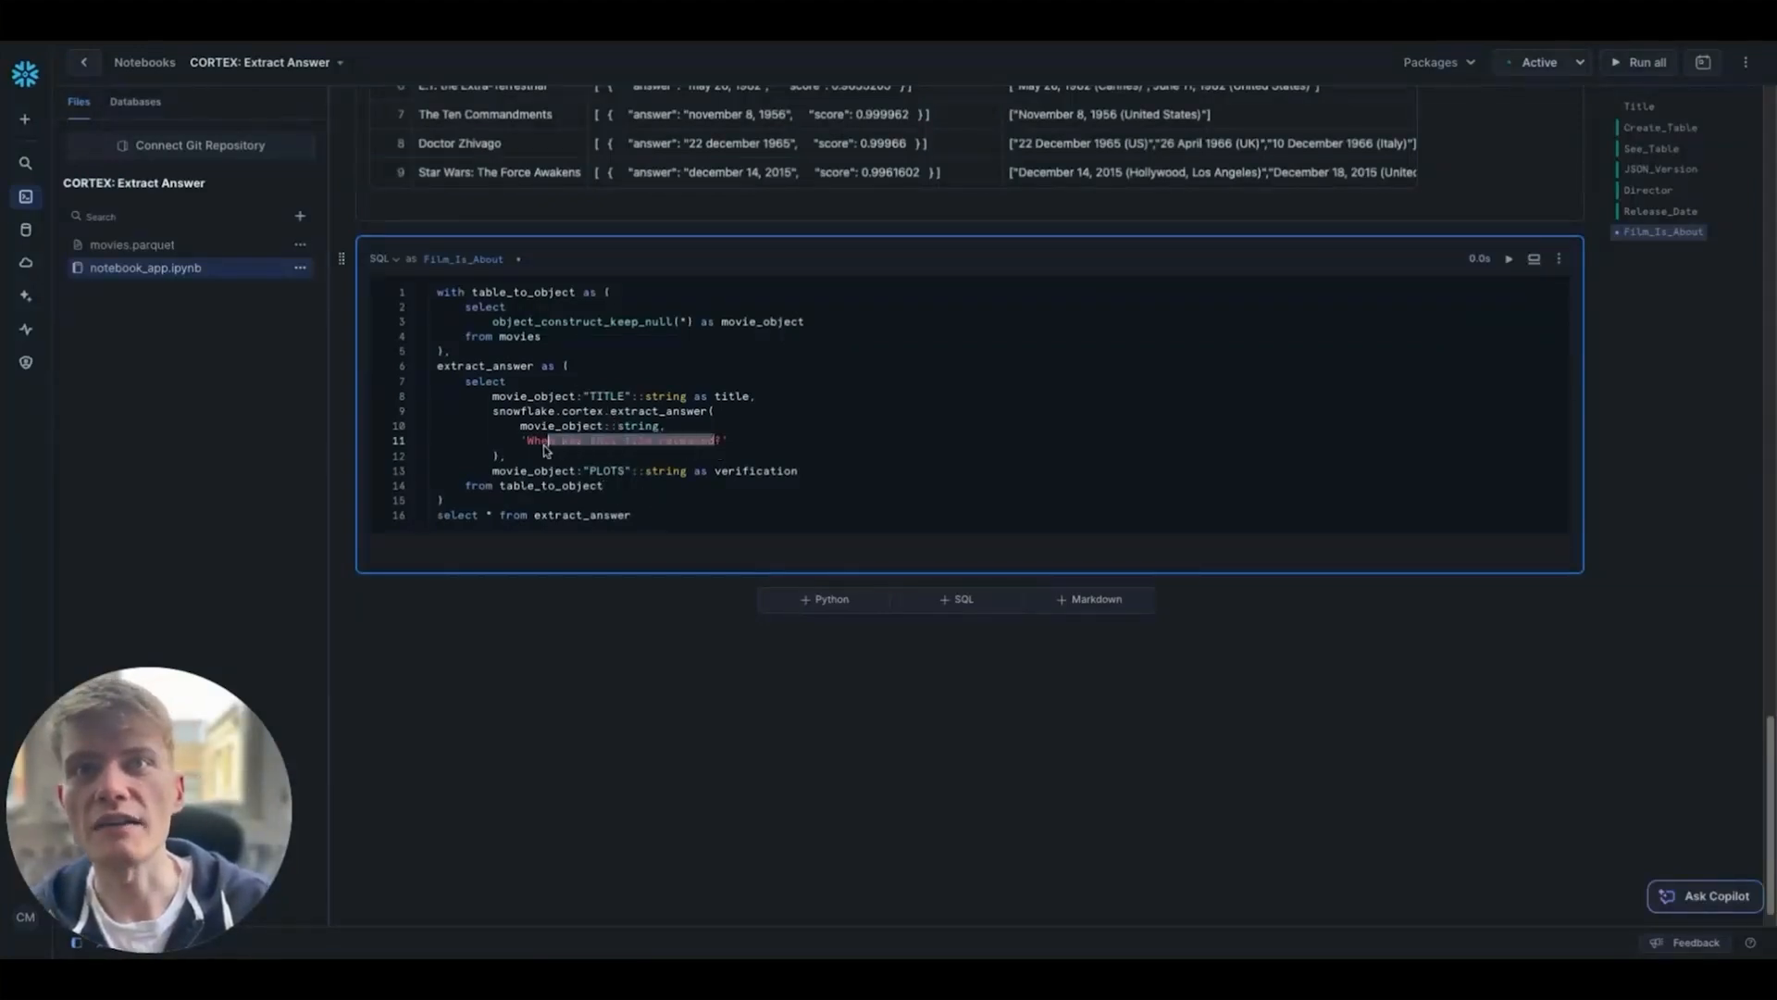
{"action": "type", "text": "What is this ?'"}
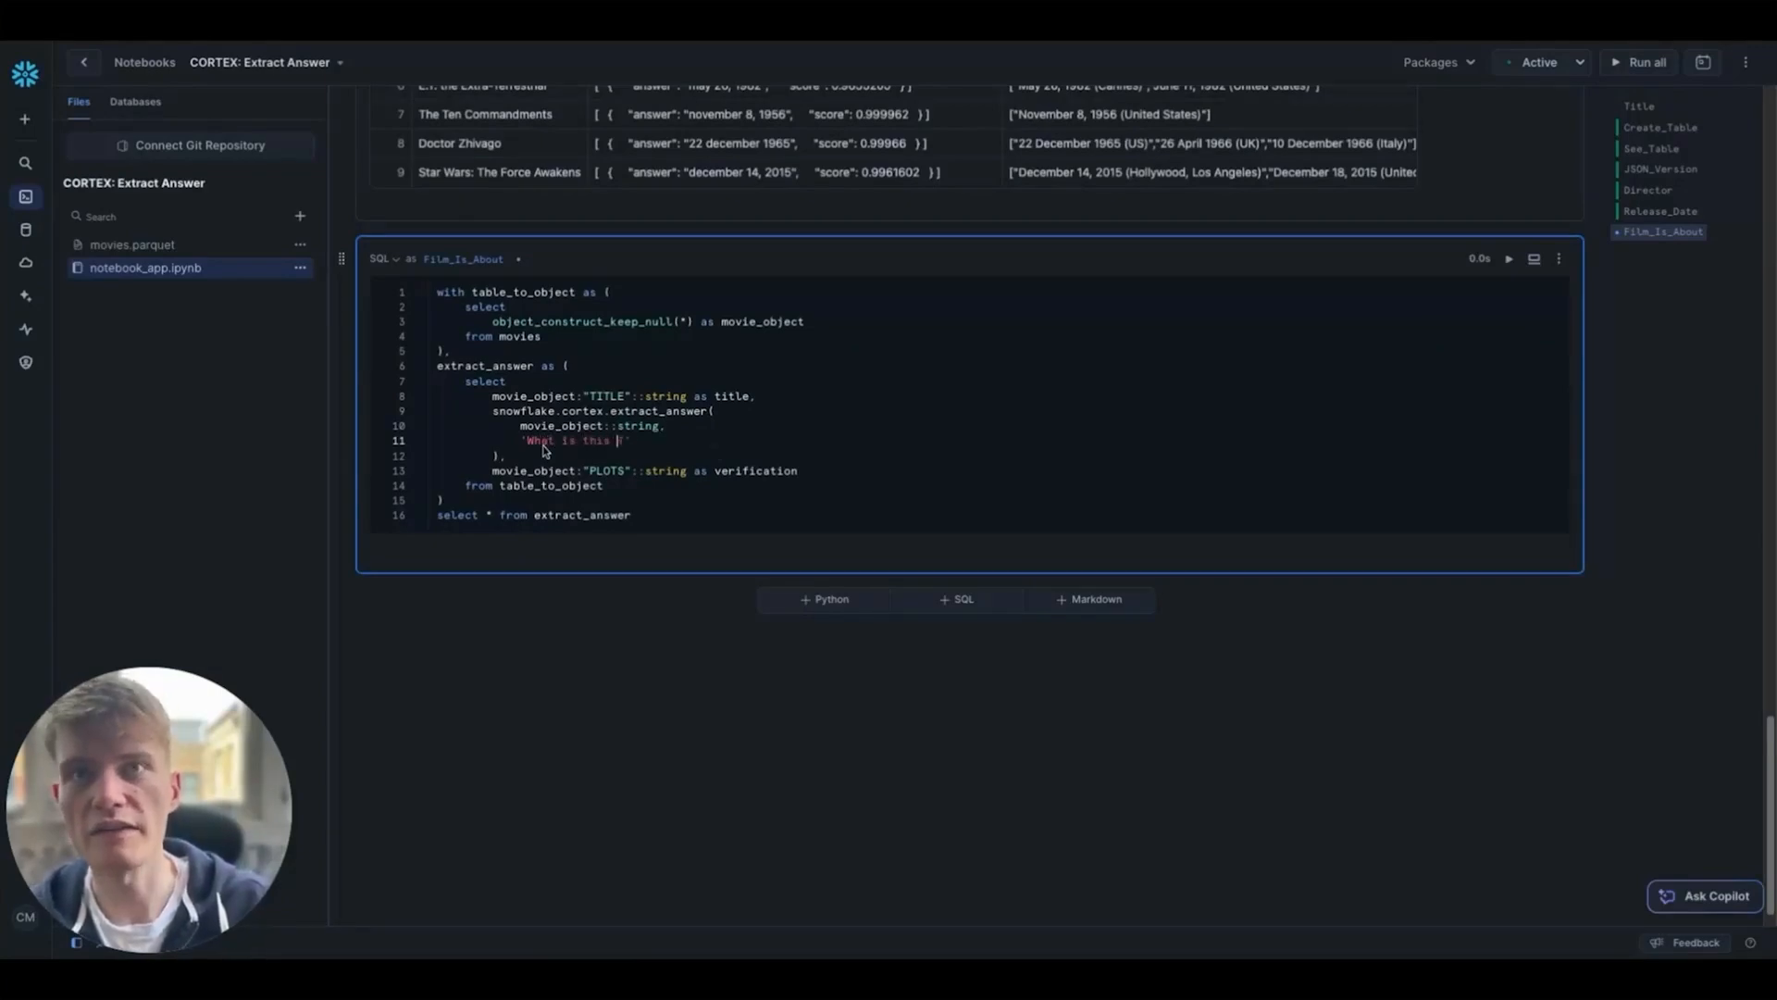
{"action": "type", "text": "film about?"}
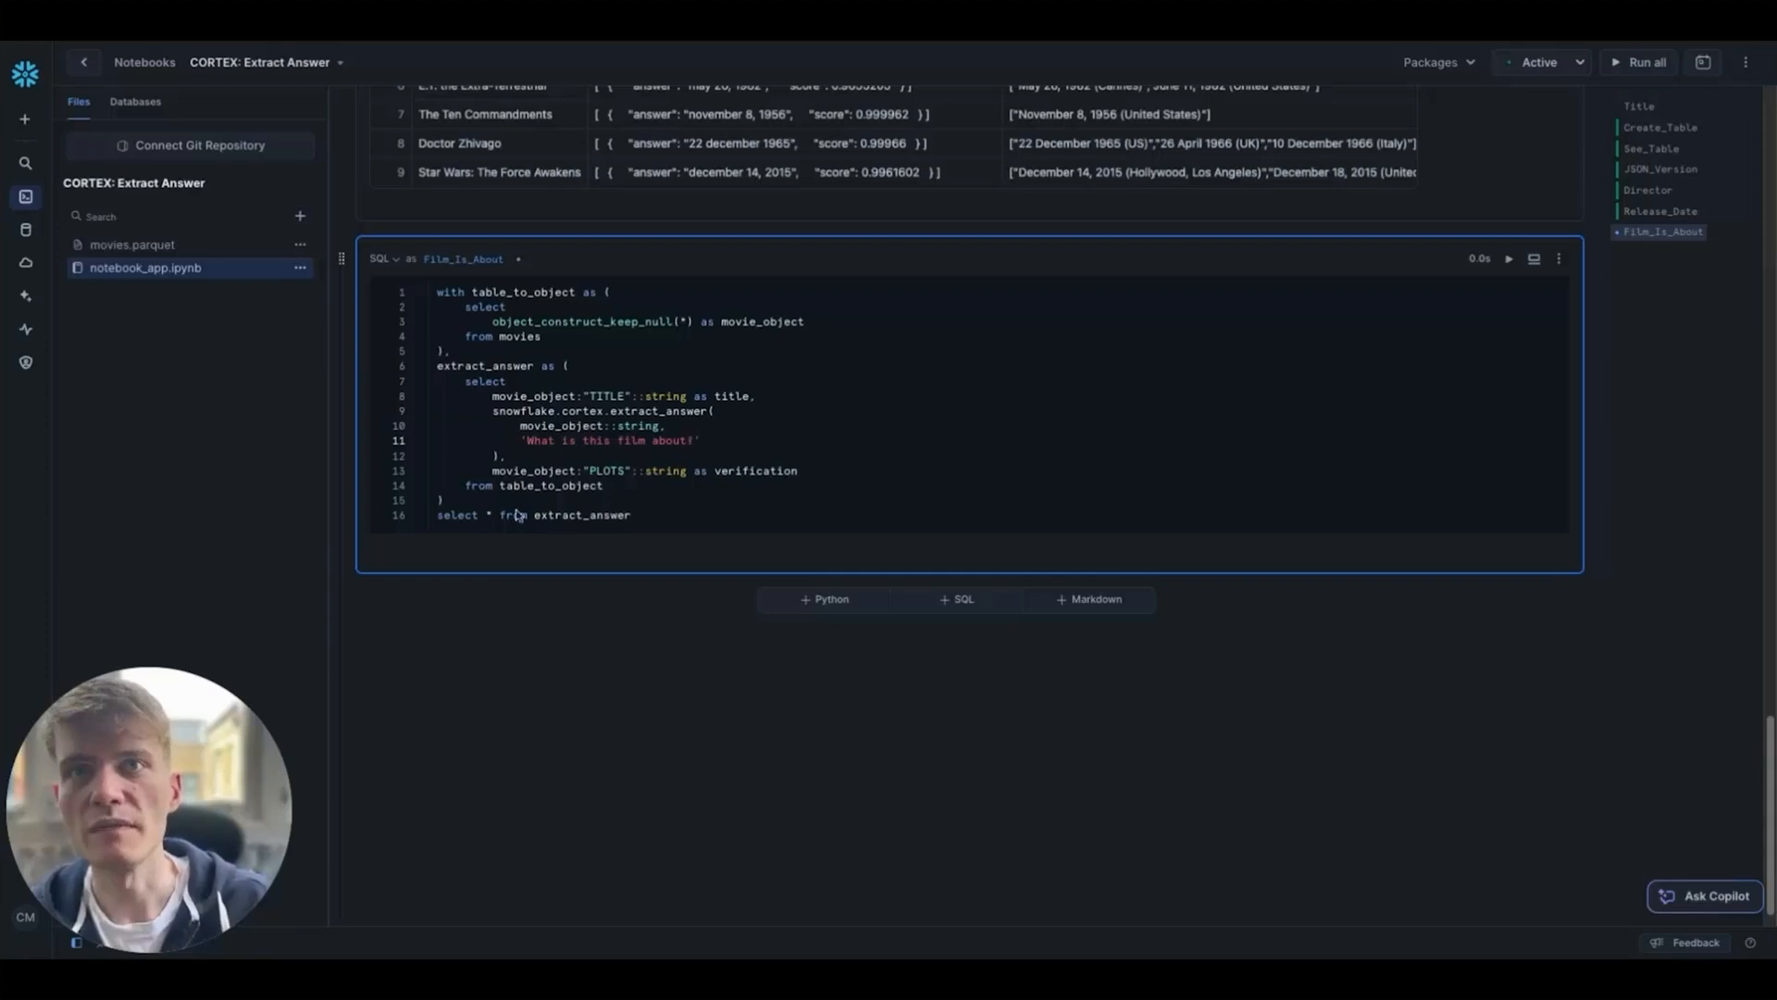
Step: Select title, extract_answer[0]:"answer"::string as answer and extract_answer[0]:"score"::float as score
{"action": "key", "text": "Enter"}
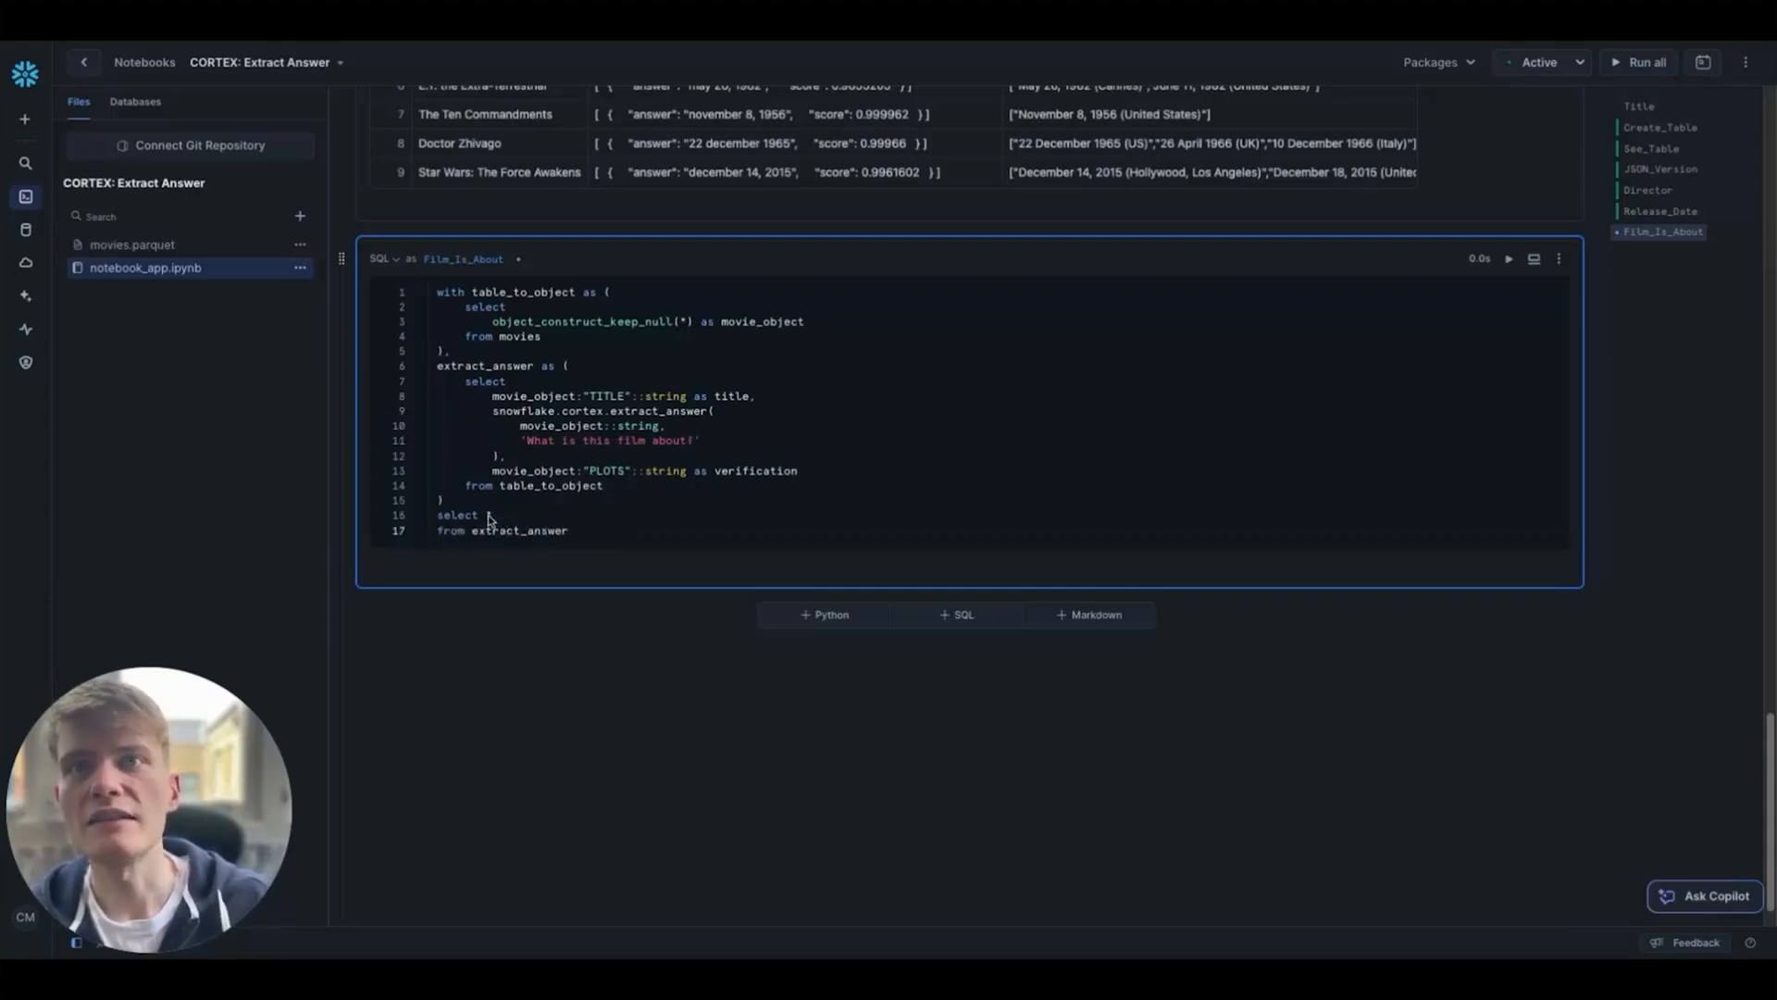
{"action": "type", "text": "t"}
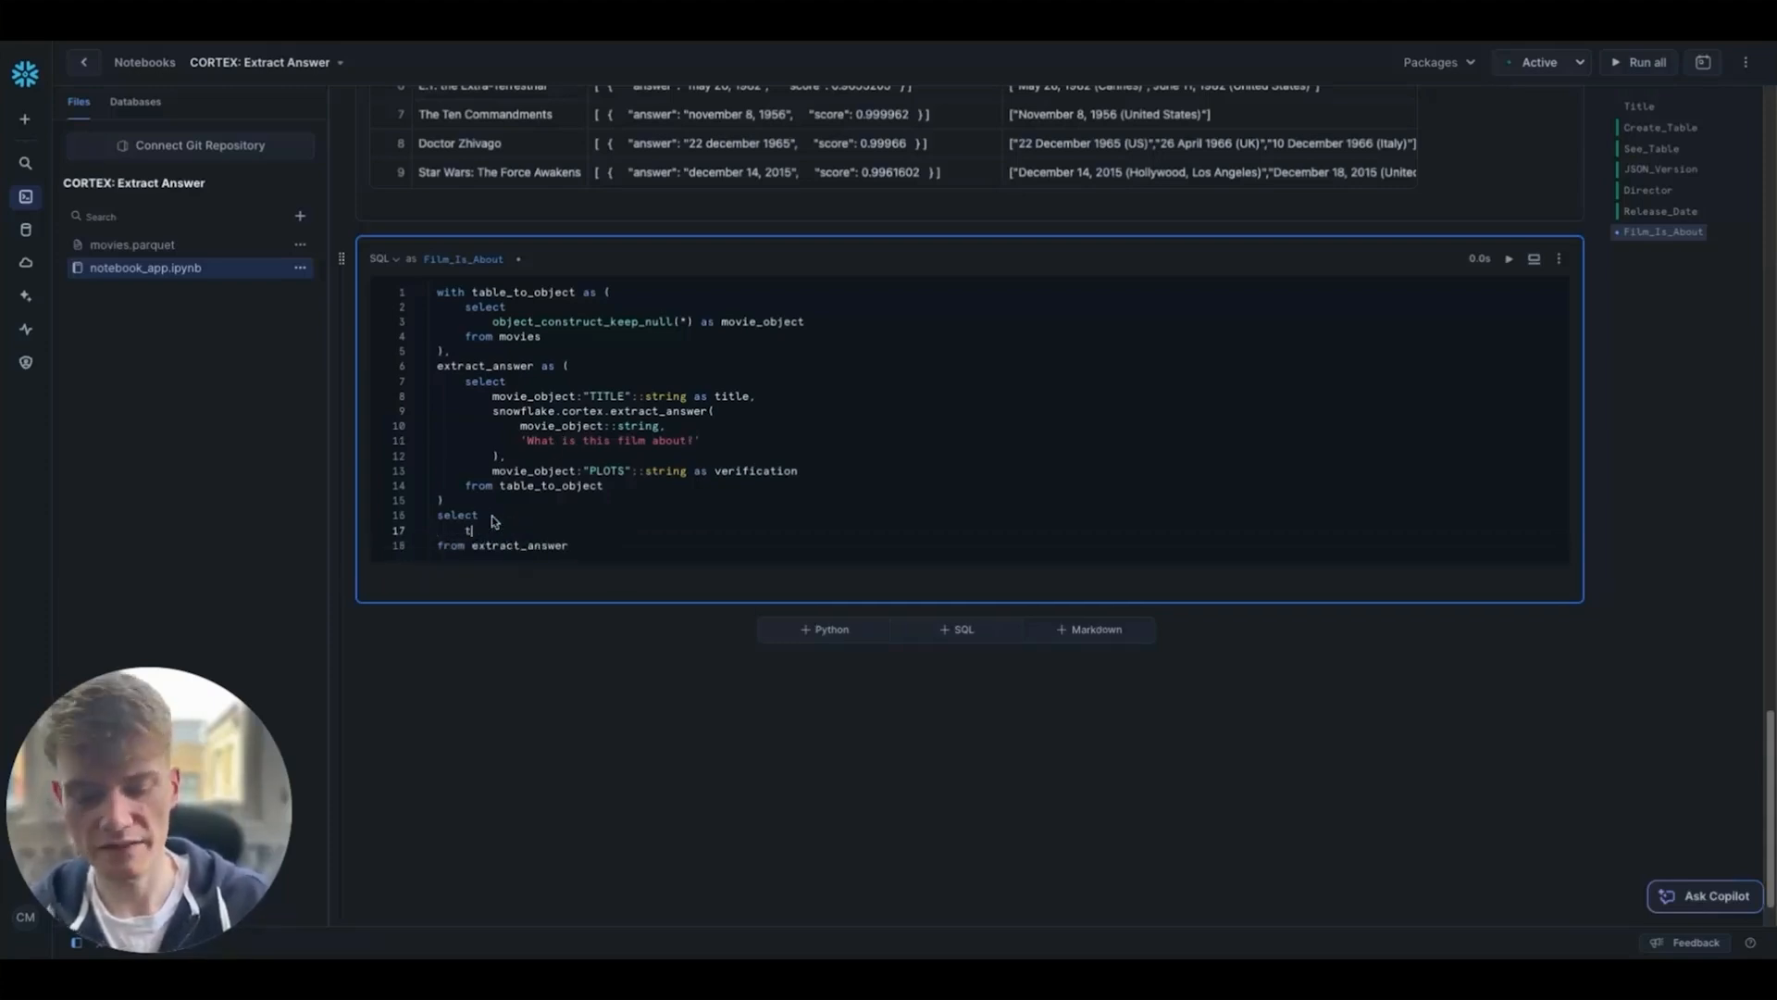
{"action": "type", "text": "itle,"}
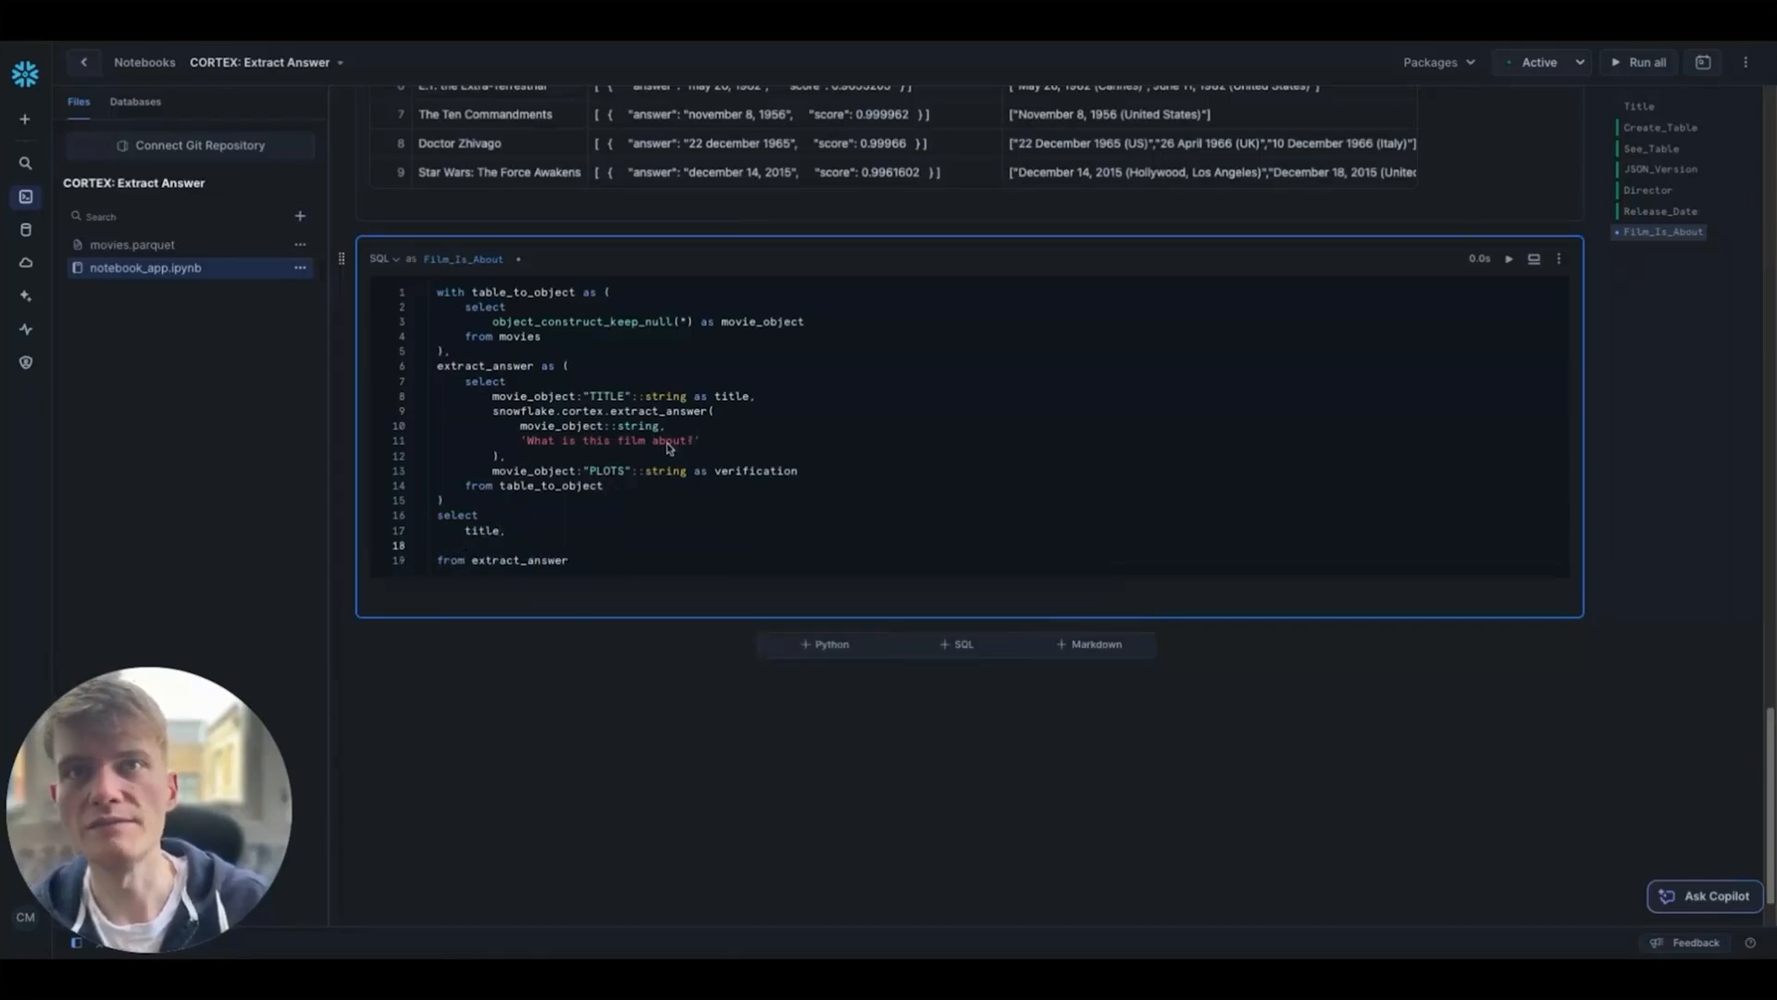
{"action": "type", "text": "extract_answer[],"}
{"action": "type", "text": "verification"}
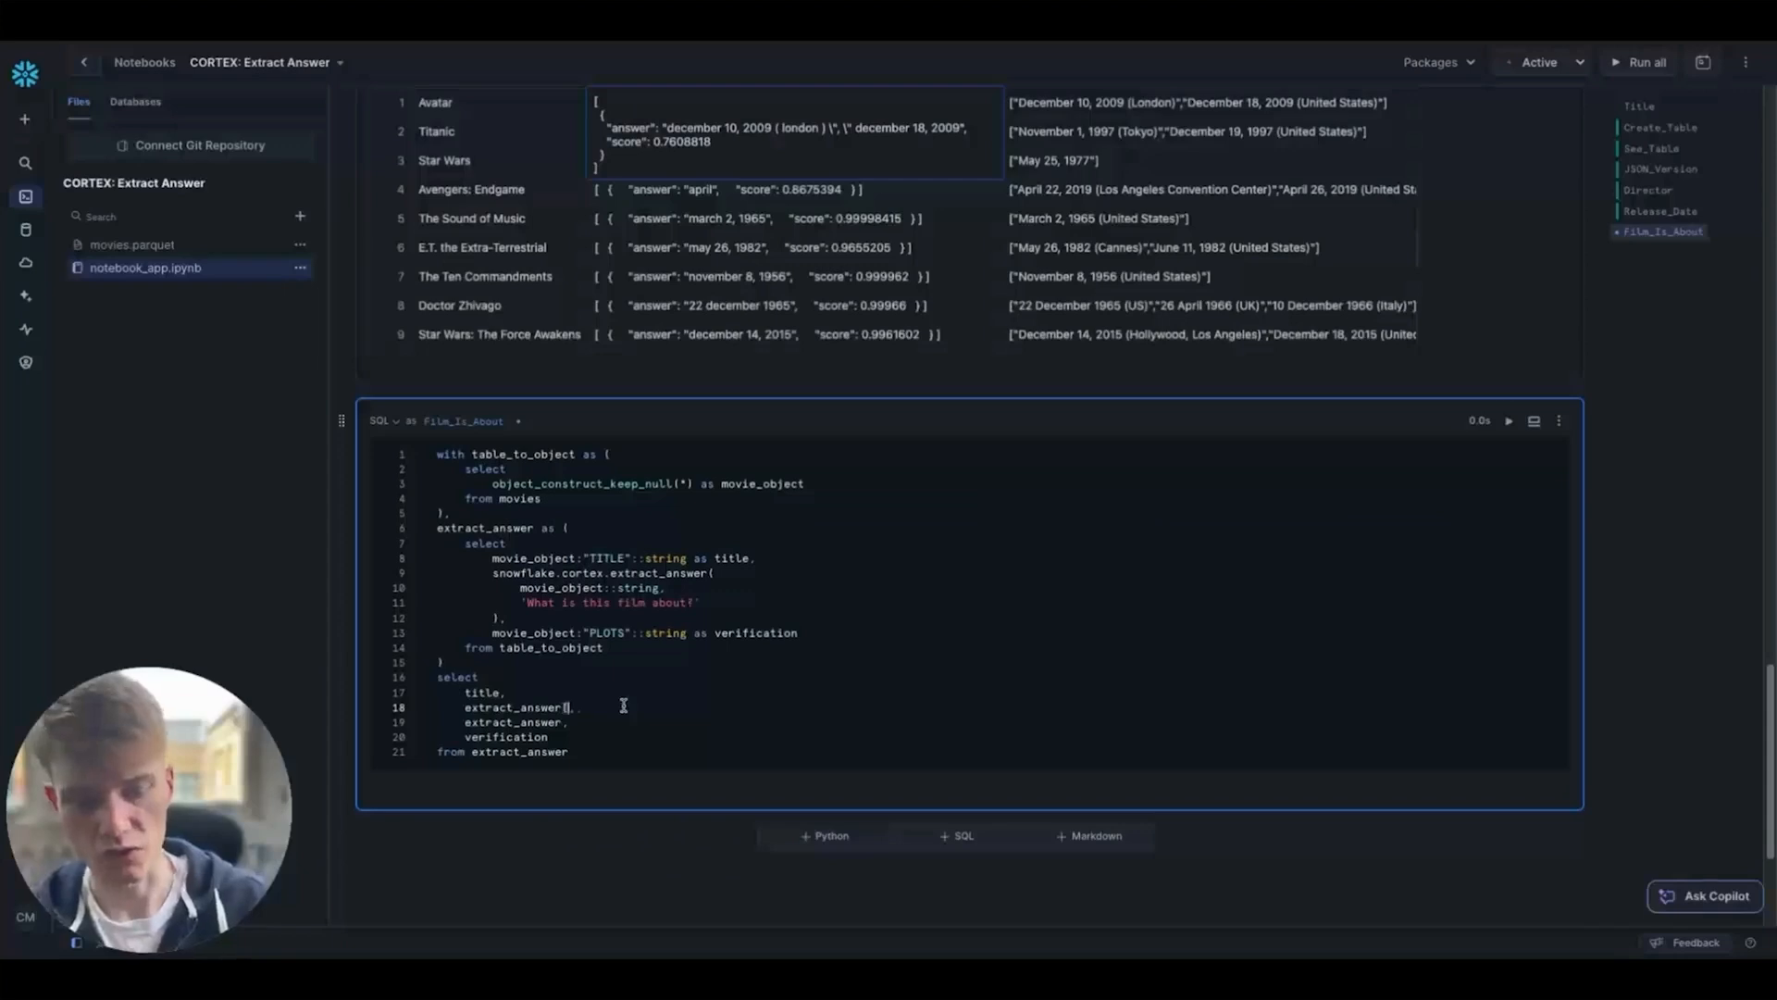
{"action": "type", "text": "0"}
{"action": "left_click", "coordinate": [518, 722]}
{"action": "type", "text": "[0]::"}
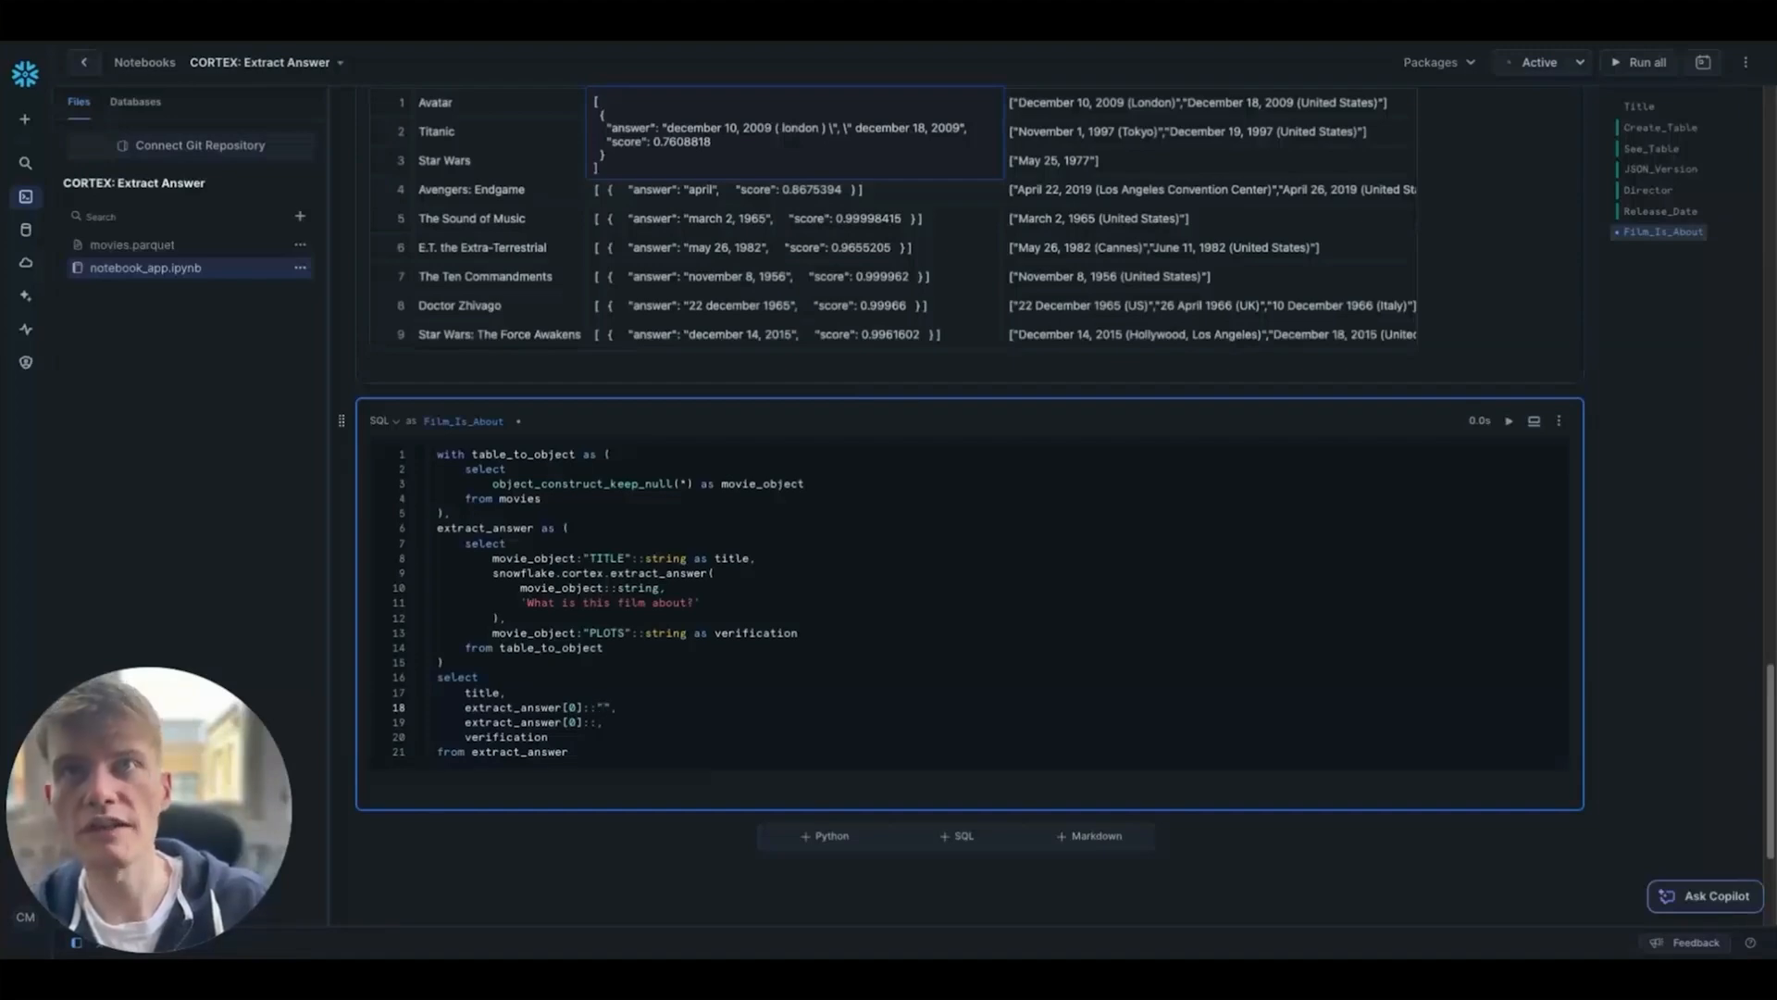
{"action": "type", "text": "answer\""}
{"action": "left_click", "coordinate": [562, 722]}
{"action": "type", "text": "\"score"}
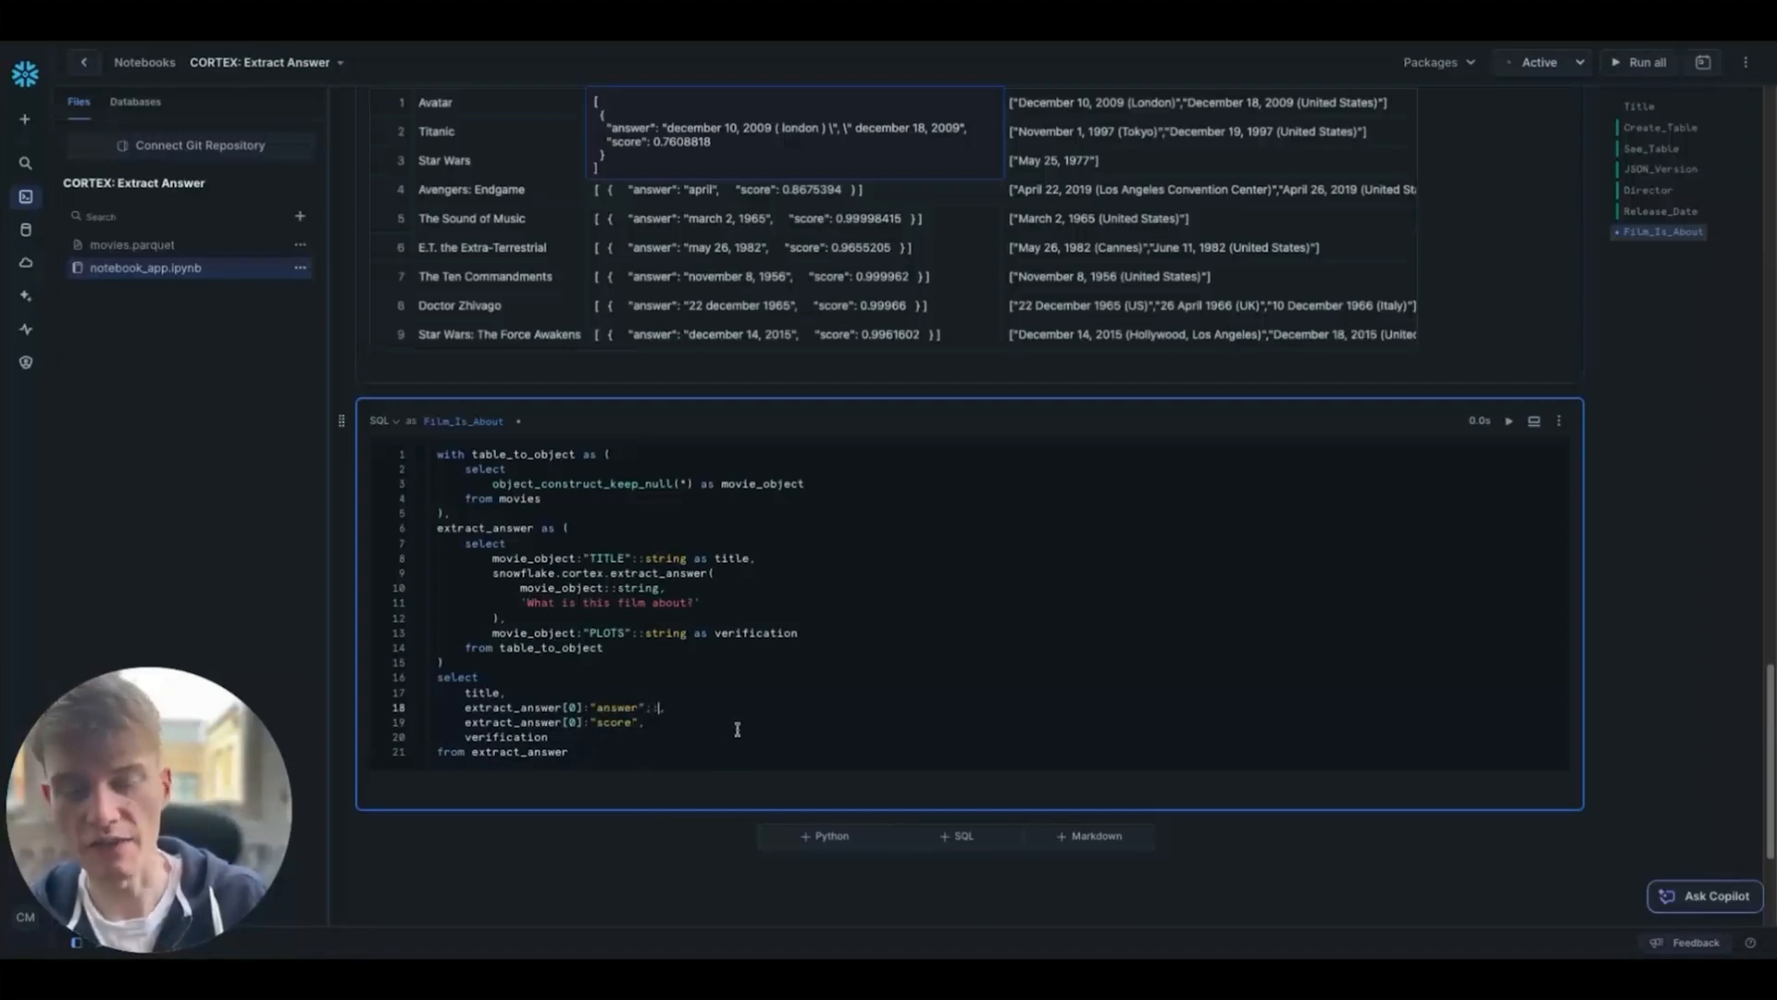
{"action": "type", "text": "::string"}
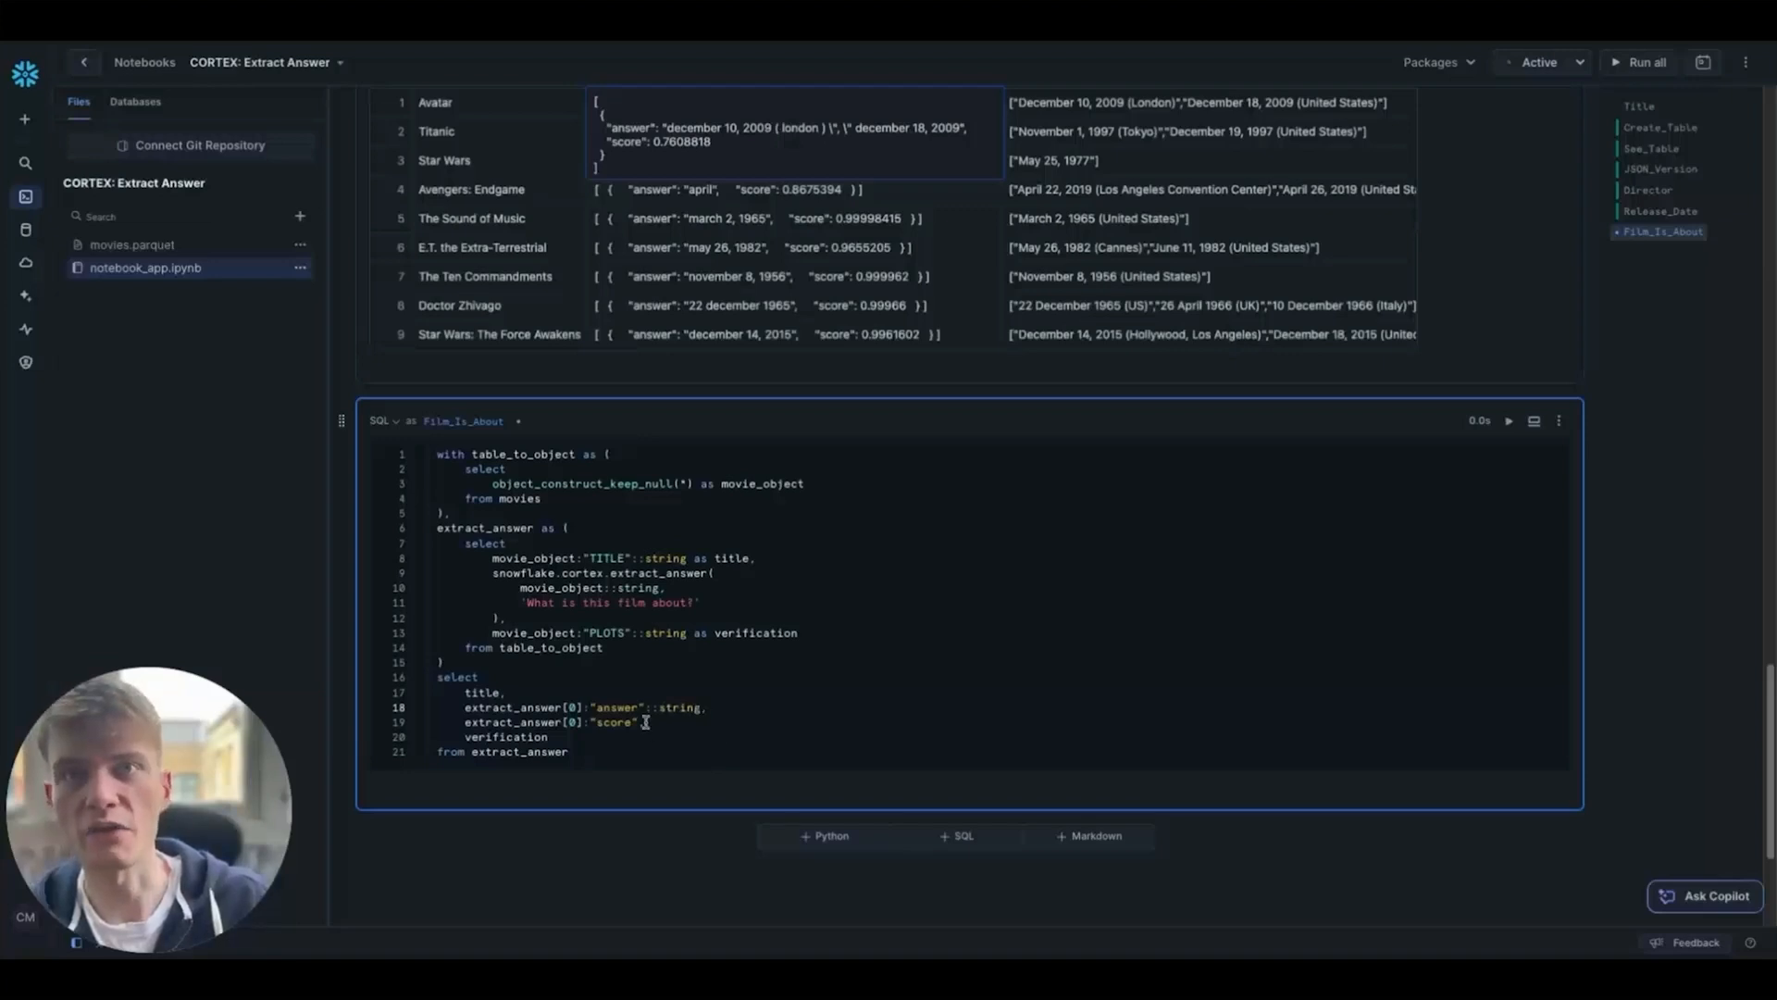
{"action": "type", "text": "::float"}
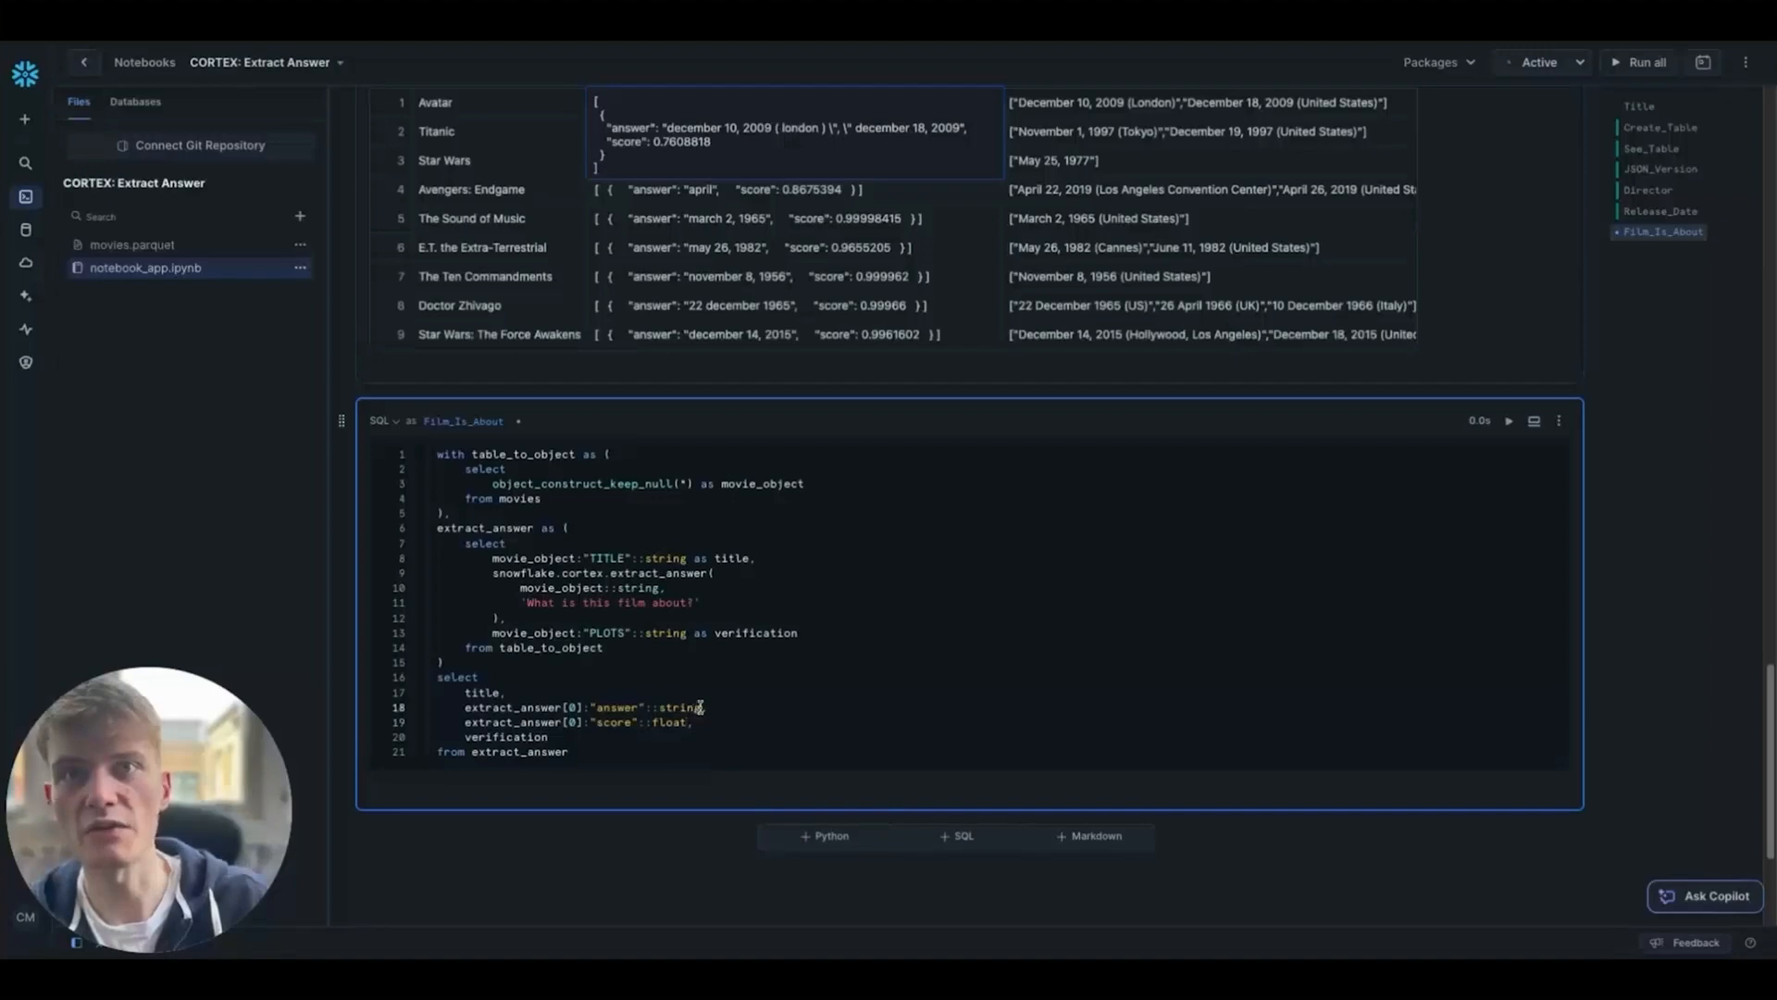
{"action": "type", "text": "as answer,"}
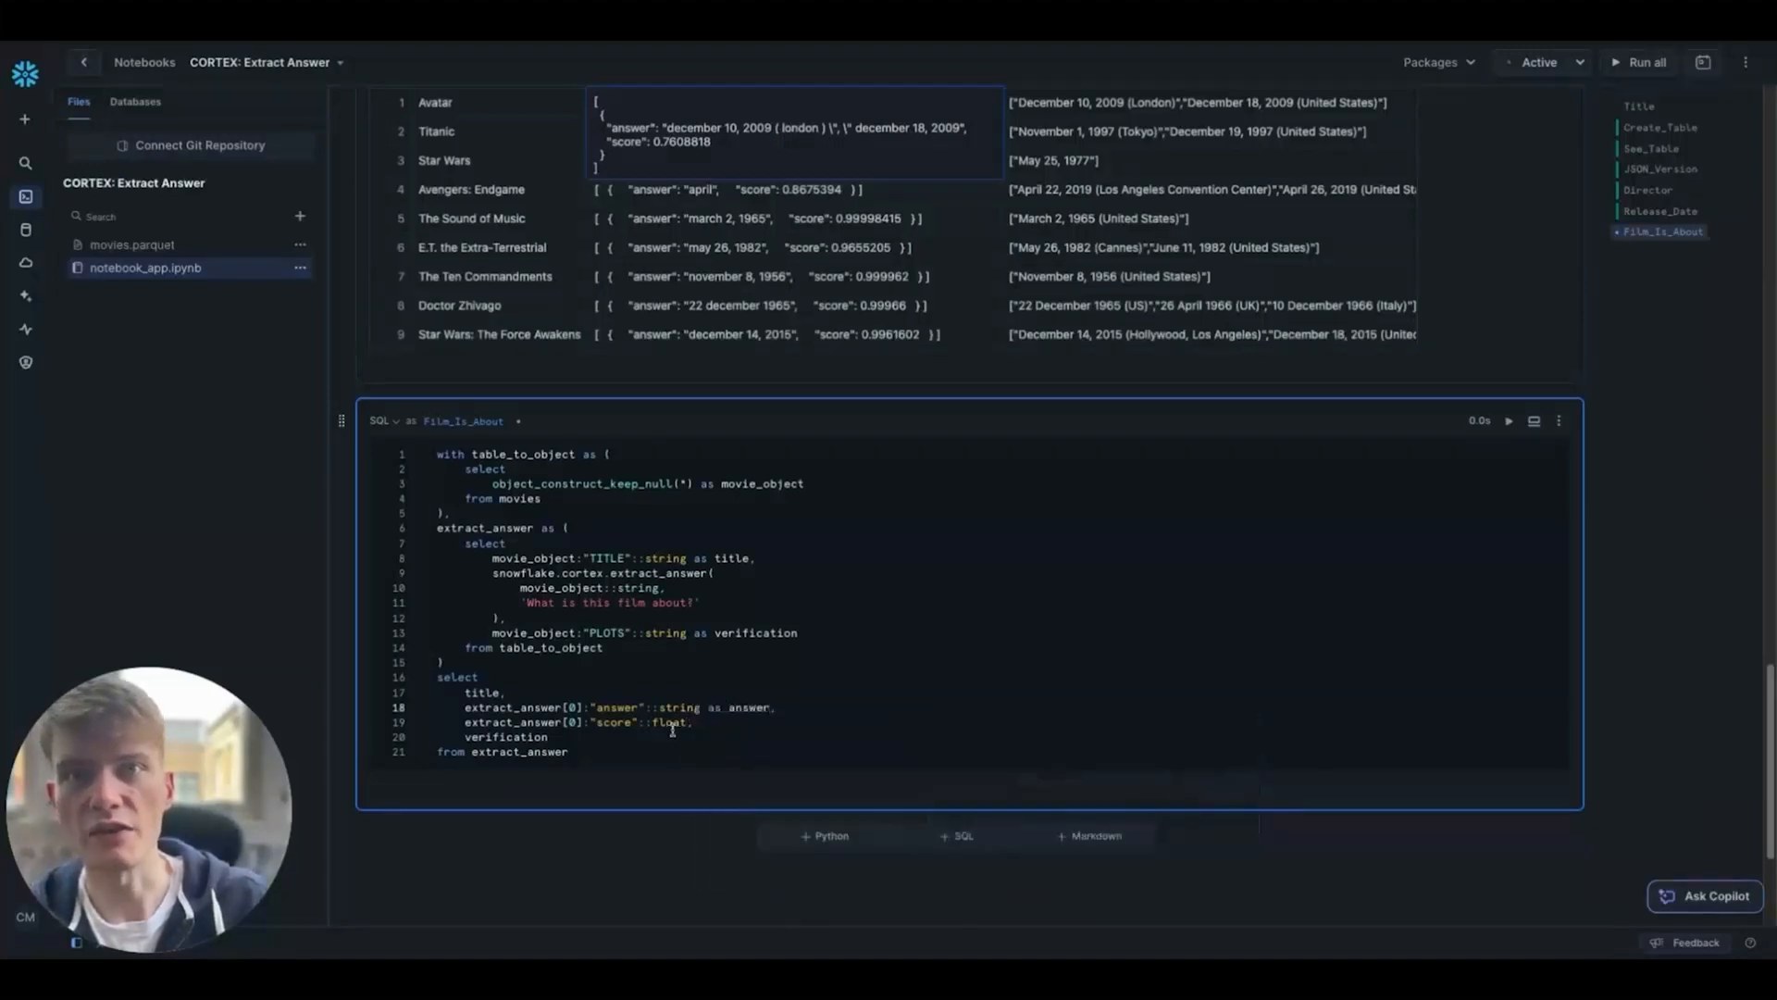
{"action": "type", "text": "as score"}
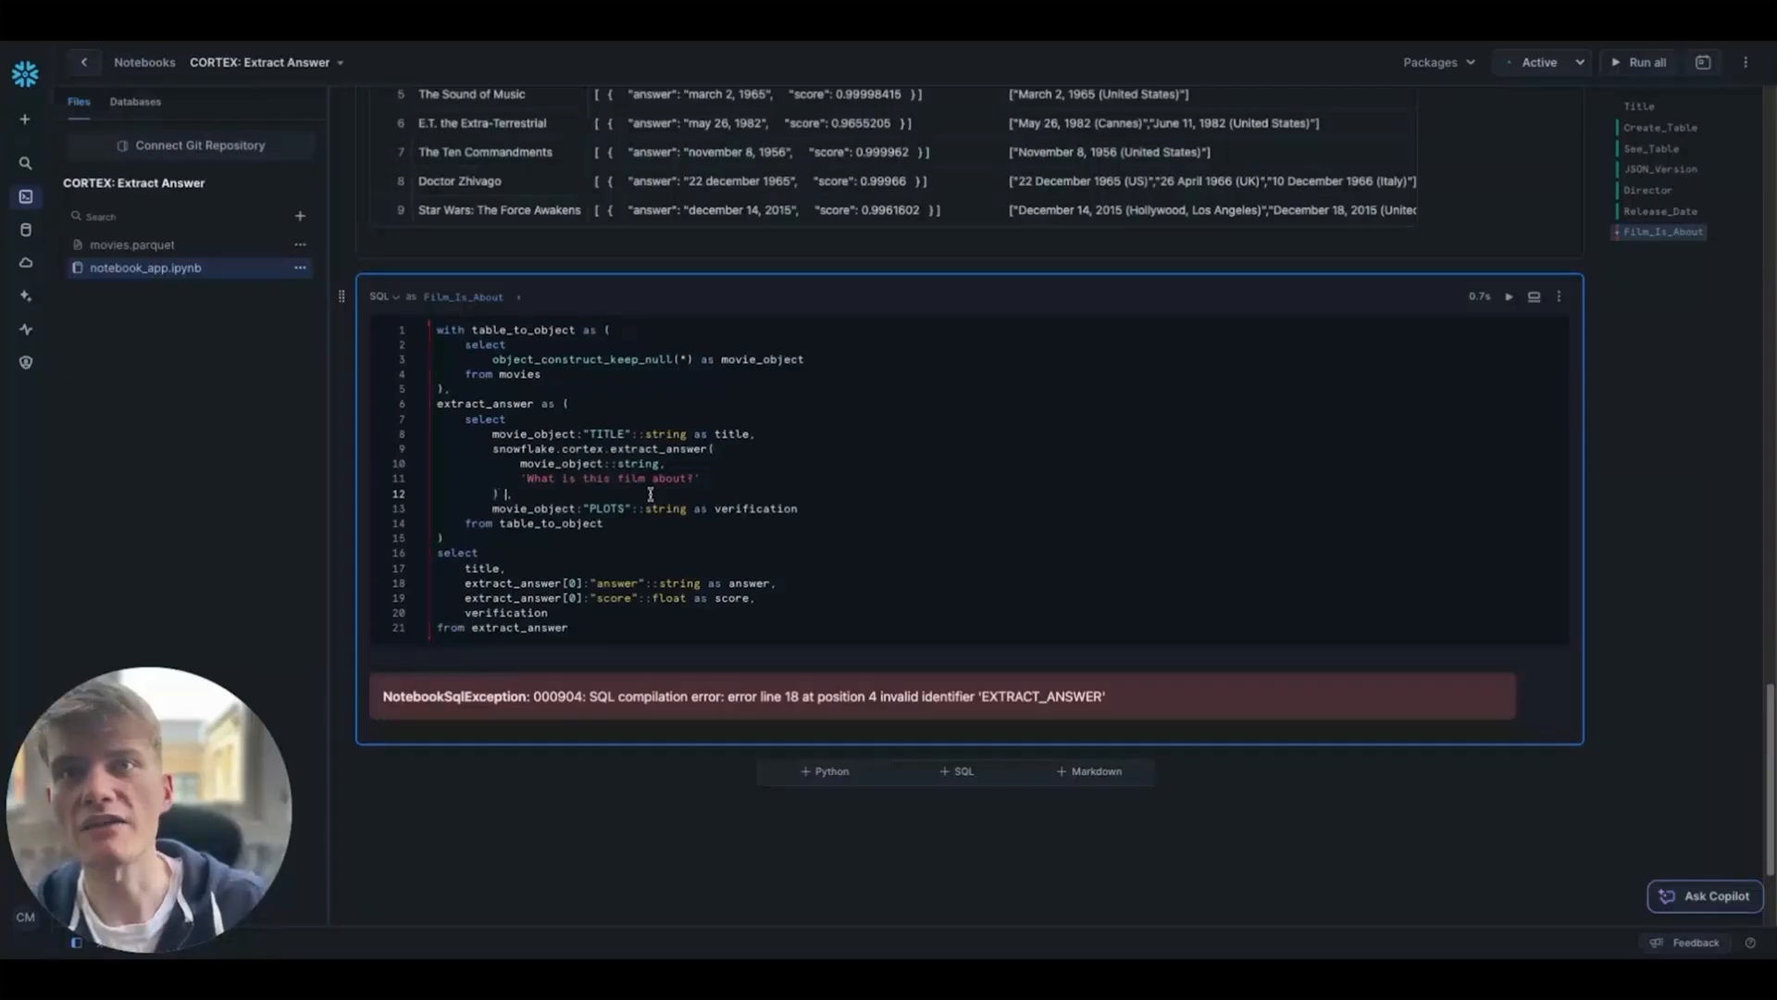
Step: Alias the extract_answer output as extracted_answer on line 12 and select the old reference
{"action": "type", "text": "as extracted_answer"}
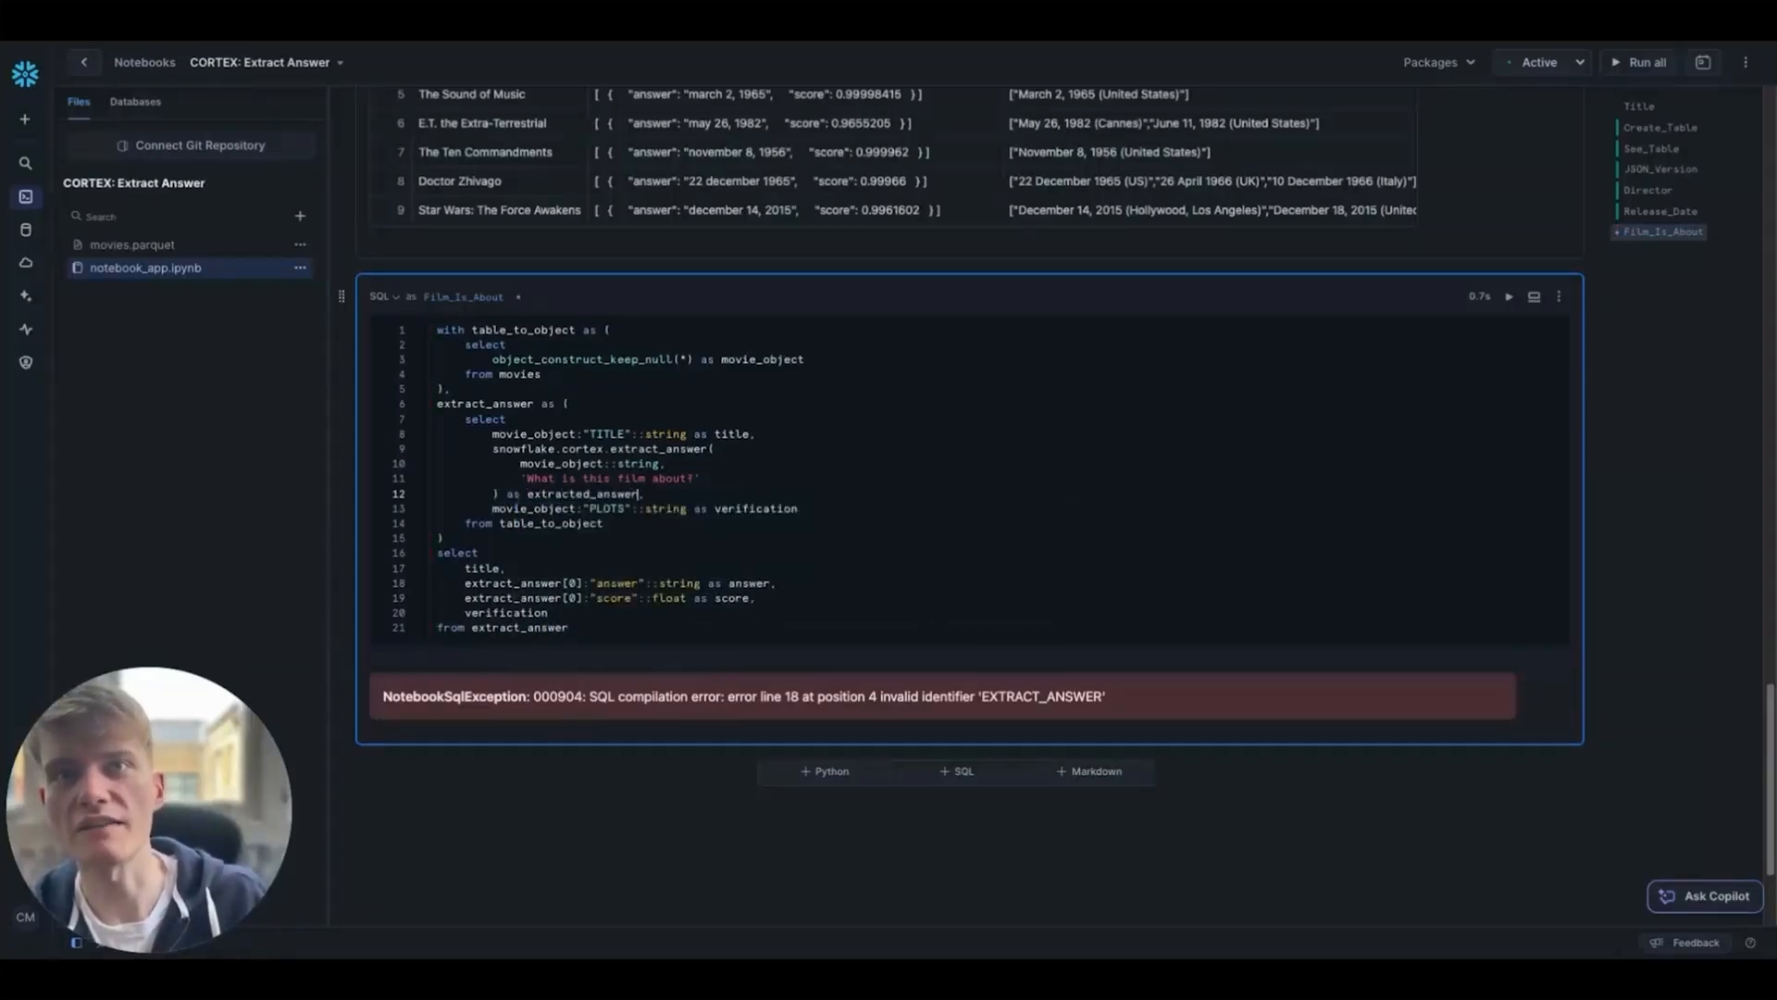
{"action": "double_click", "coordinate": [581, 493]}
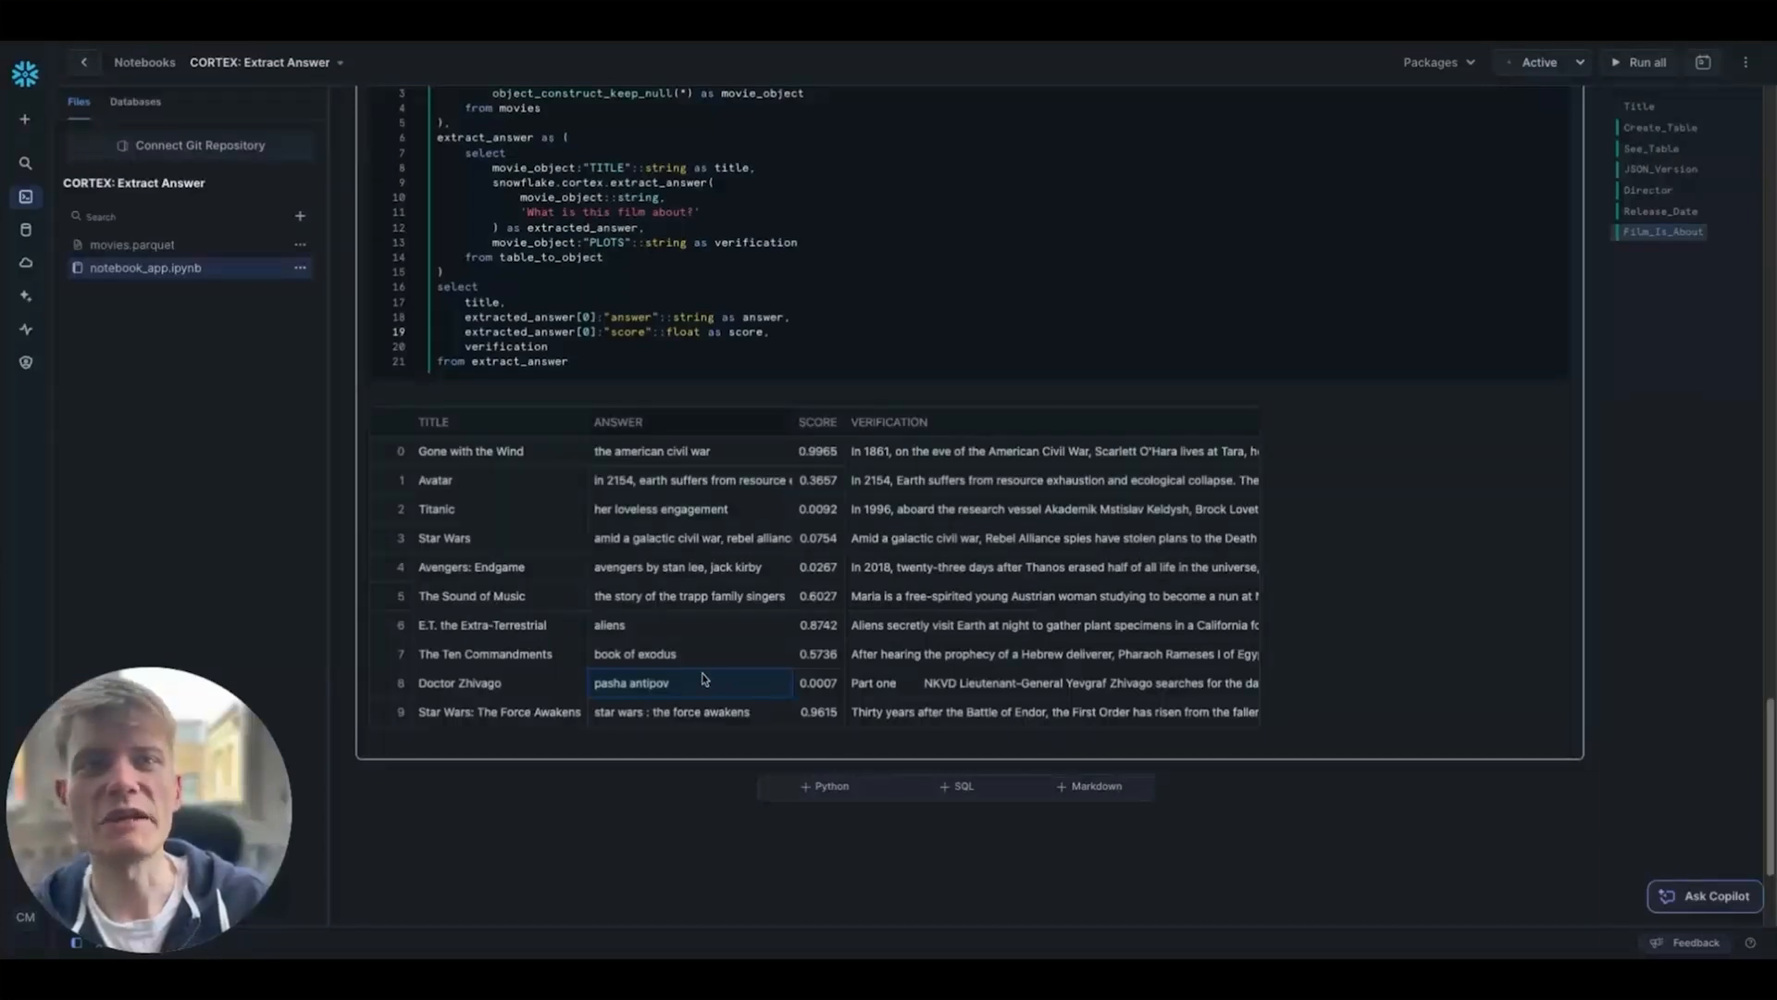
Step: Inspect Doctor Zhivago's low 0.0007 score for the answer 'pasha antipov'
{"action": "left_click", "coordinate": [816, 682]}
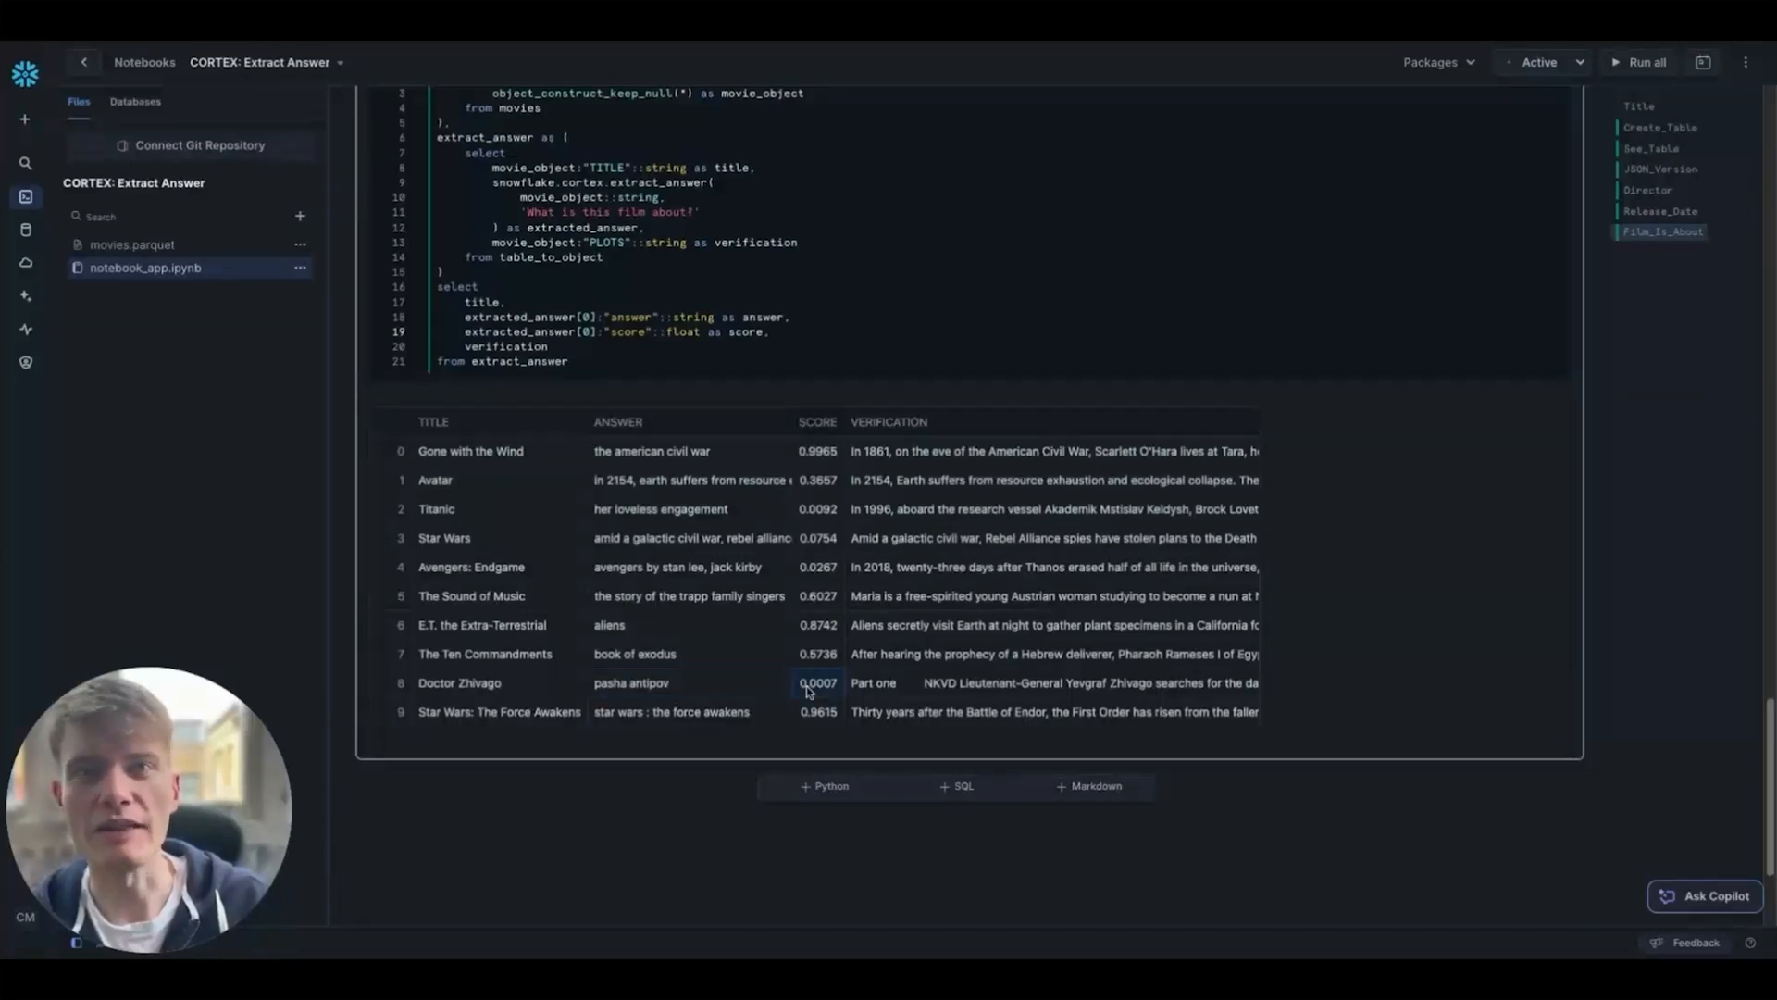